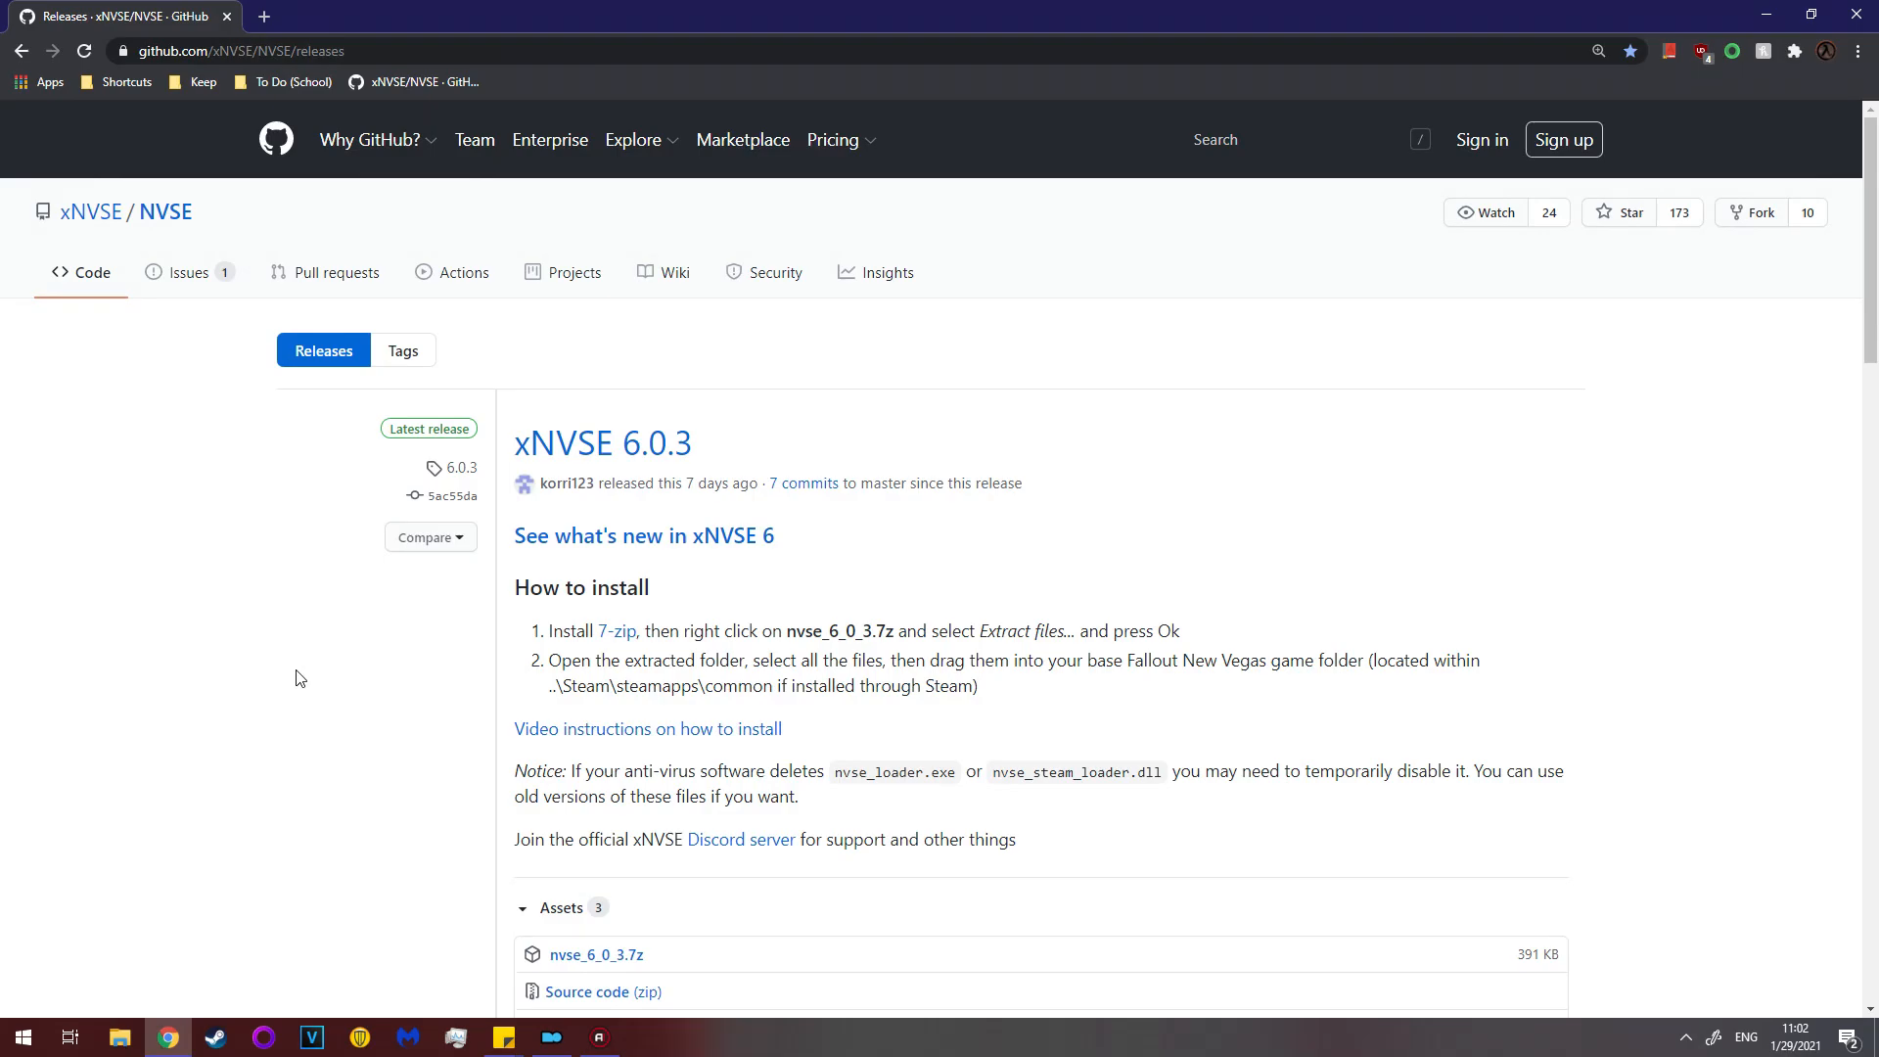
{"action": "mouse_move", "coordinate": [333, 695]}
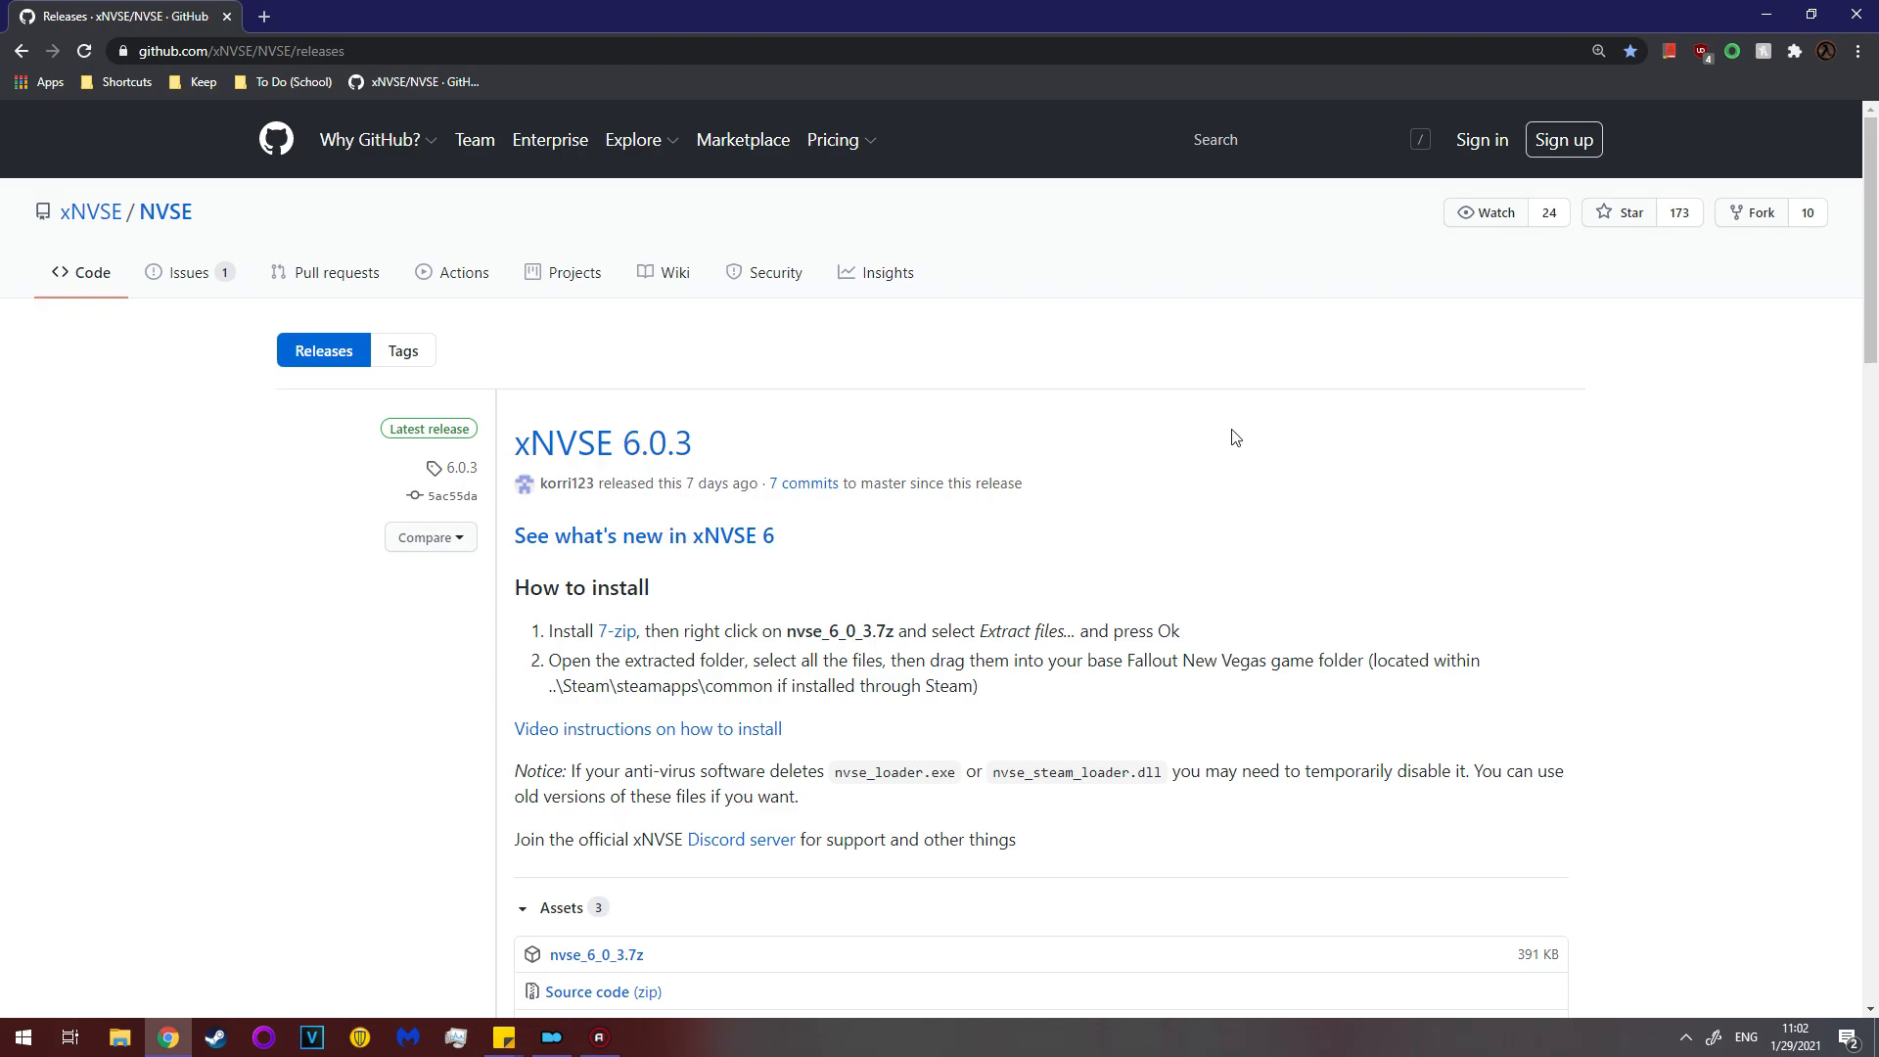
{"action": "mouse_move", "coordinate": [1291, 410]}
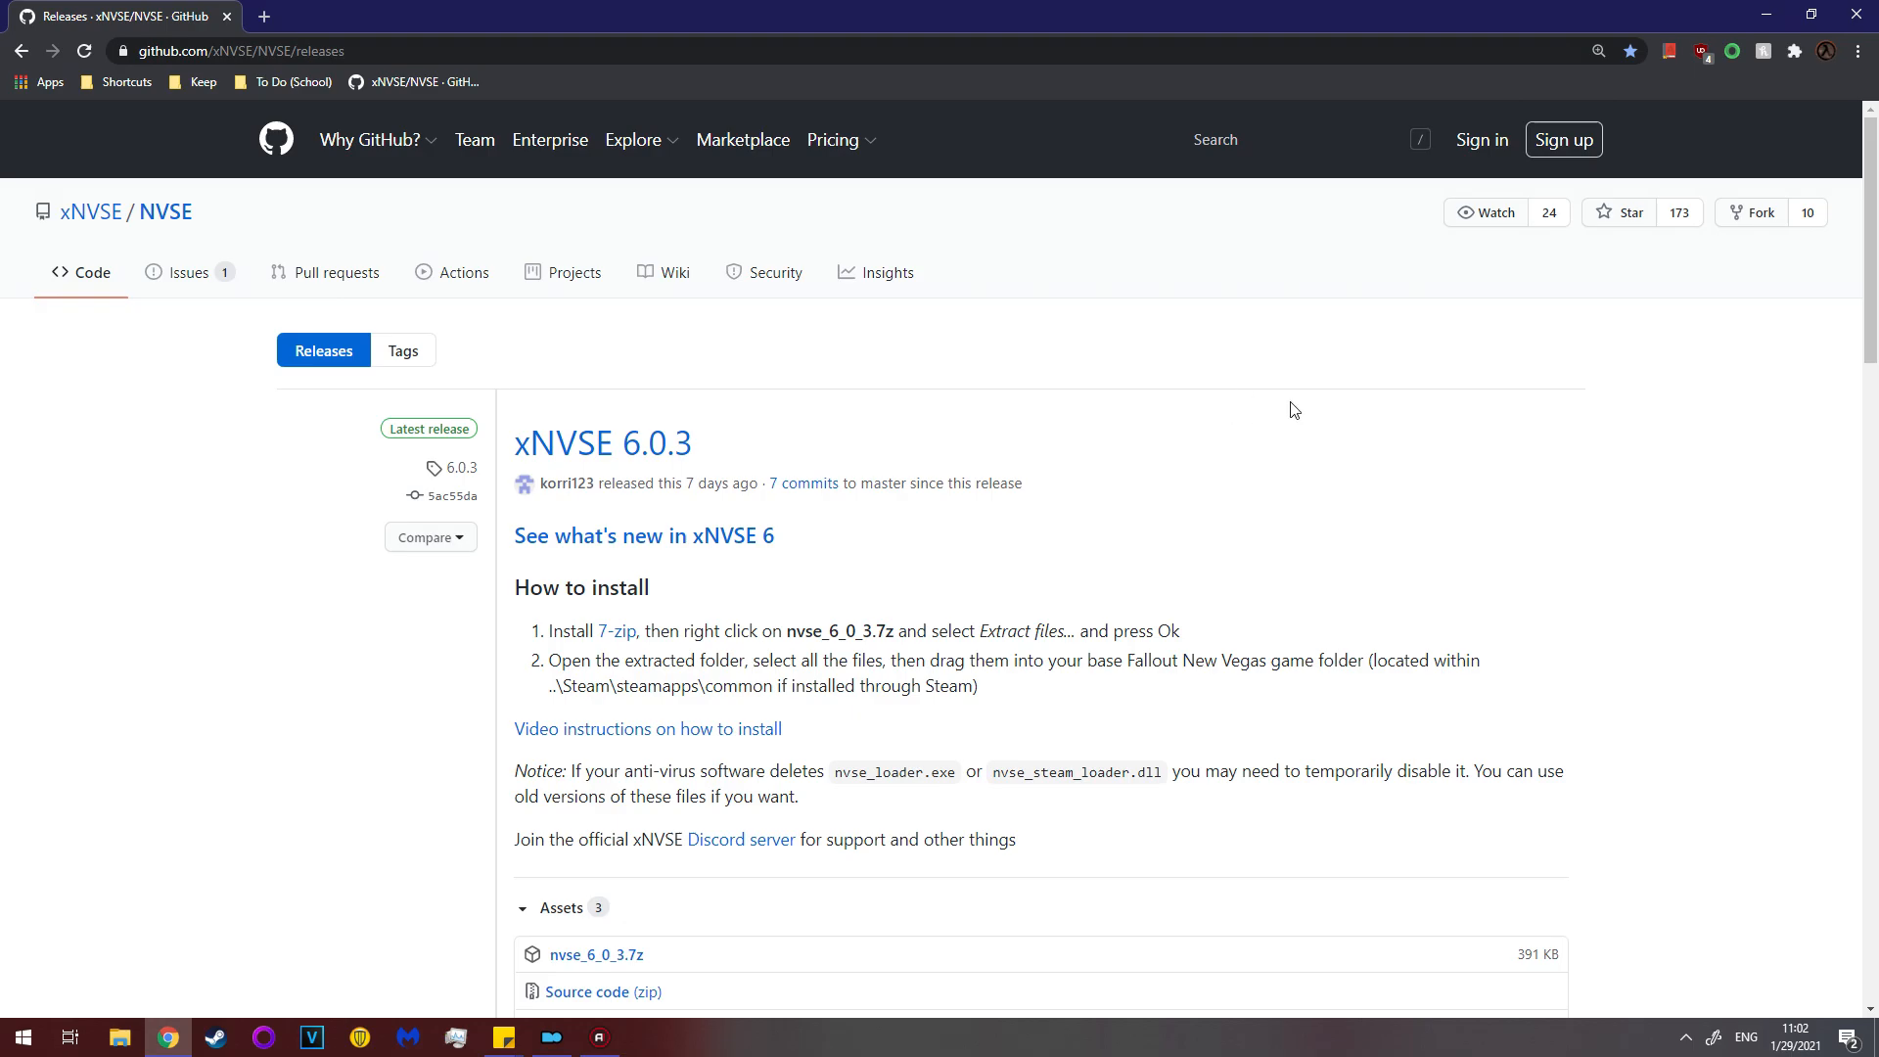
{"action": "mouse_move", "coordinate": [644, 536]}
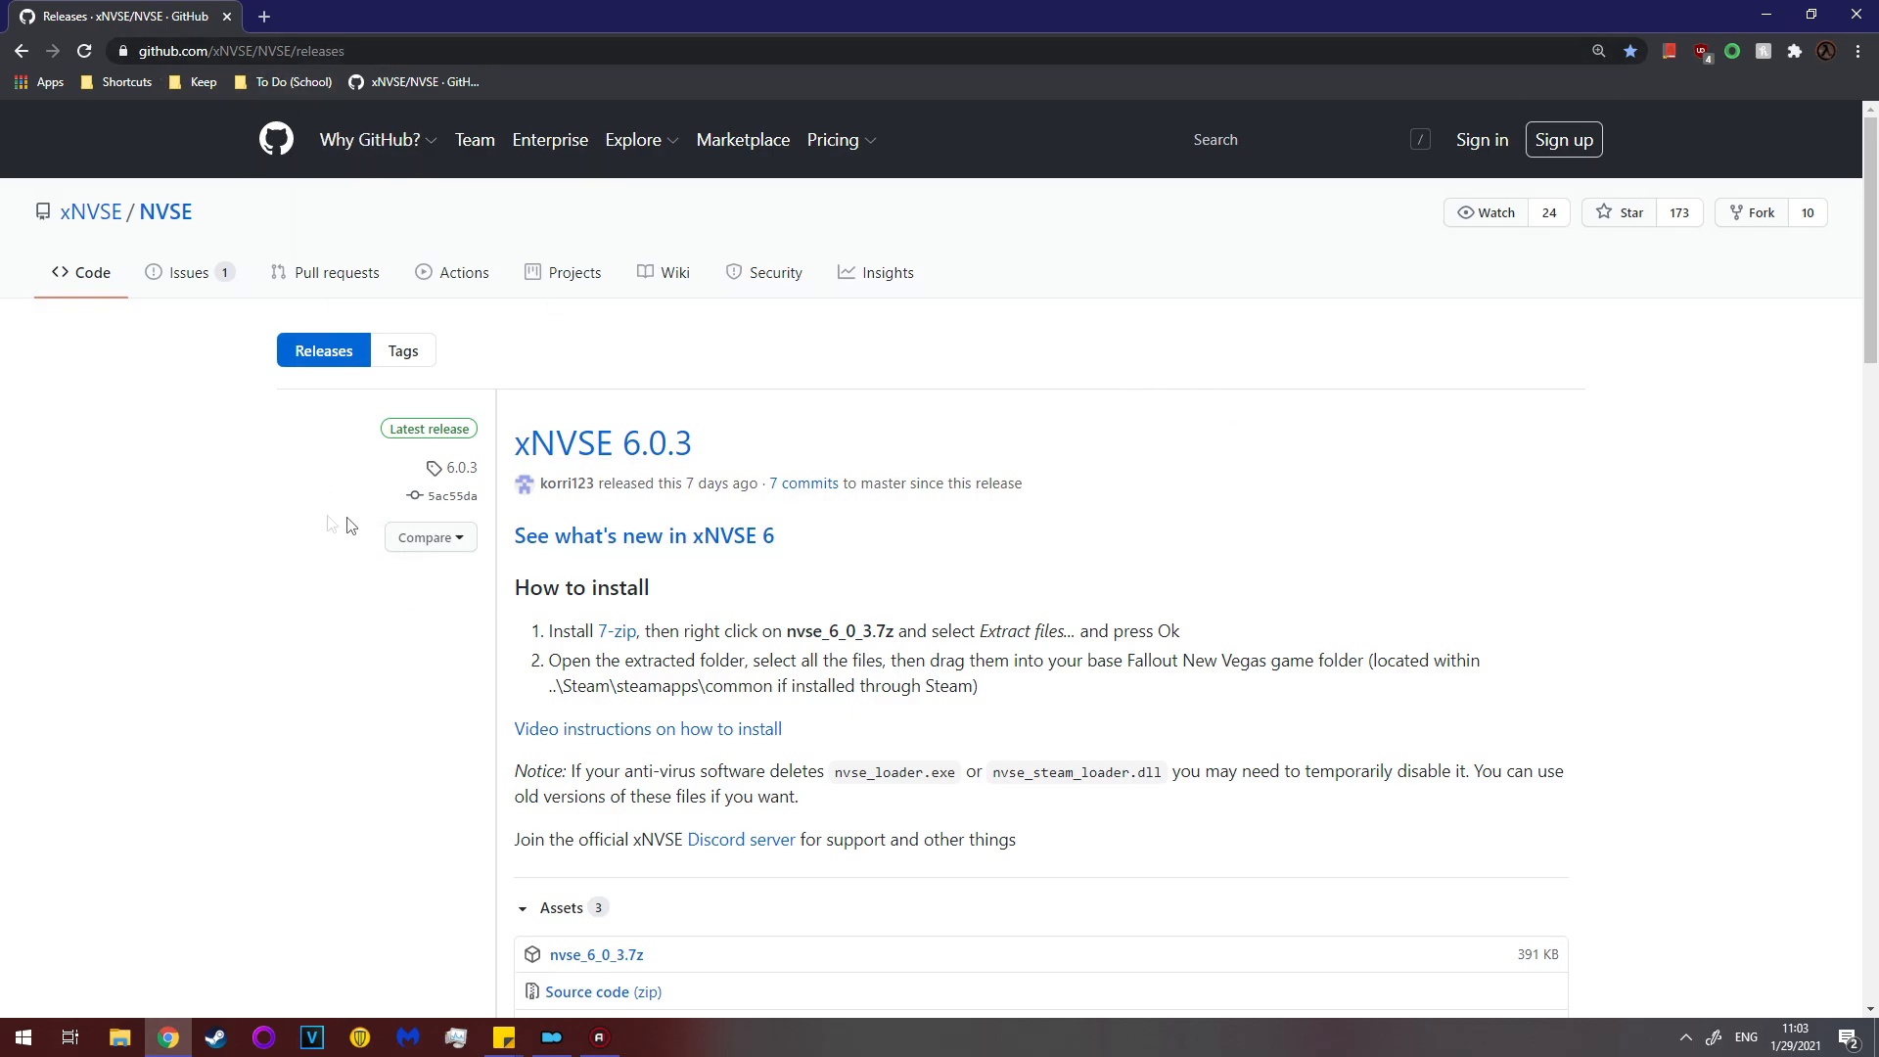
Download nvse_6_0_3.7z from the release Assets and minimise Chrome to show the desktop.
{"action": "scroll", "scroll_direction": "down", "scroll_amount": 3}
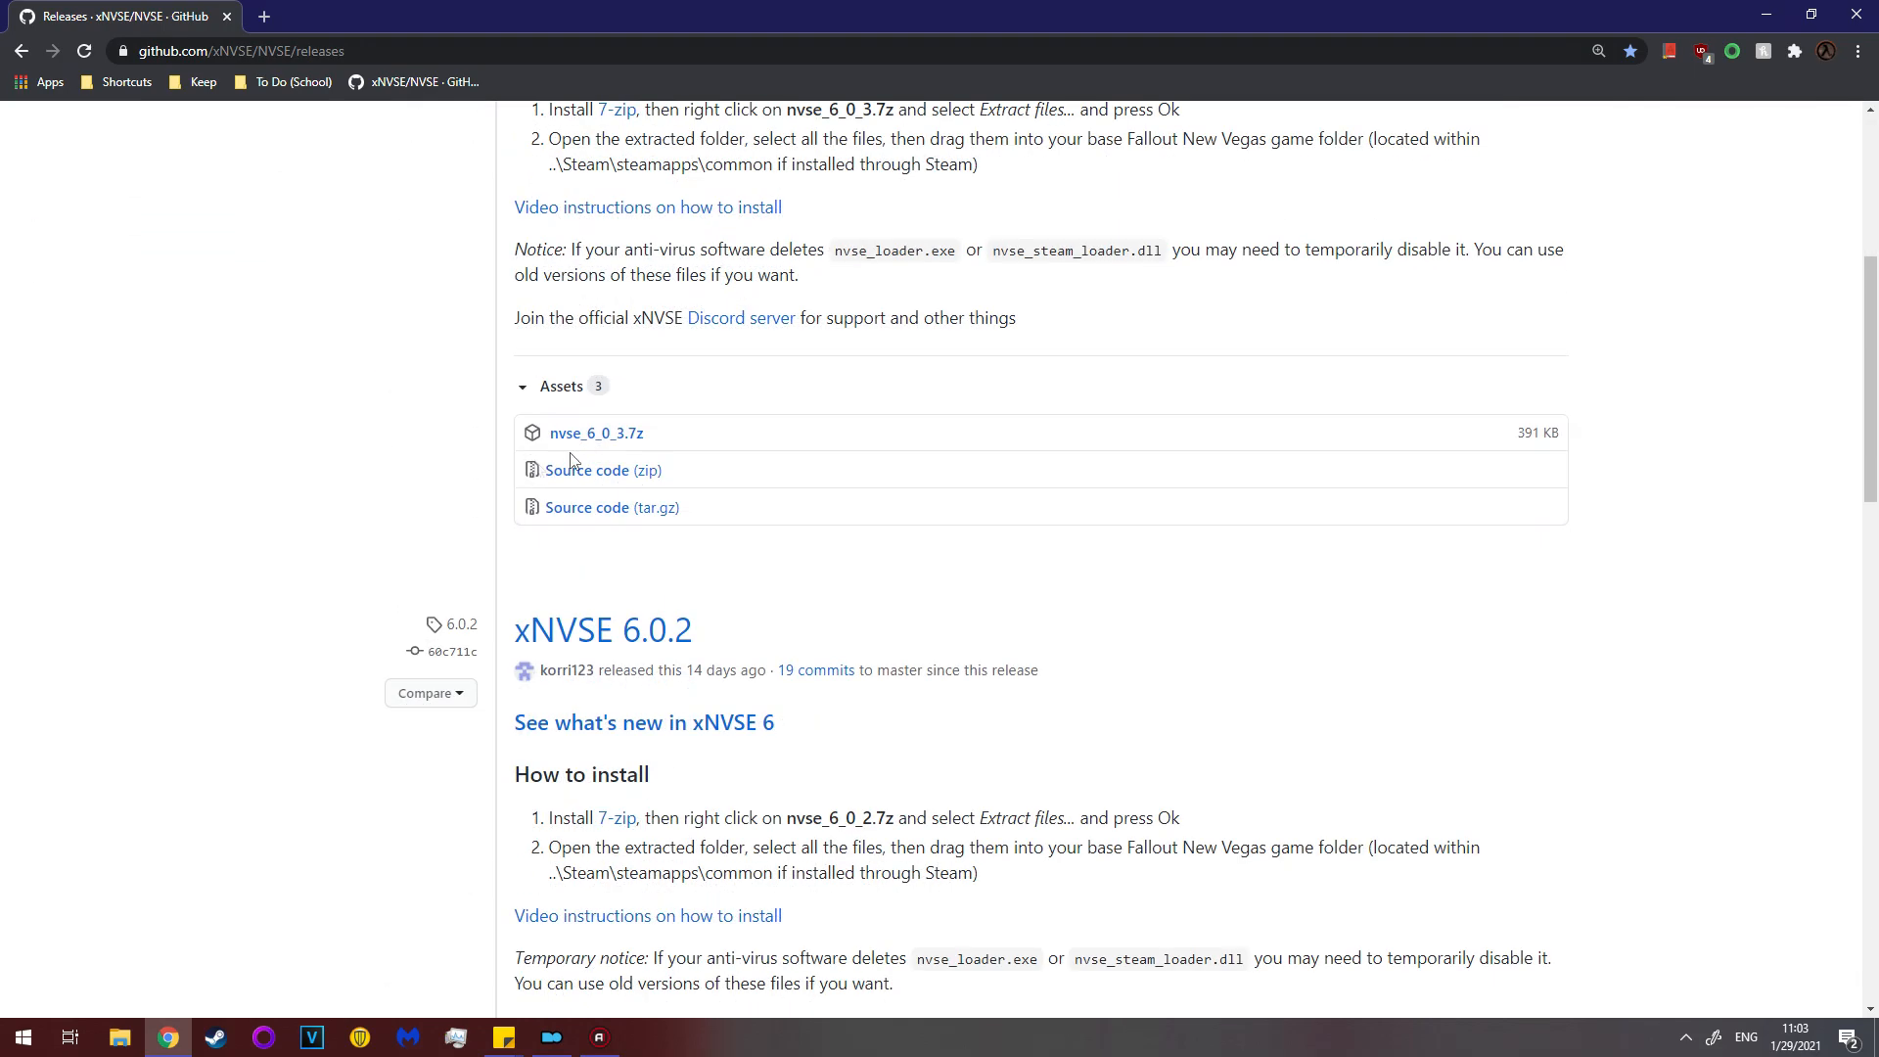
{"action": "mouse_move", "coordinate": [594, 452]}
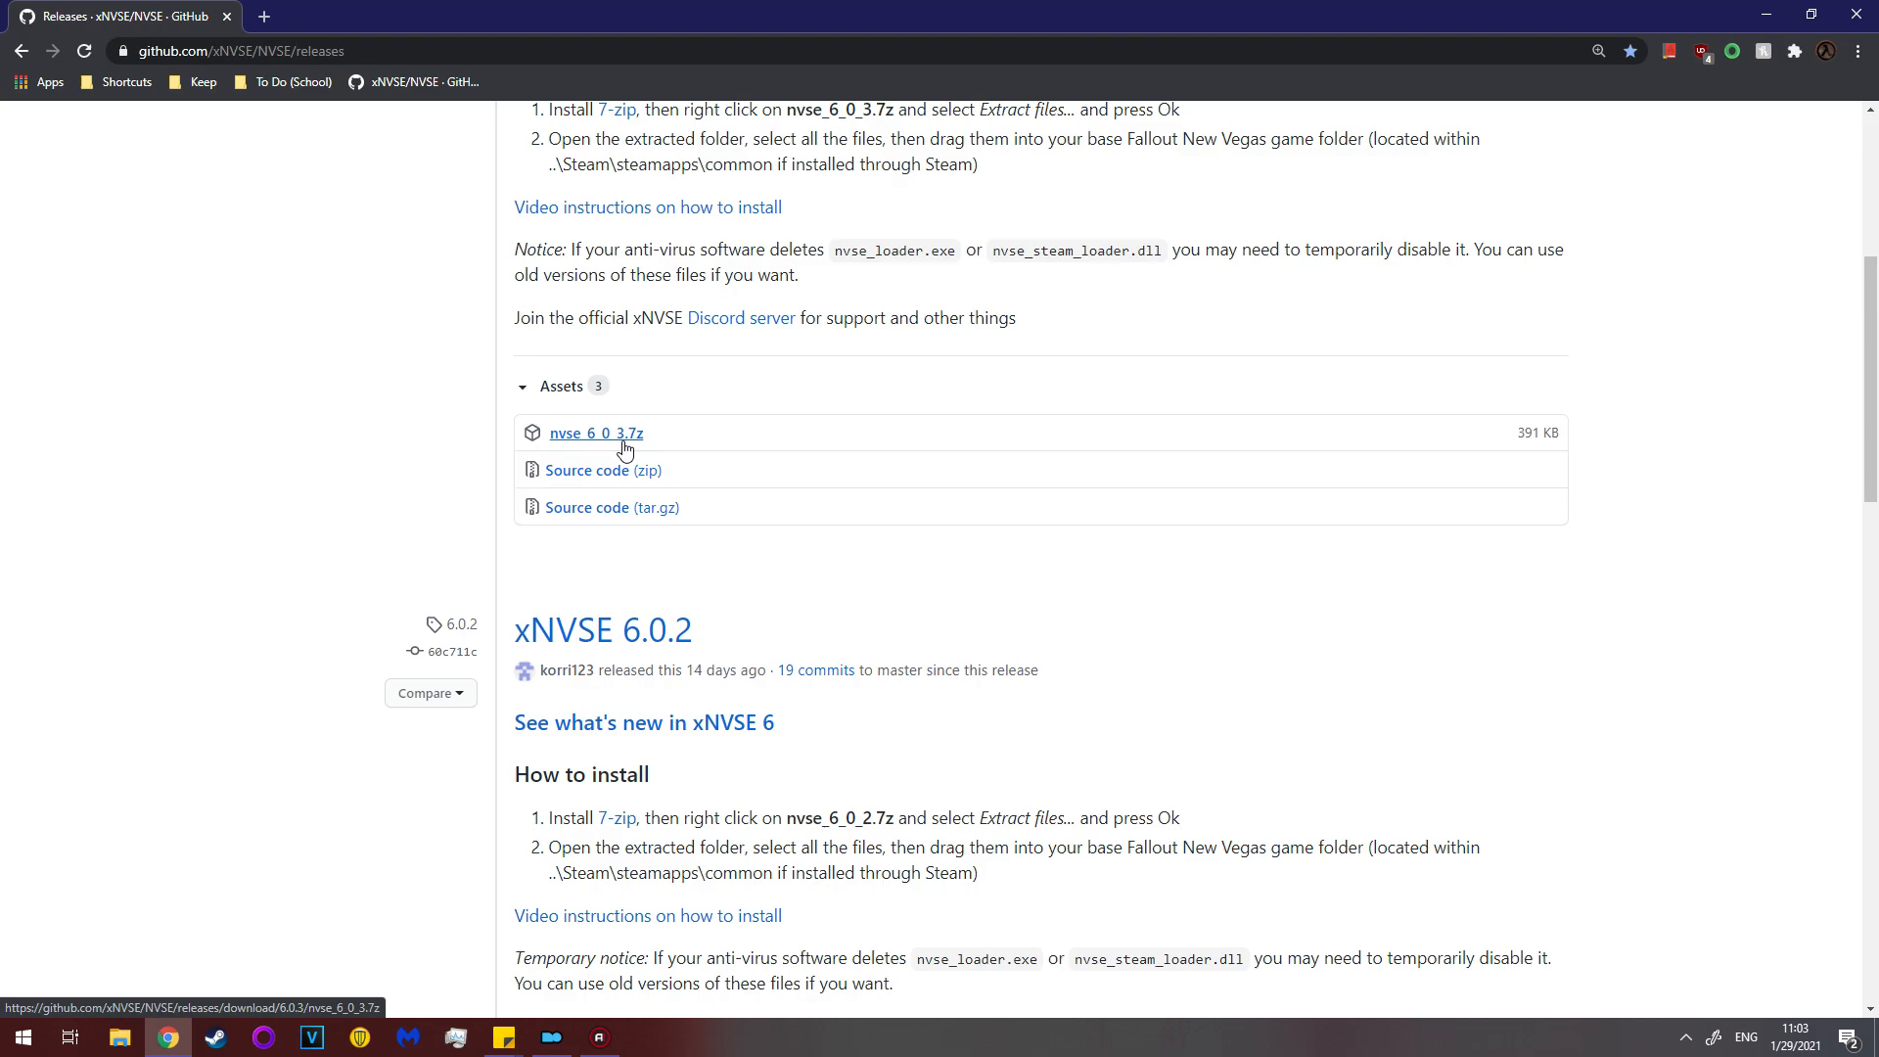
{"action": "left_click", "coordinate": [596, 433]}
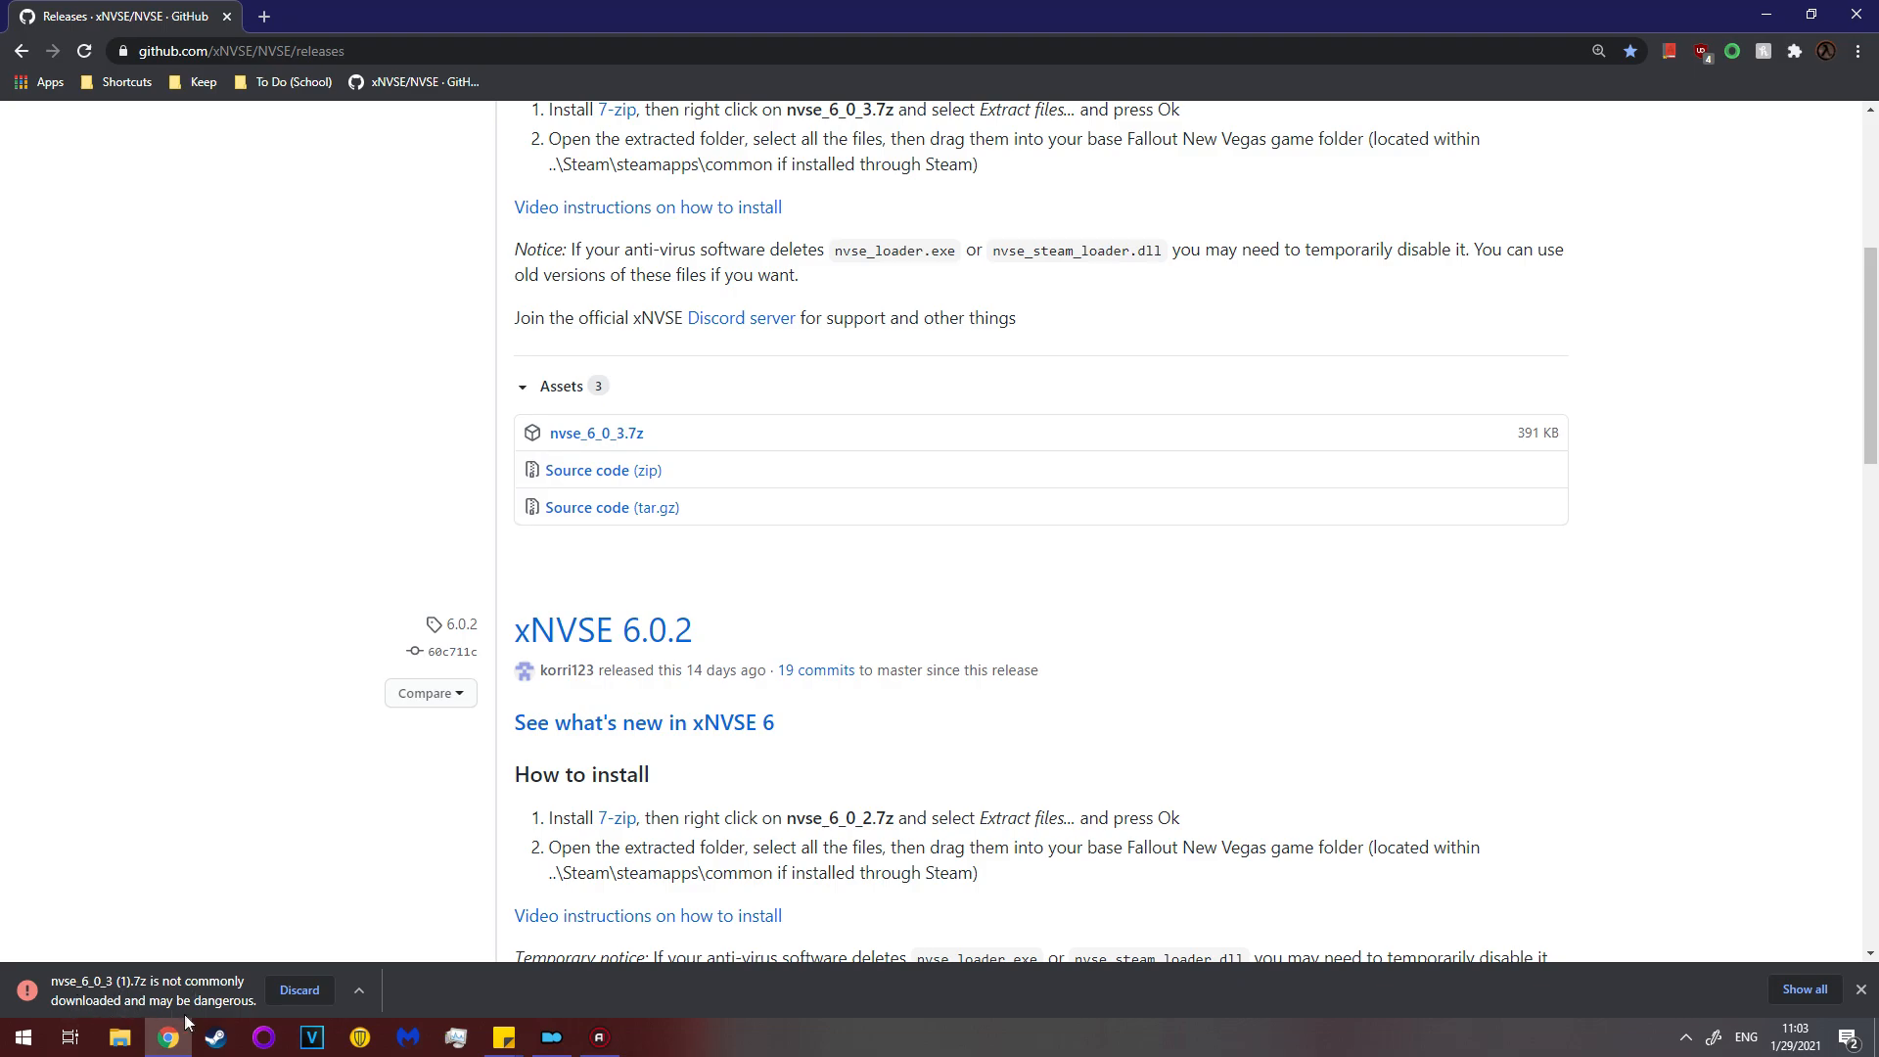
{"action": "left_click", "coordinate": [358, 989]}
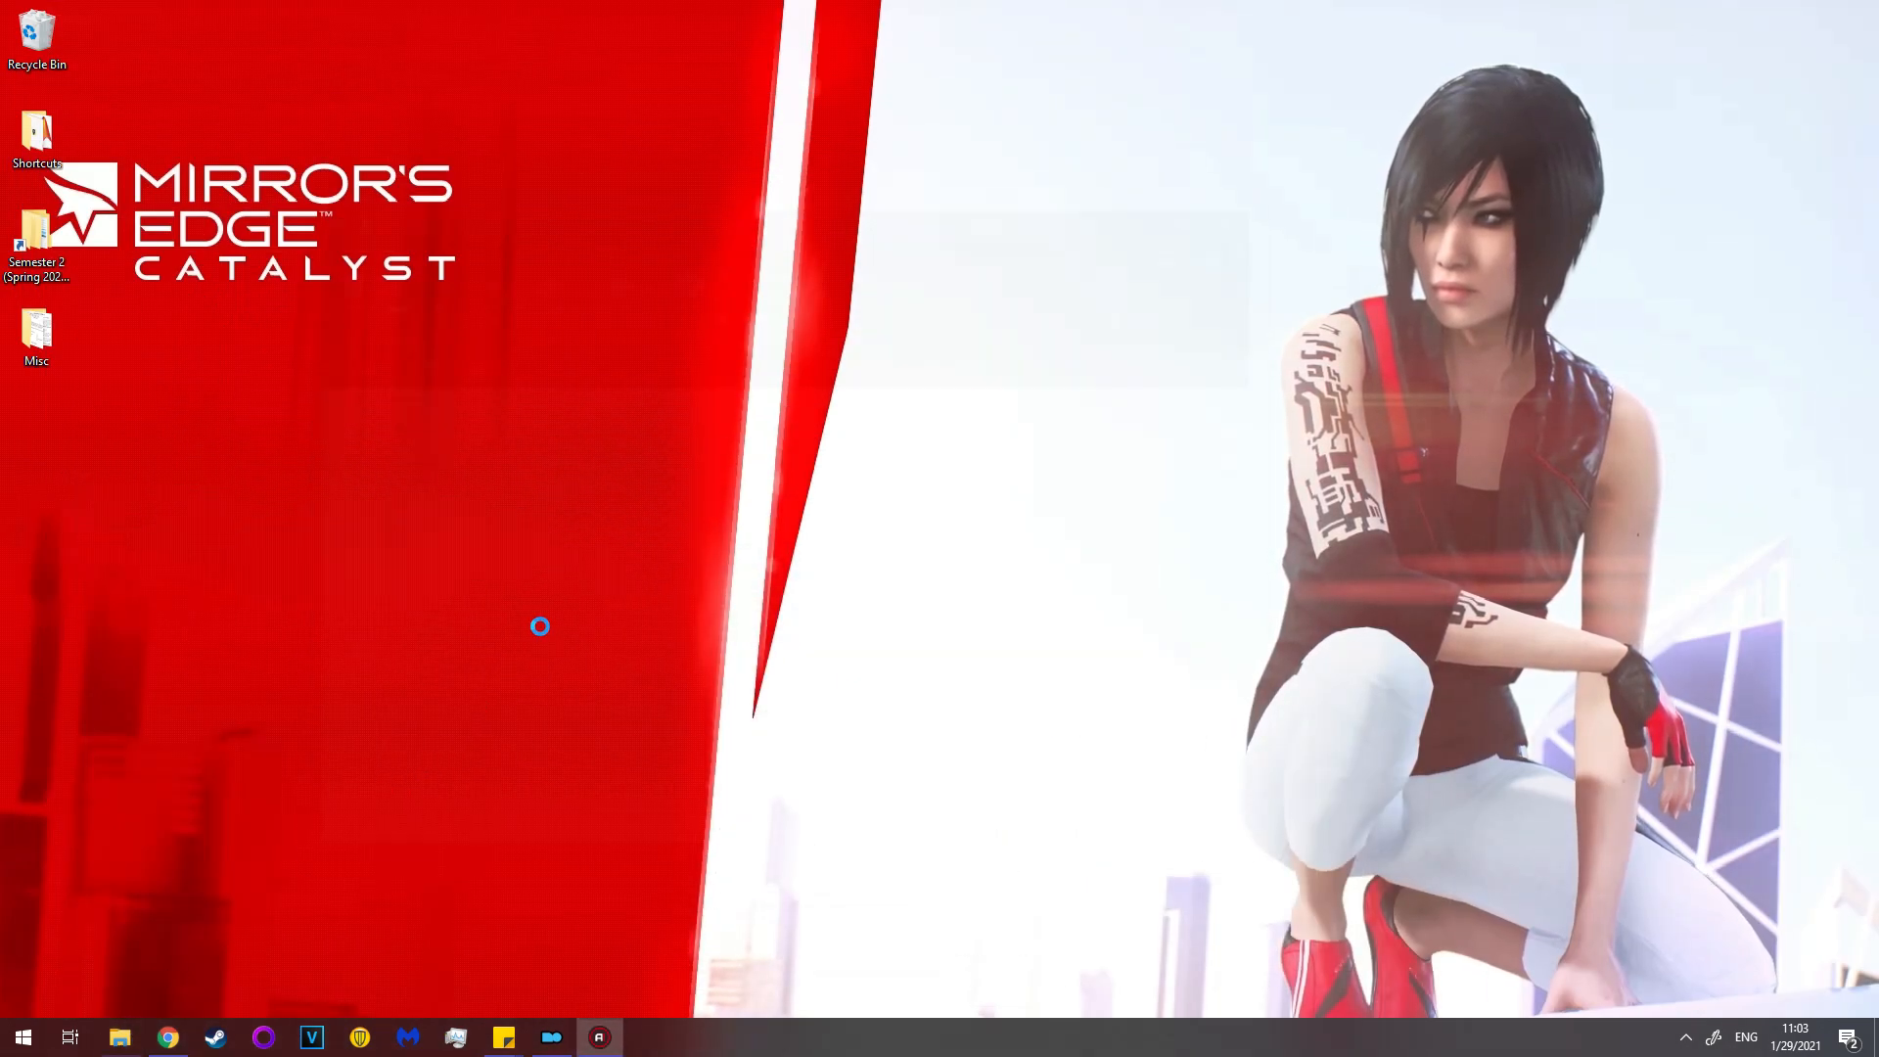
Delete today's nvse_6_0_3 folder and nvse_6_0_3 (1).7z from Downloads.
{"action": "left_click", "coordinate": [117, 1037]}
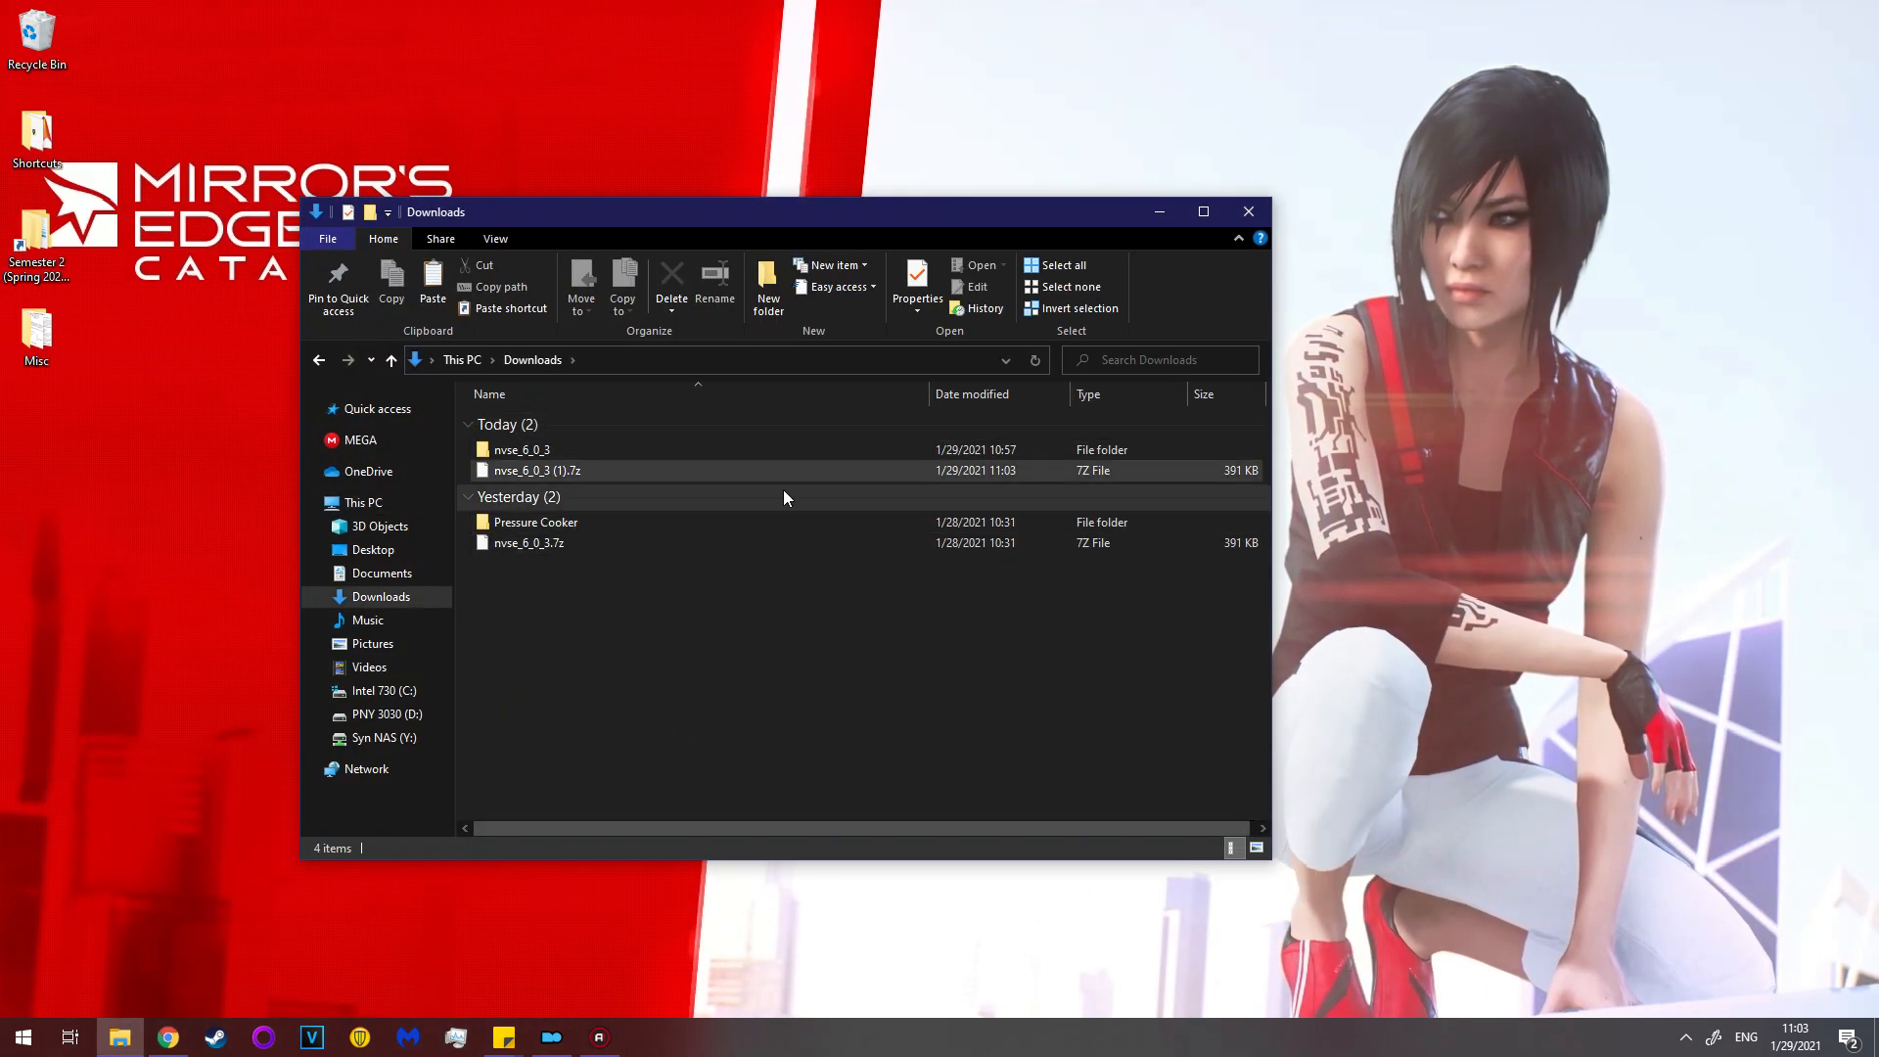
{"action": "mouse_move", "coordinate": [528, 541]}
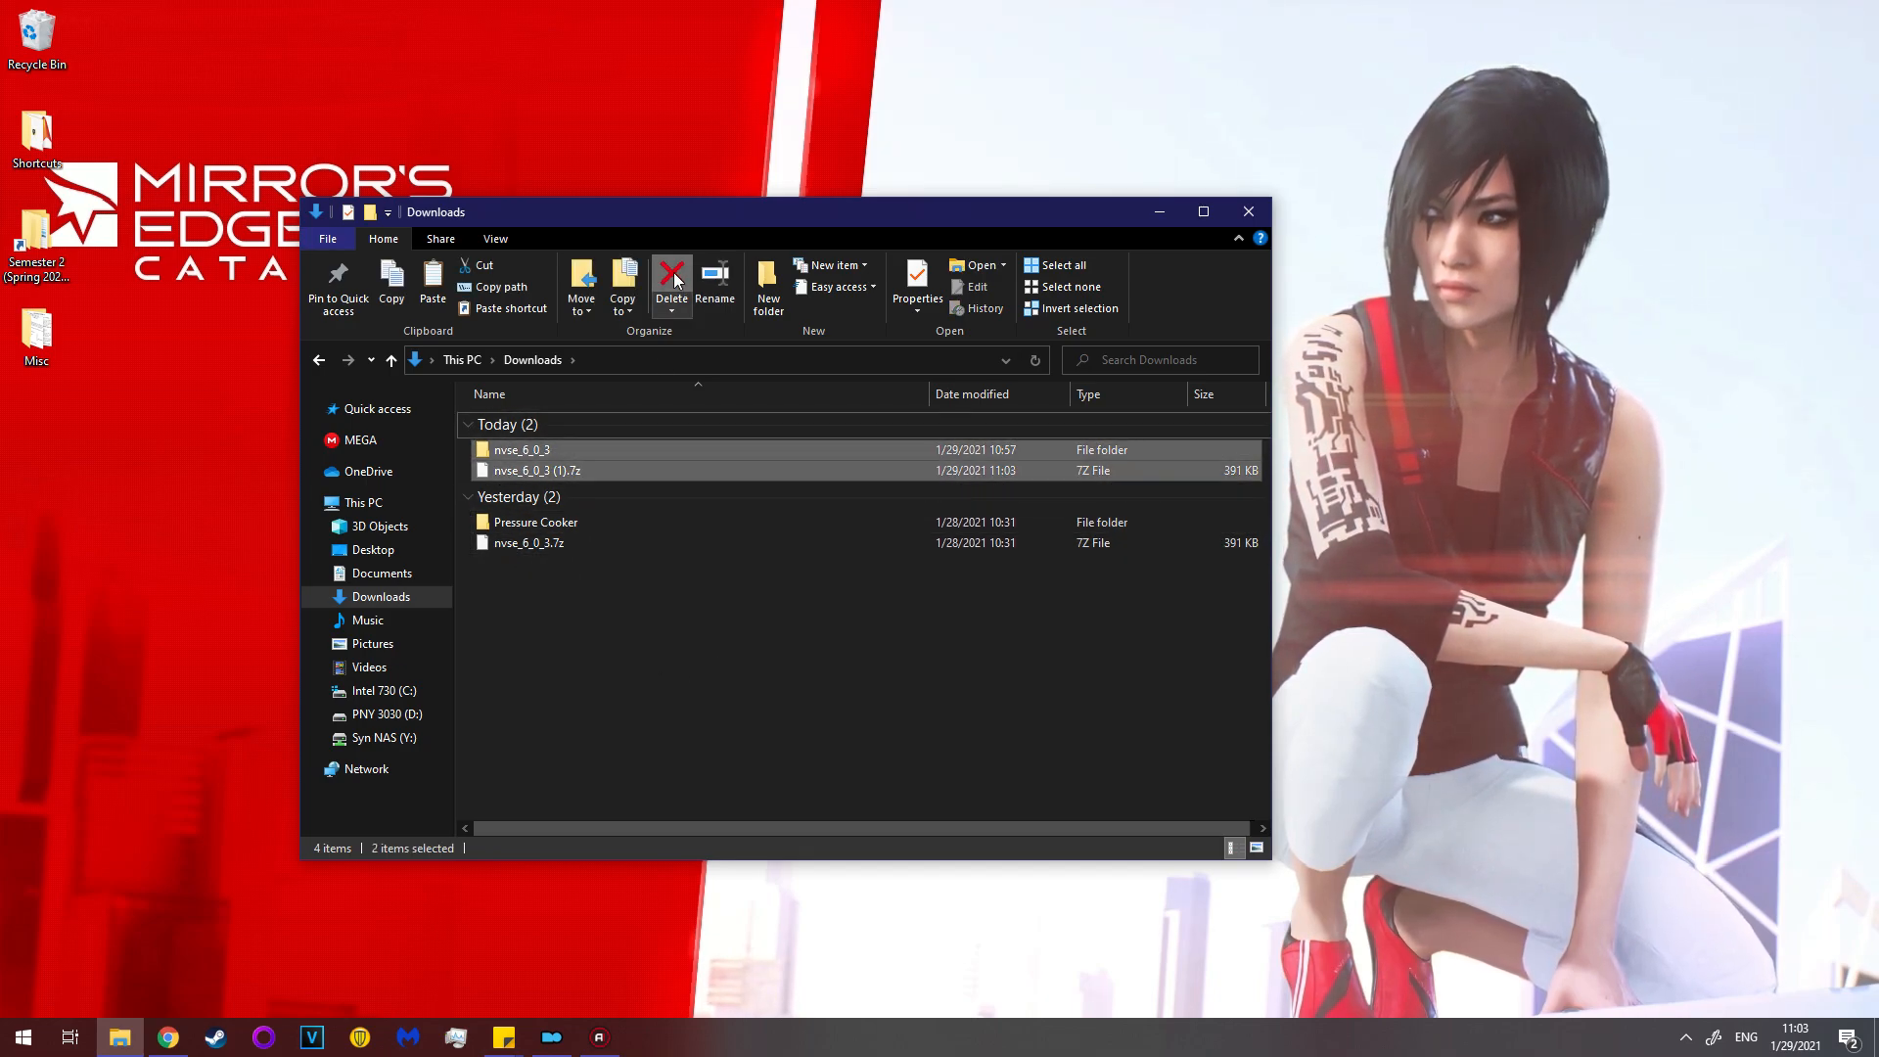
{"action": "left_click", "coordinate": [671, 282]}
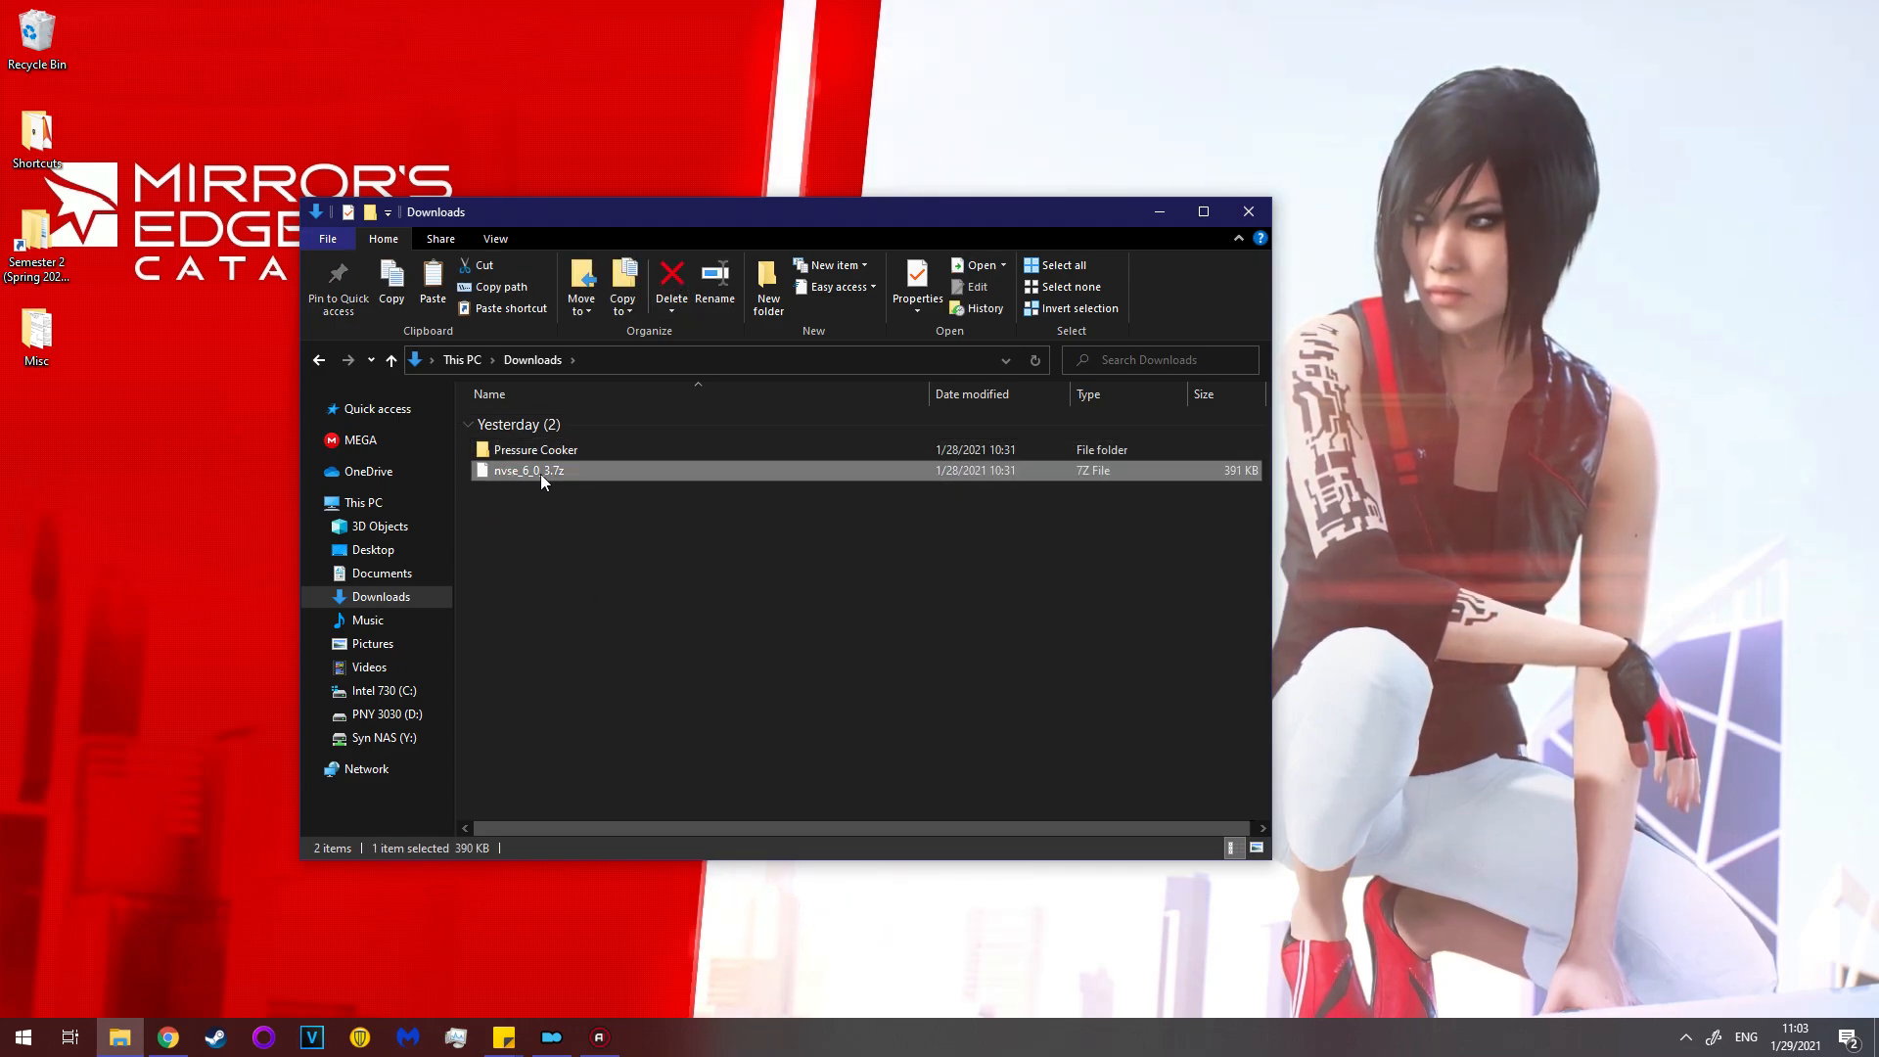
Extract nvse_6_0_3.7z with 7-Zip into Downloads and select the new nvse_6_0_3 folder.
{"action": "right_click", "coordinate": [527, 470]}
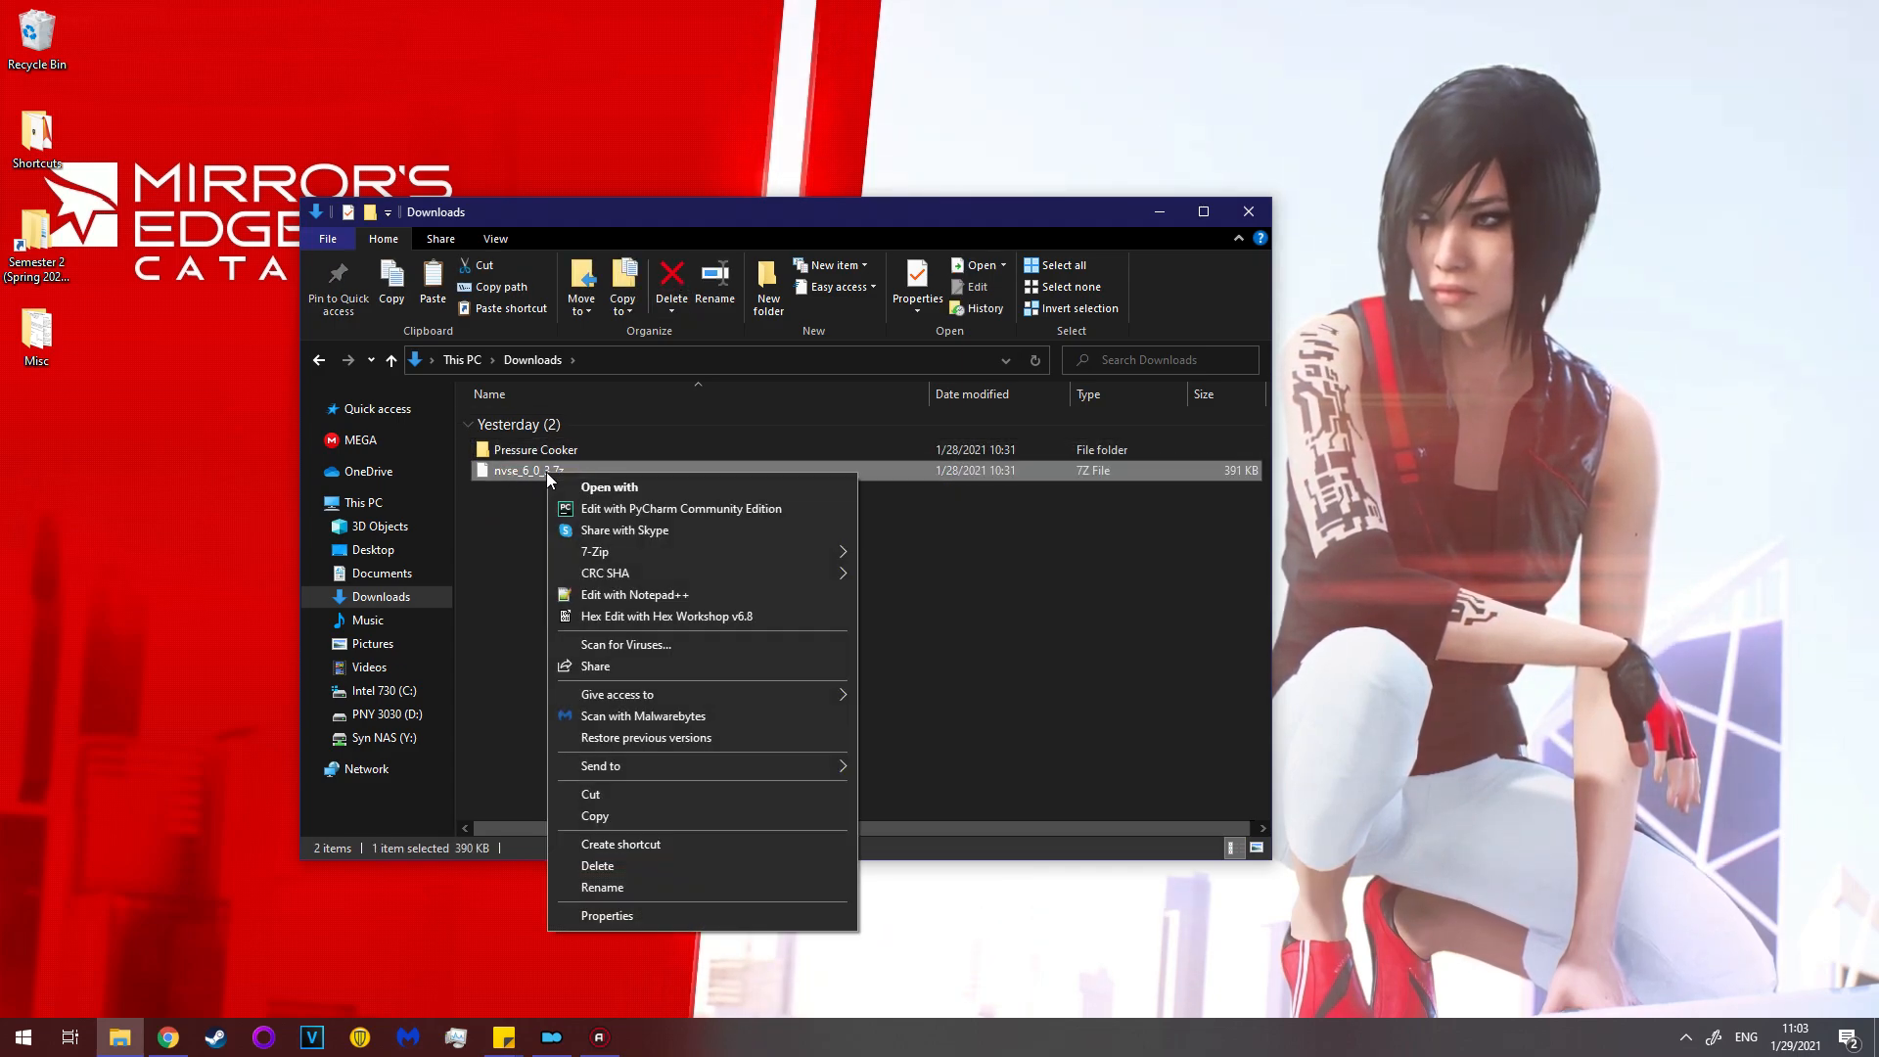
{"action": "mouse_move", "coordinate": [594, 550]}
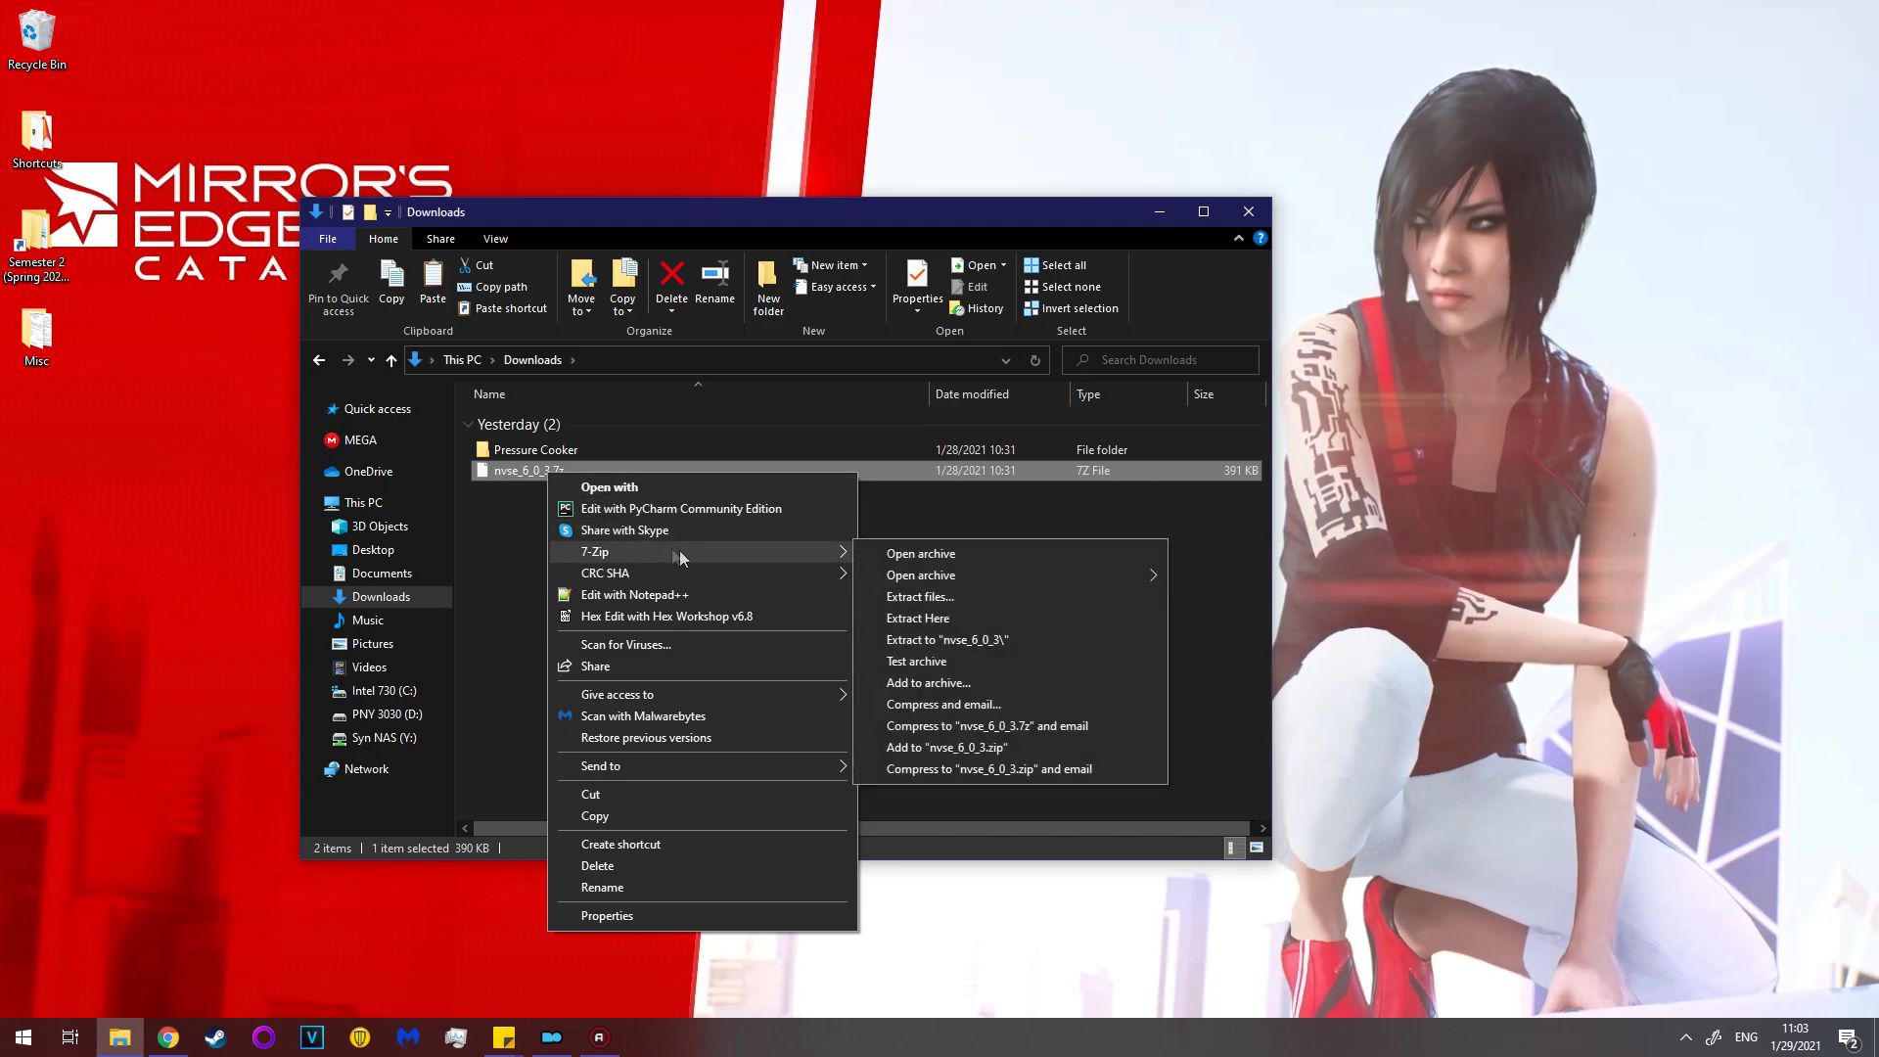
{"action": "mouse_move", "coordinate": [973, 587]}
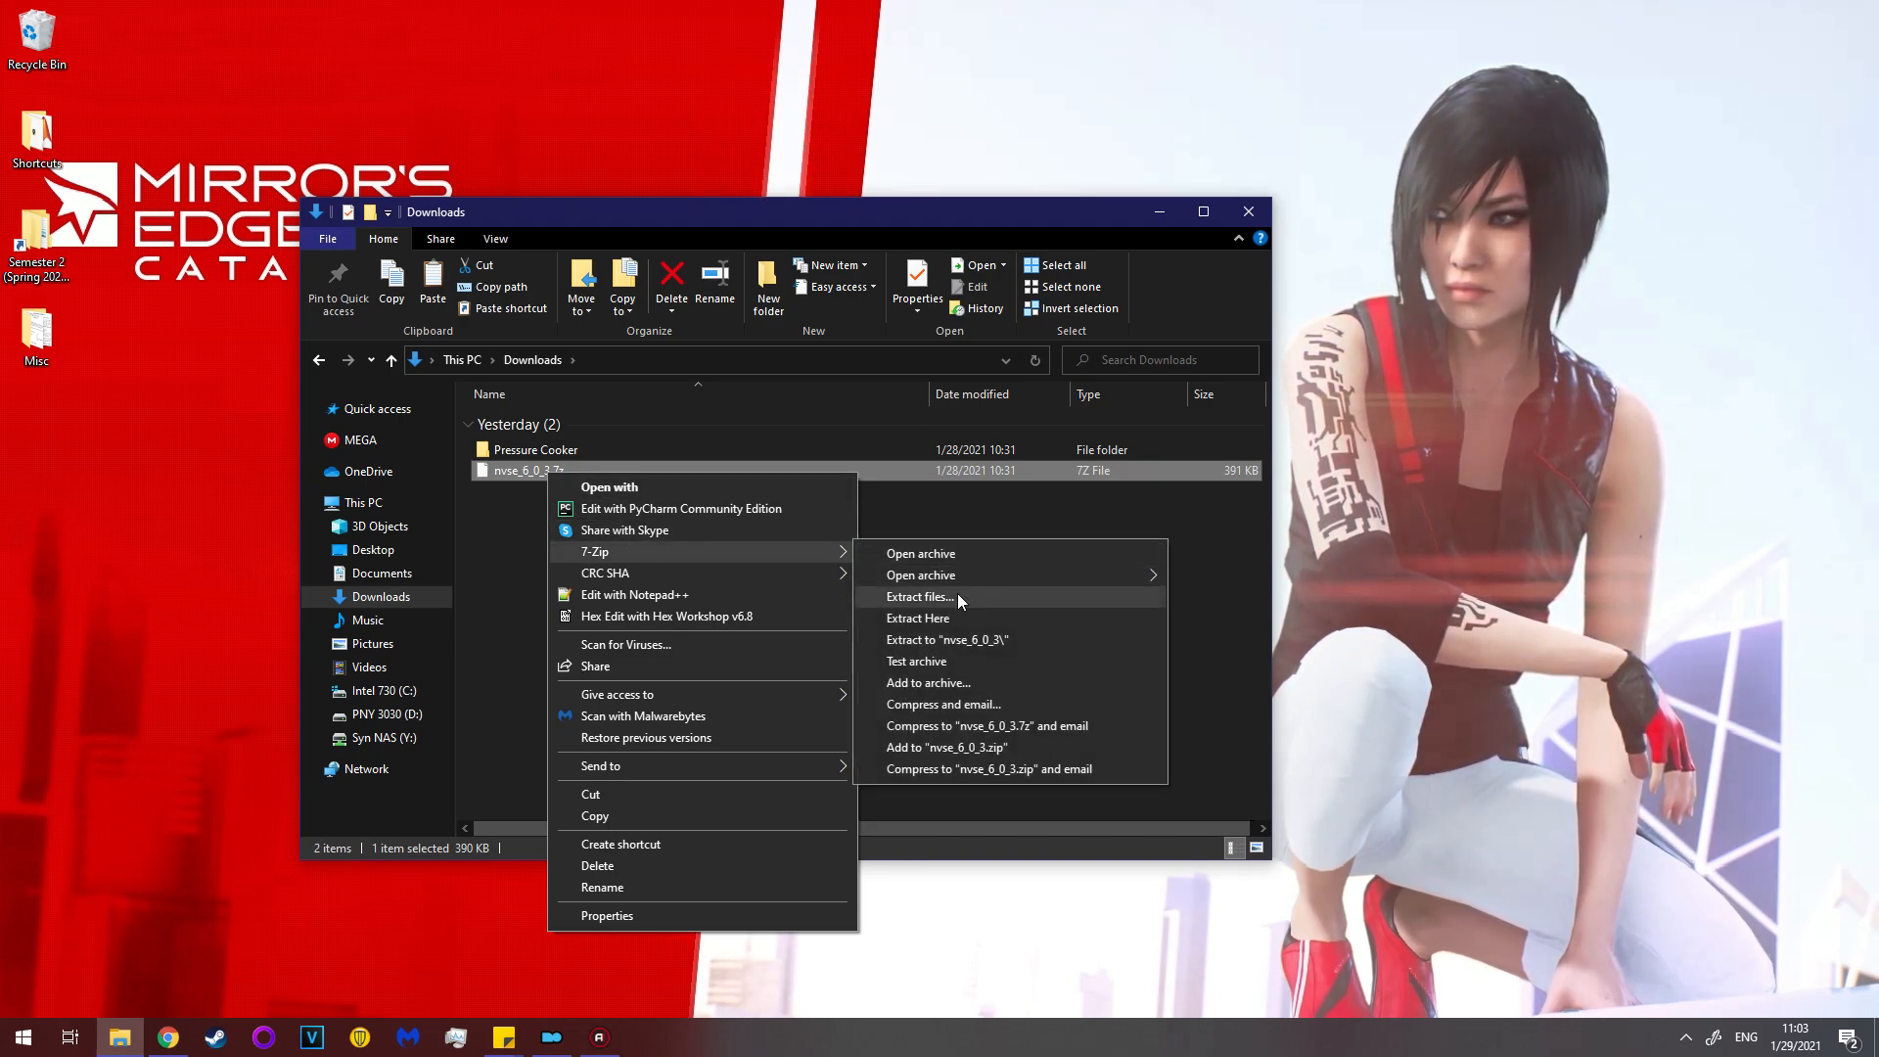
{"action": "left_click", "coordinate": [919, 597]}
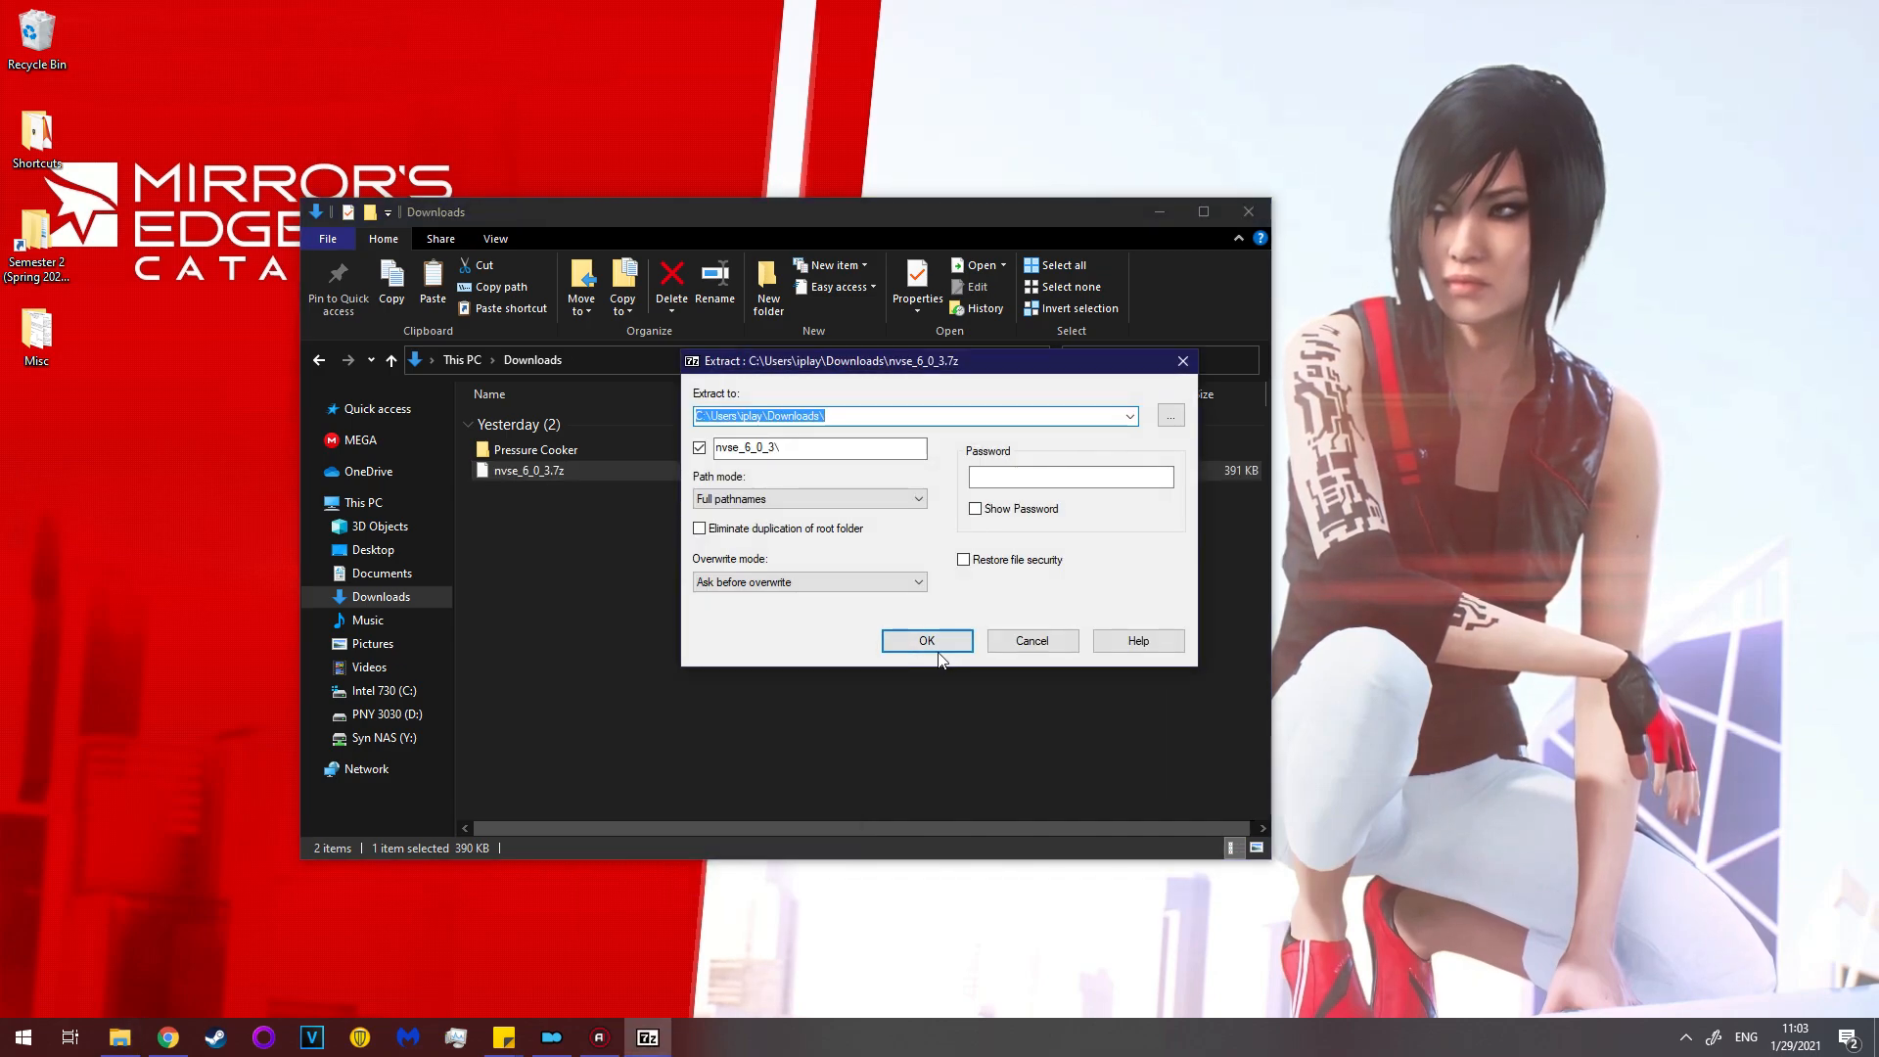
{"action": "left_click", "coordinate": [927, 640]}
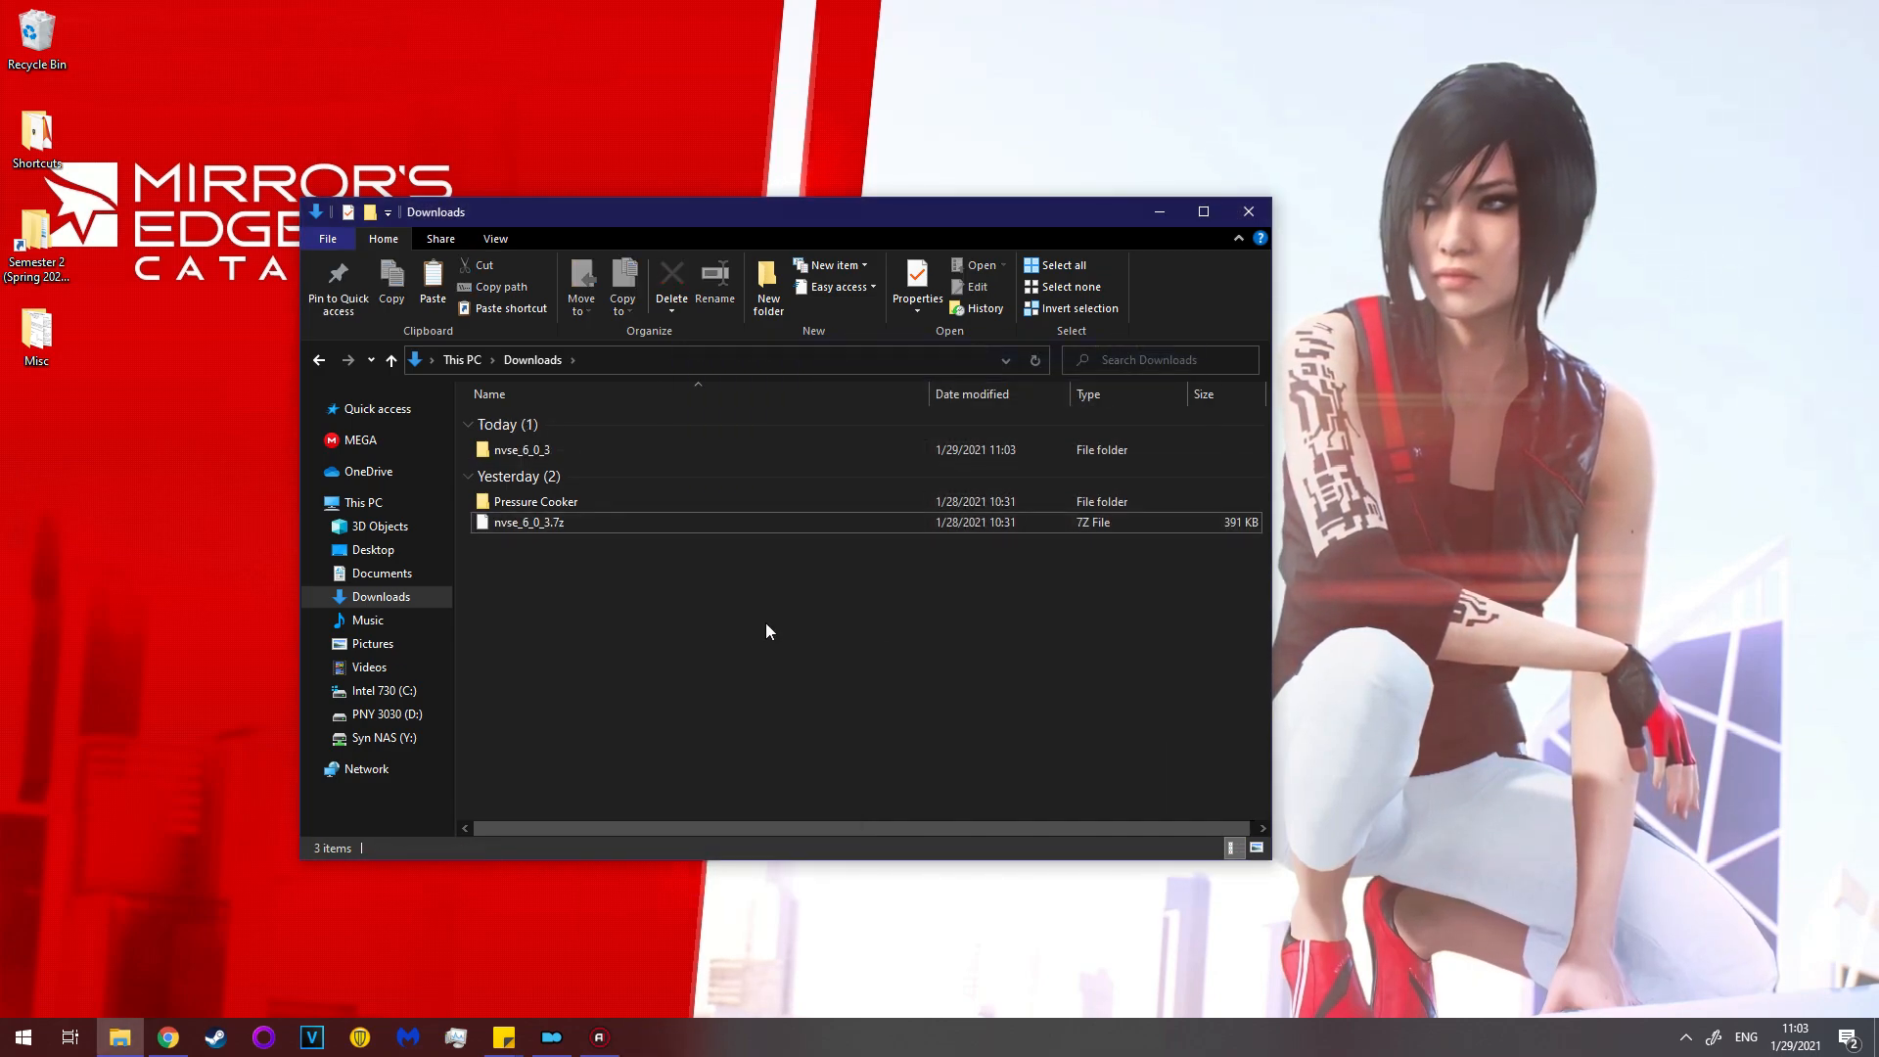
{"action": "left_click", "coordinate": [522, 449]}
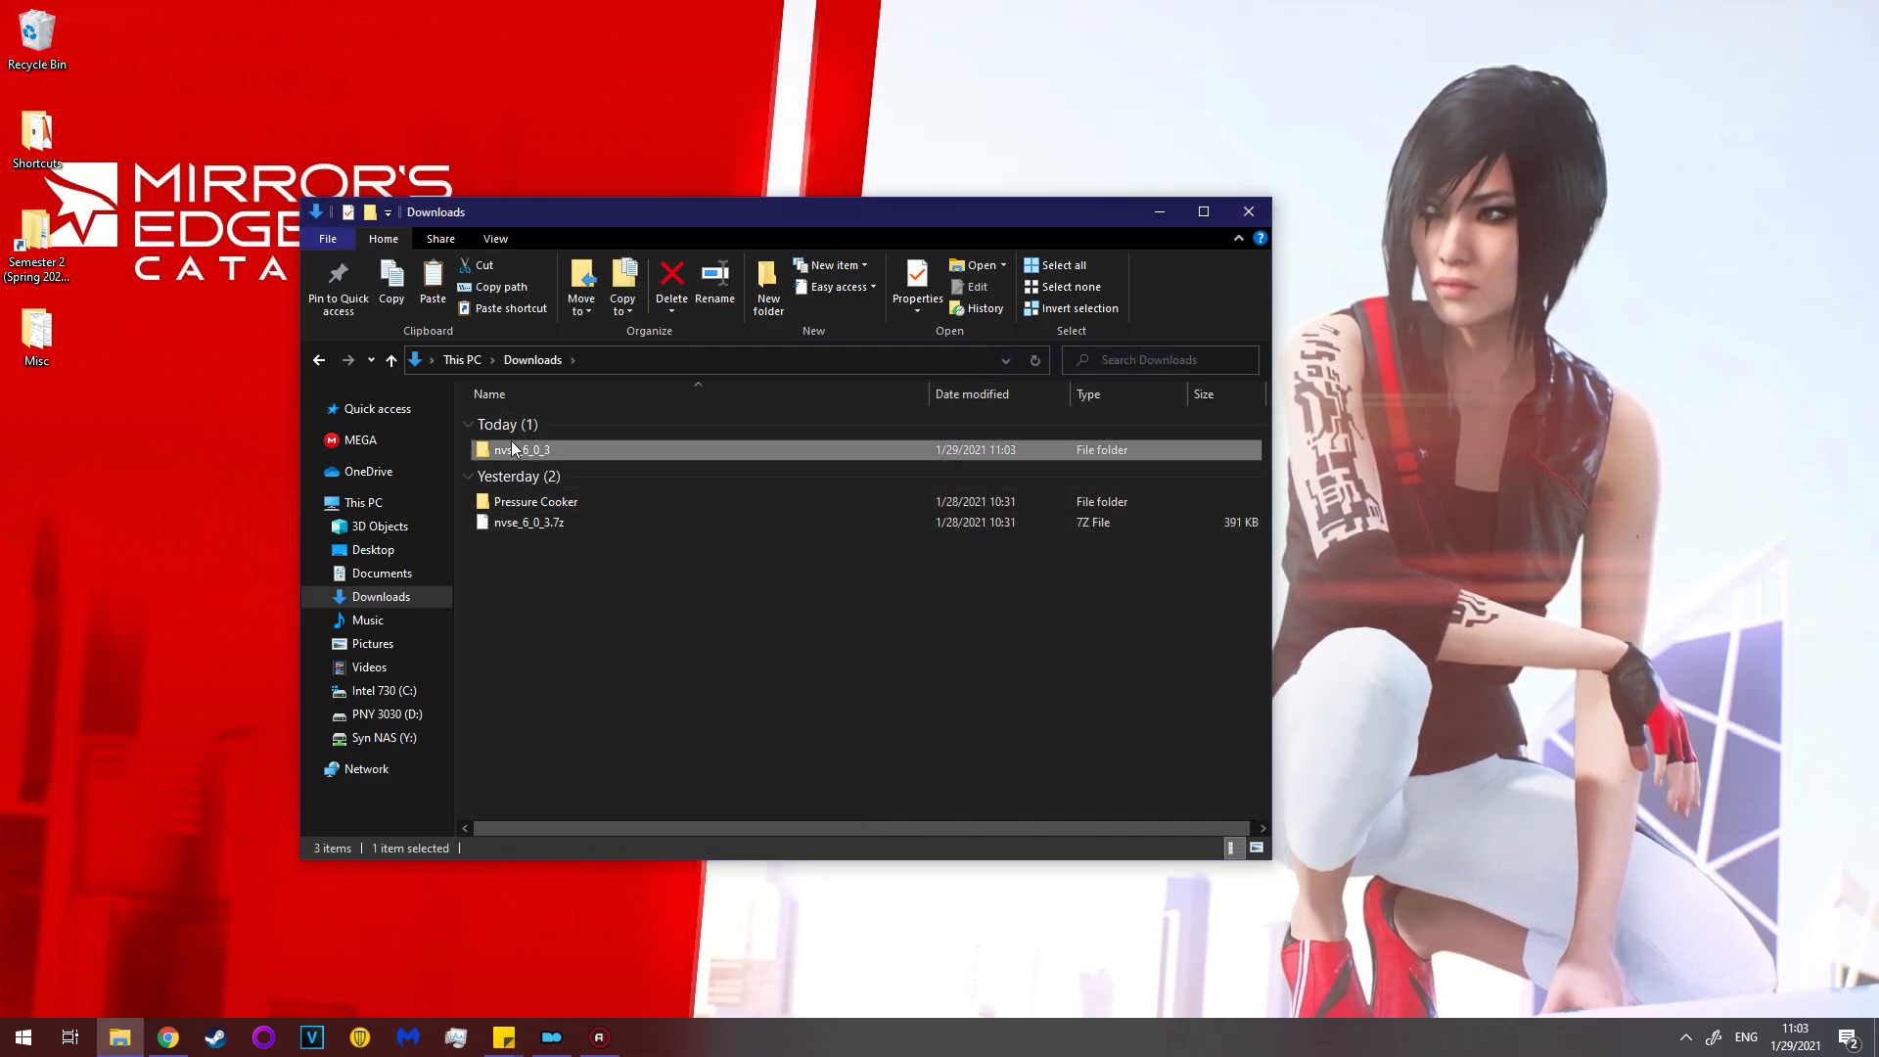
Inspect the nvse_6_0_3 folder's Data, loader and DLLs, then switch to This PC.
{"action": "double_click", "coordinate": [522, 449]}
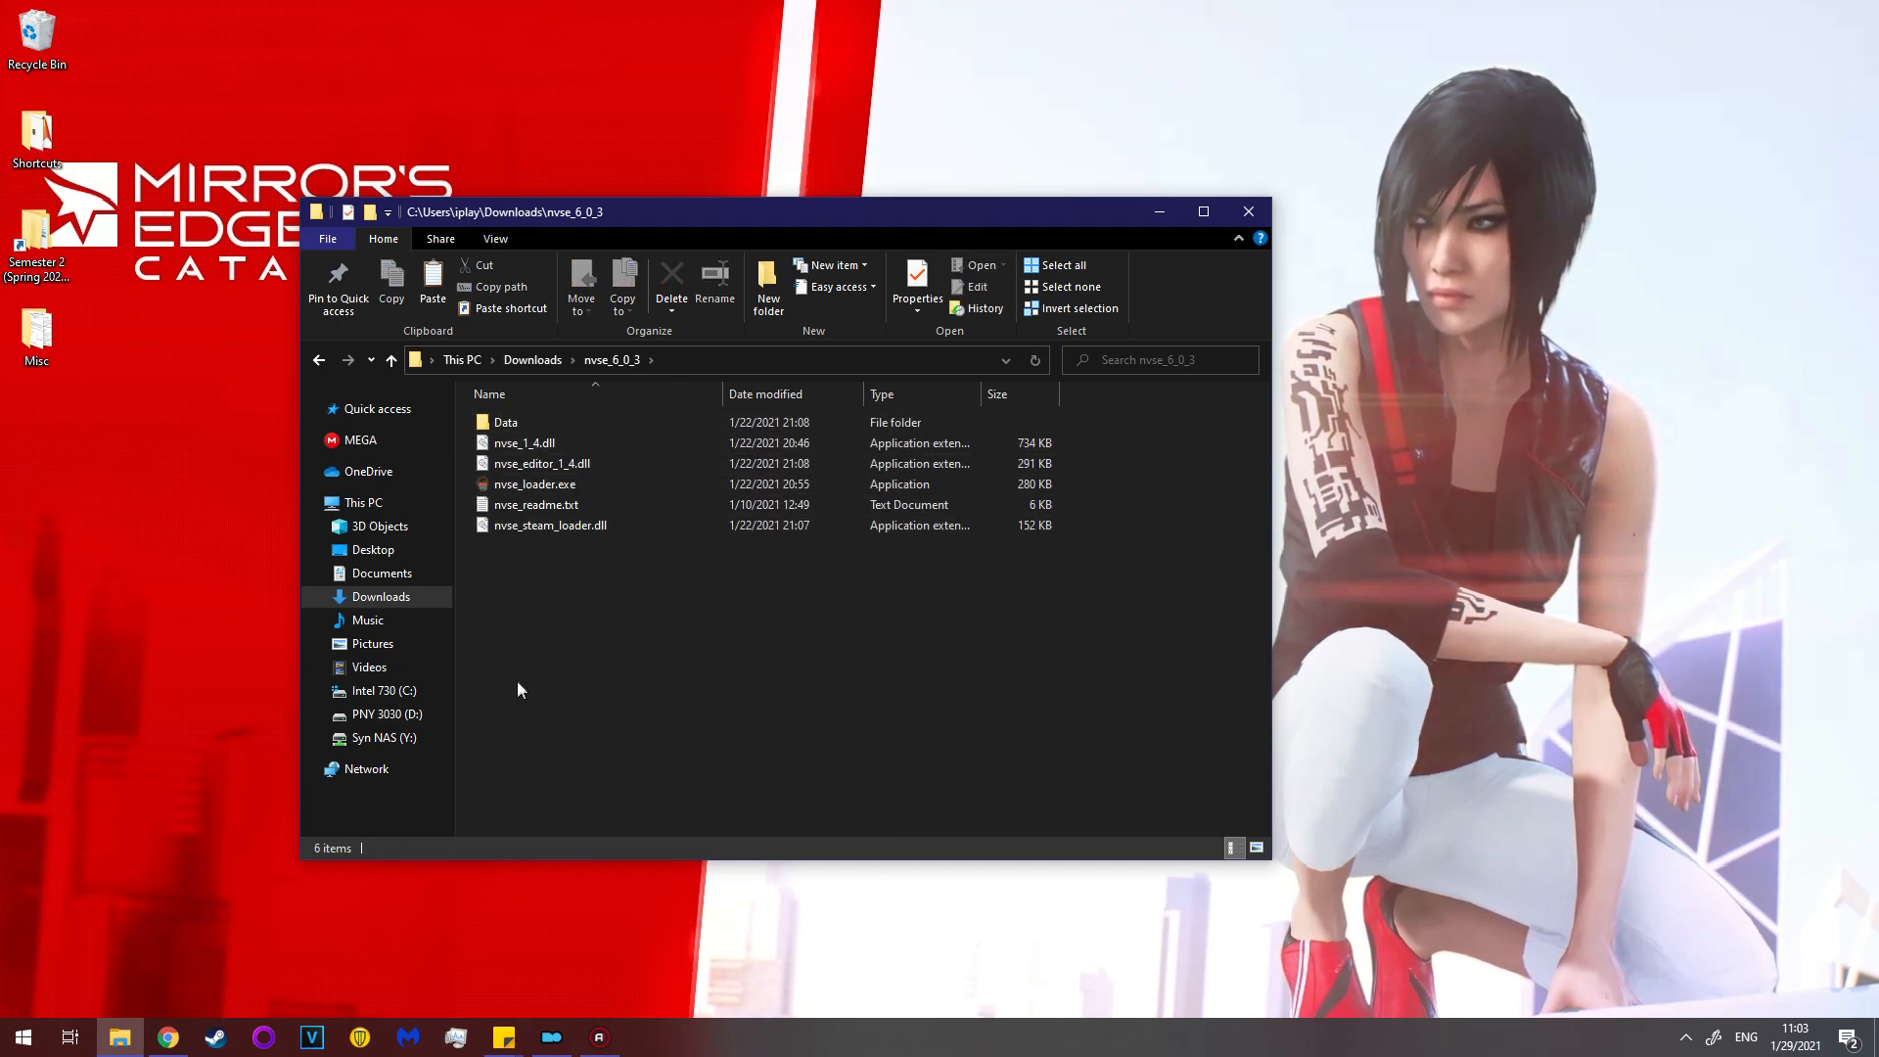
{"action": "left_click", "coordinate": [363, 502]}
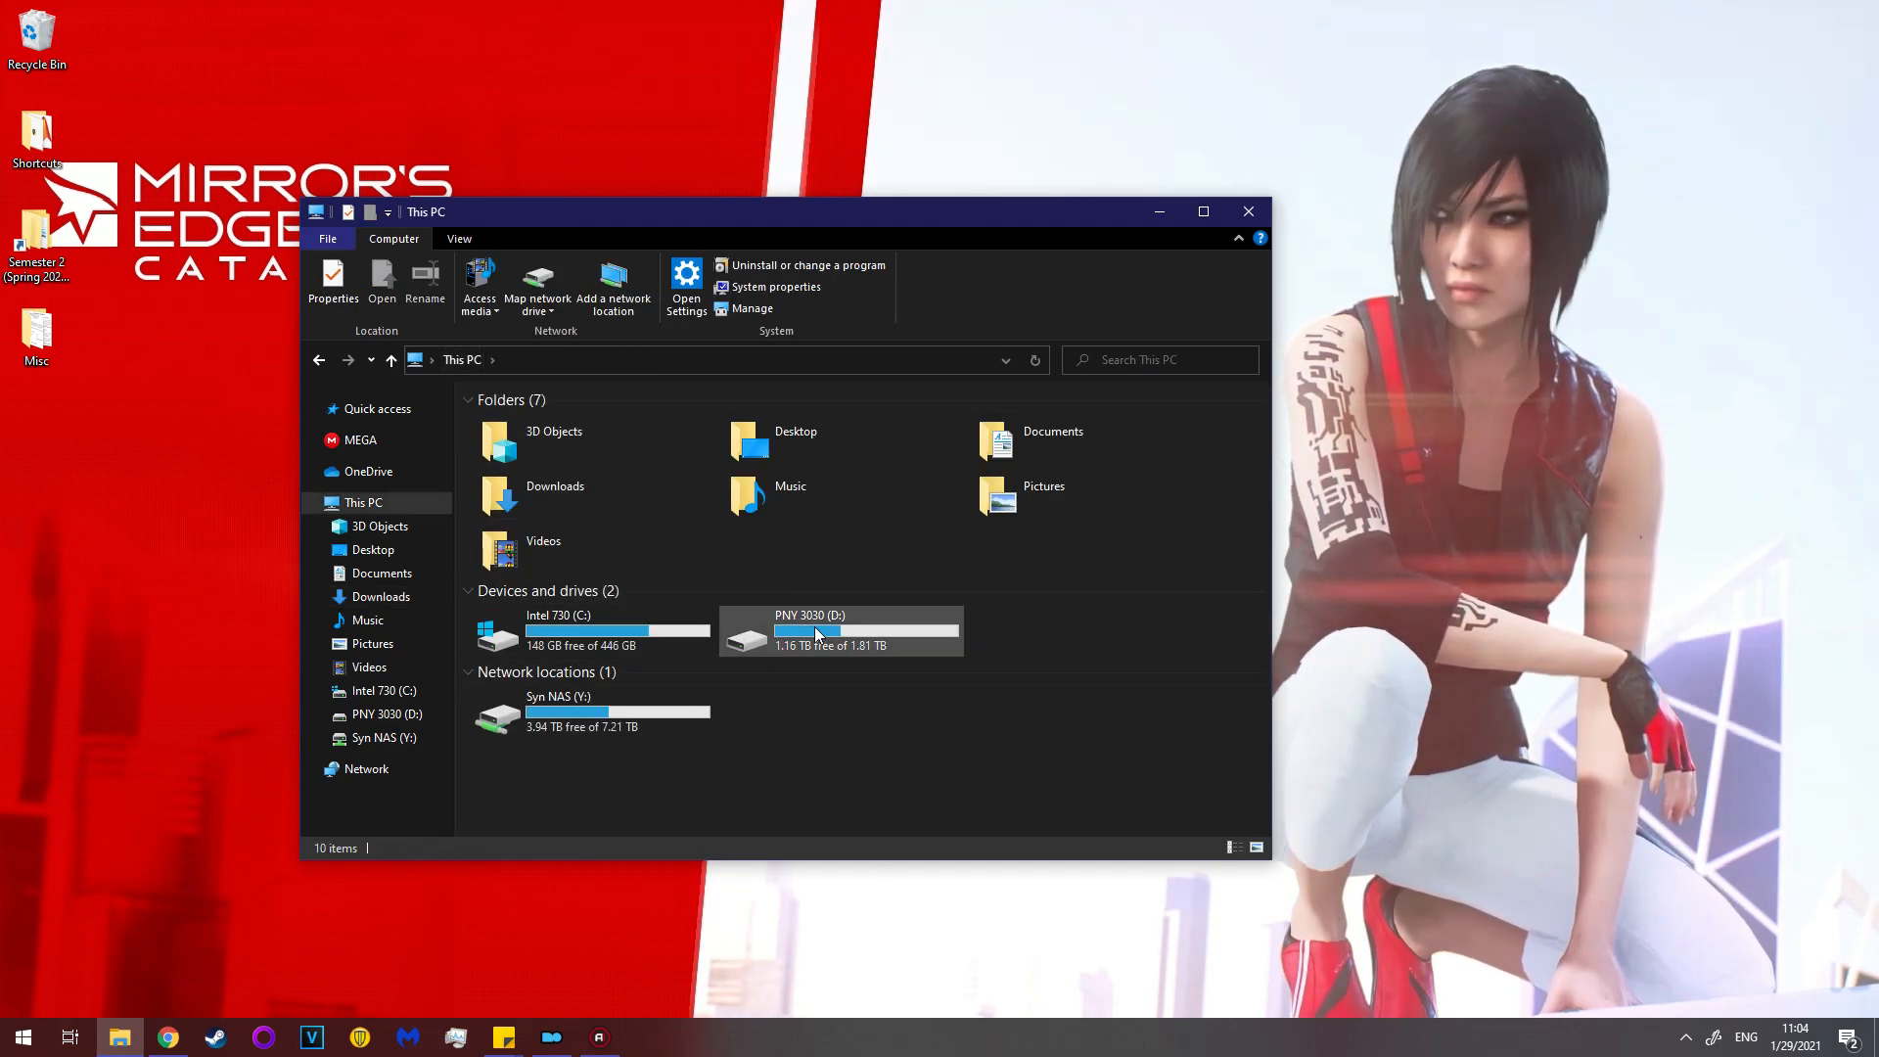
Navigate D:\Program Files (x86)\Steam\steamapps\common into the Fallout New Vegas folder.
{"action": "left_click", "coordinate": [587, 631]}
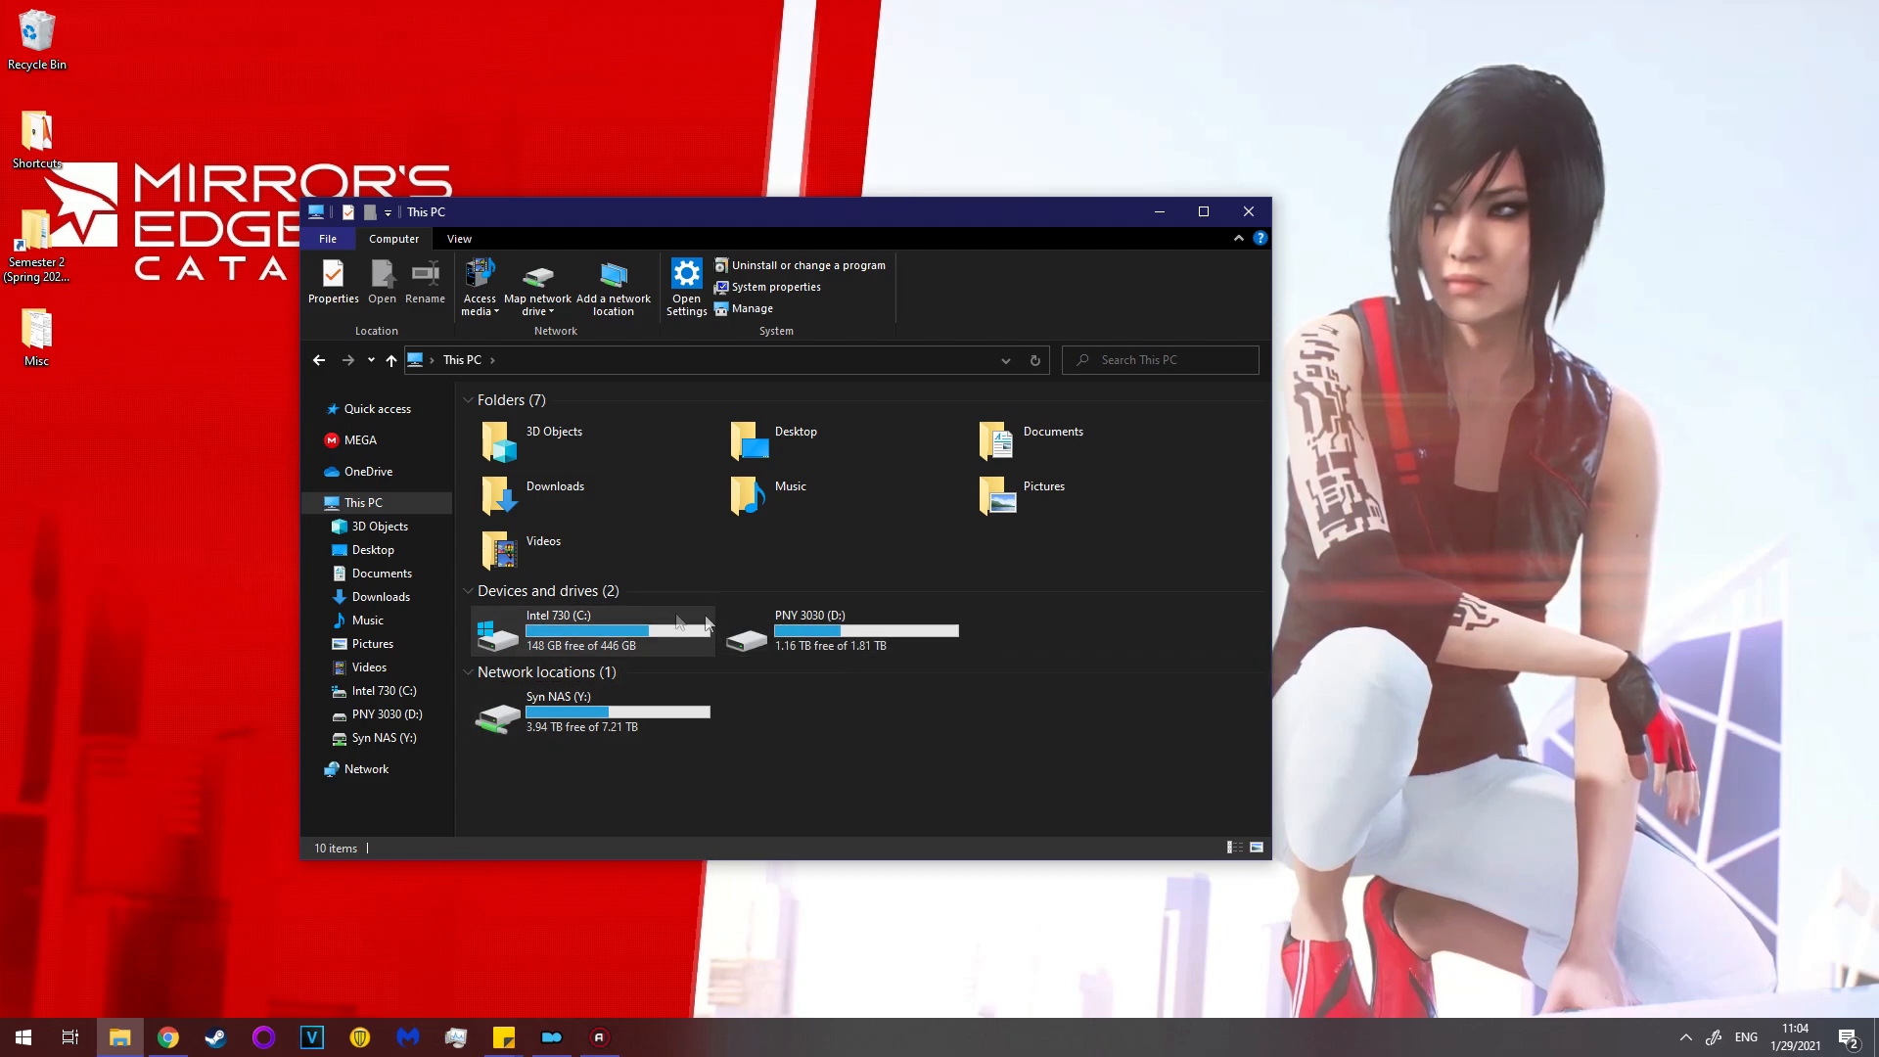
{"action": "double_click", "coordinate": [809, 630]}
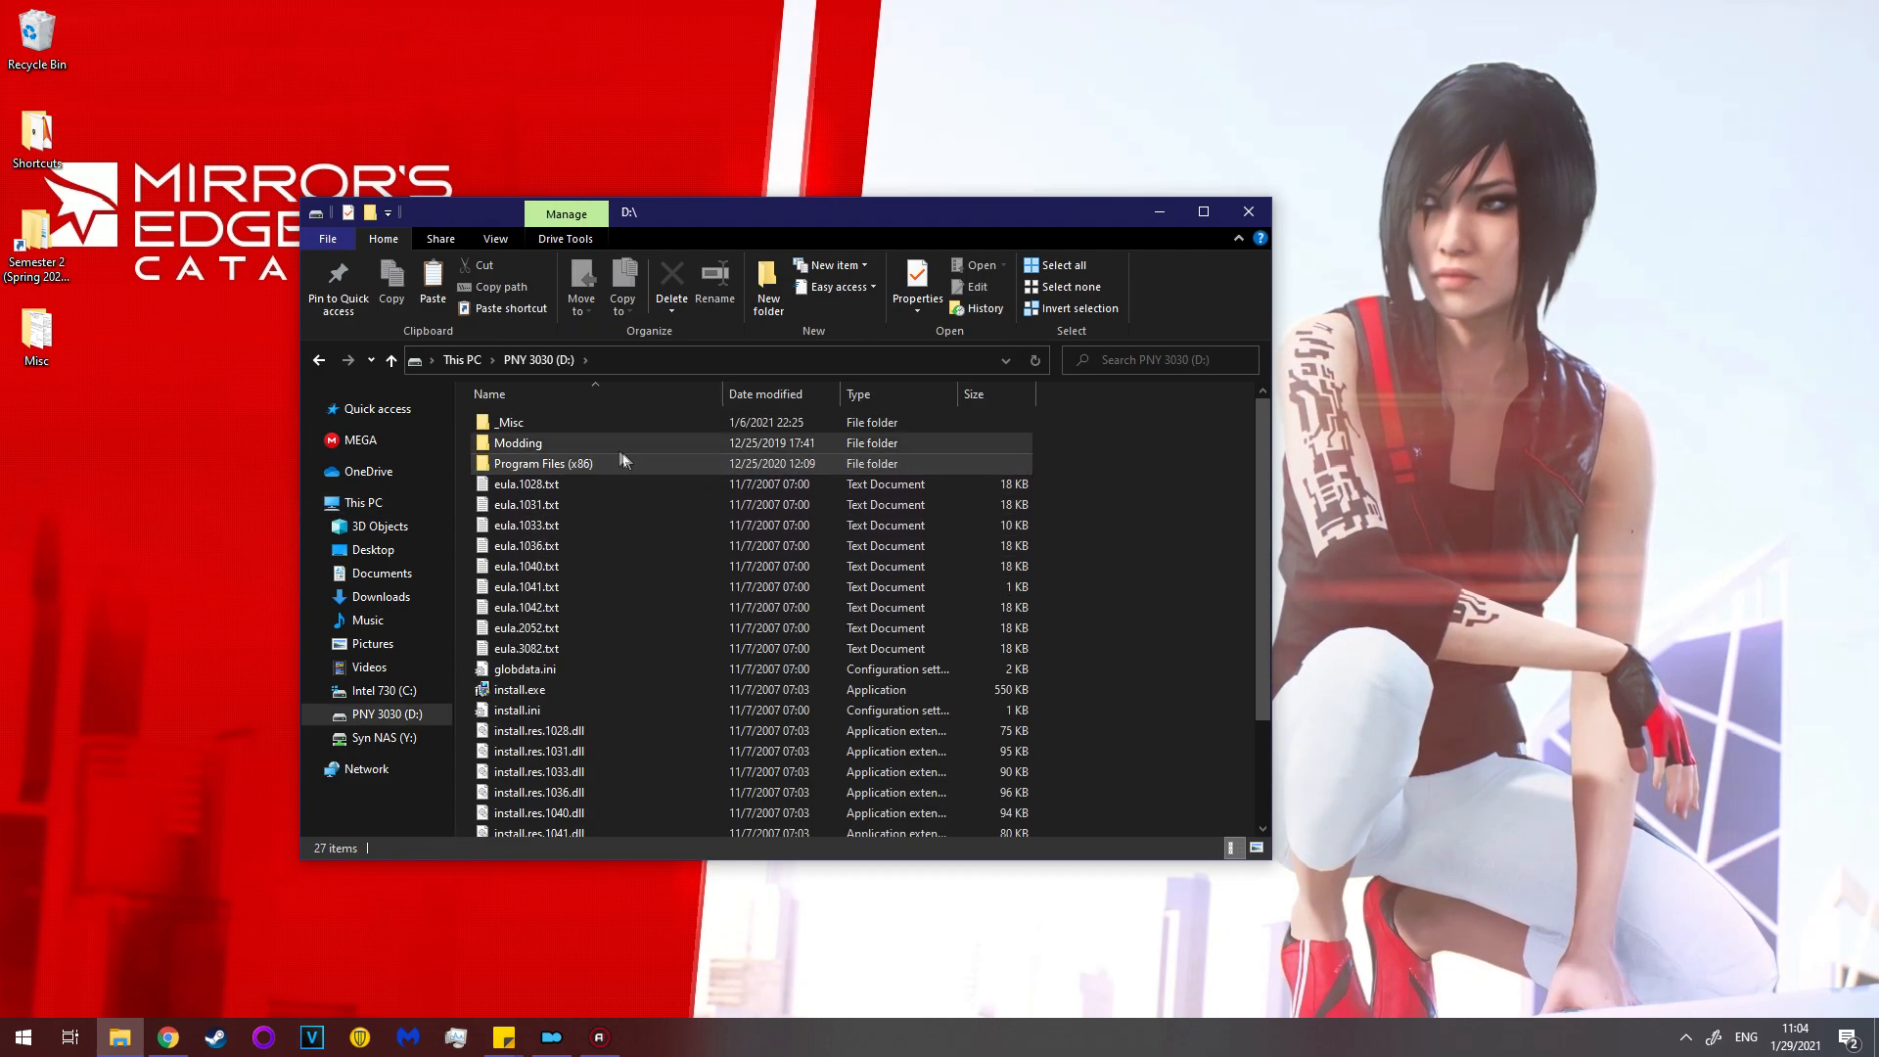
{"action": "double_click", "coordinate": [544, 464]}
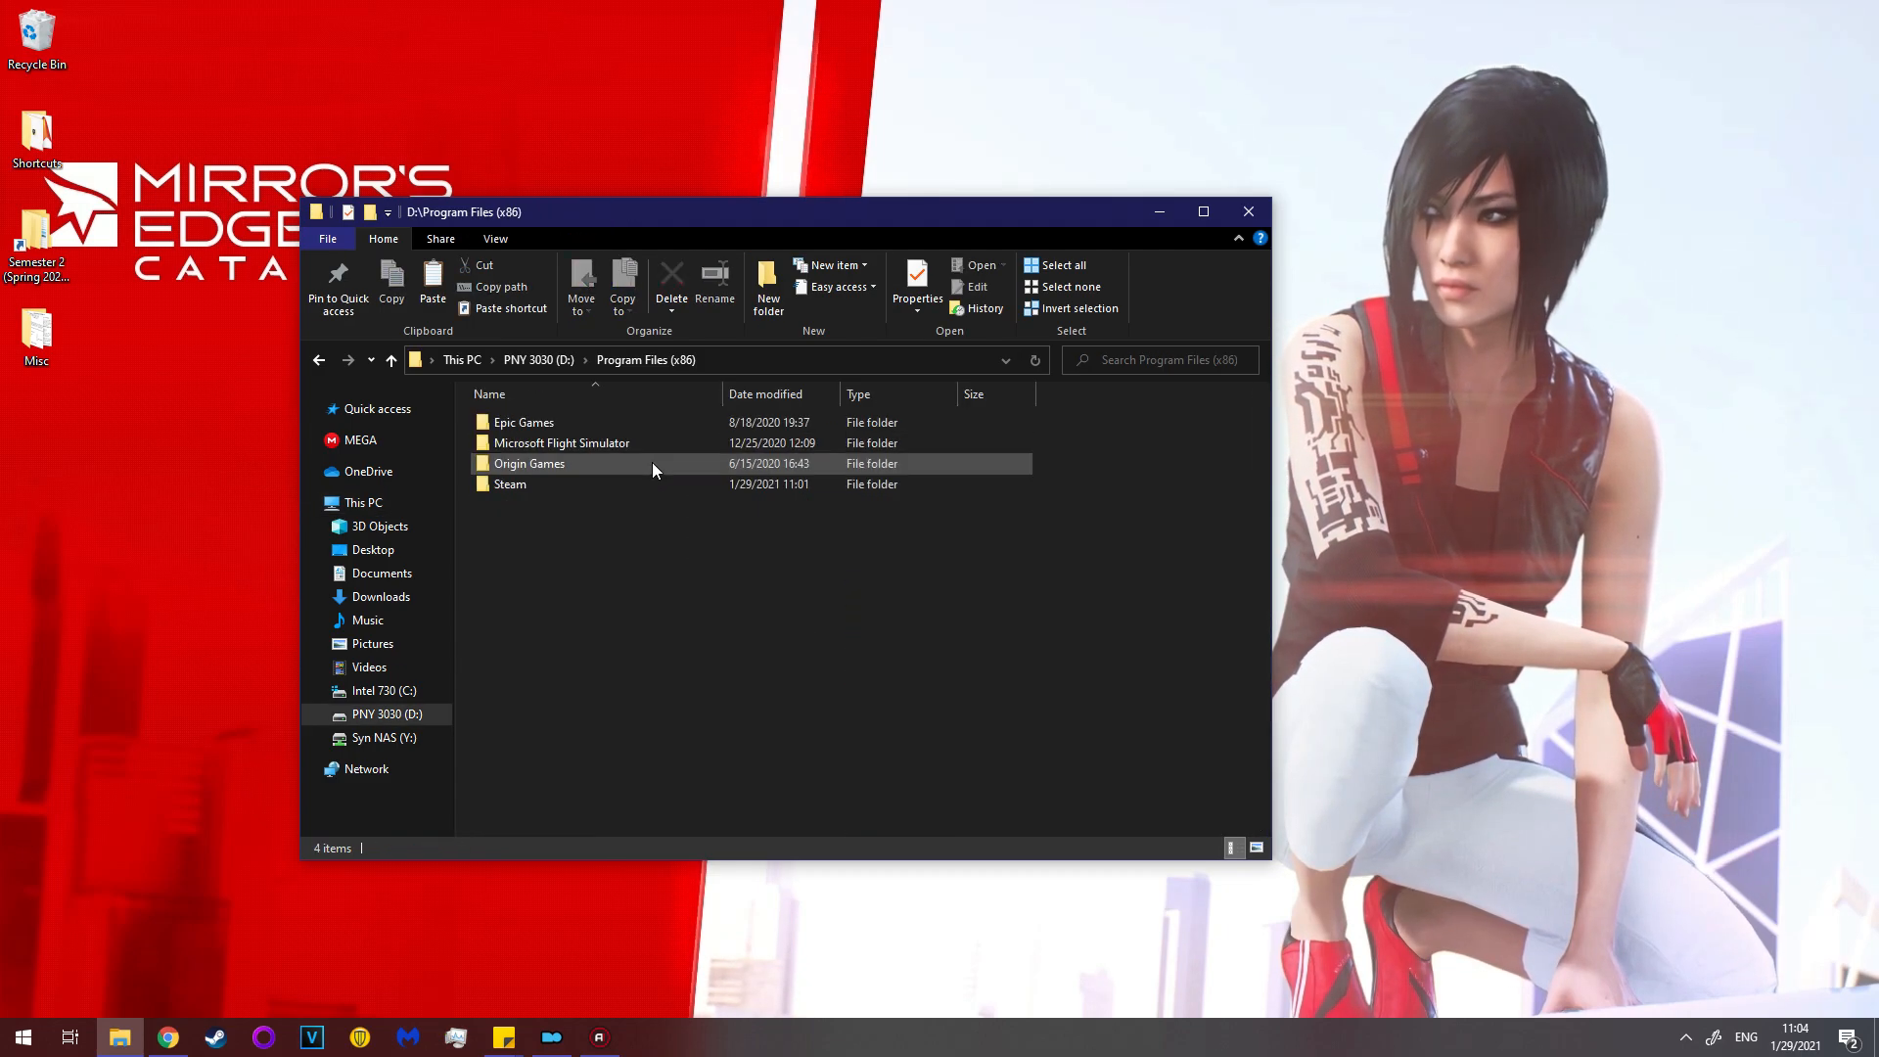
{"action": "double_click", "coordinate": [509, 484]}
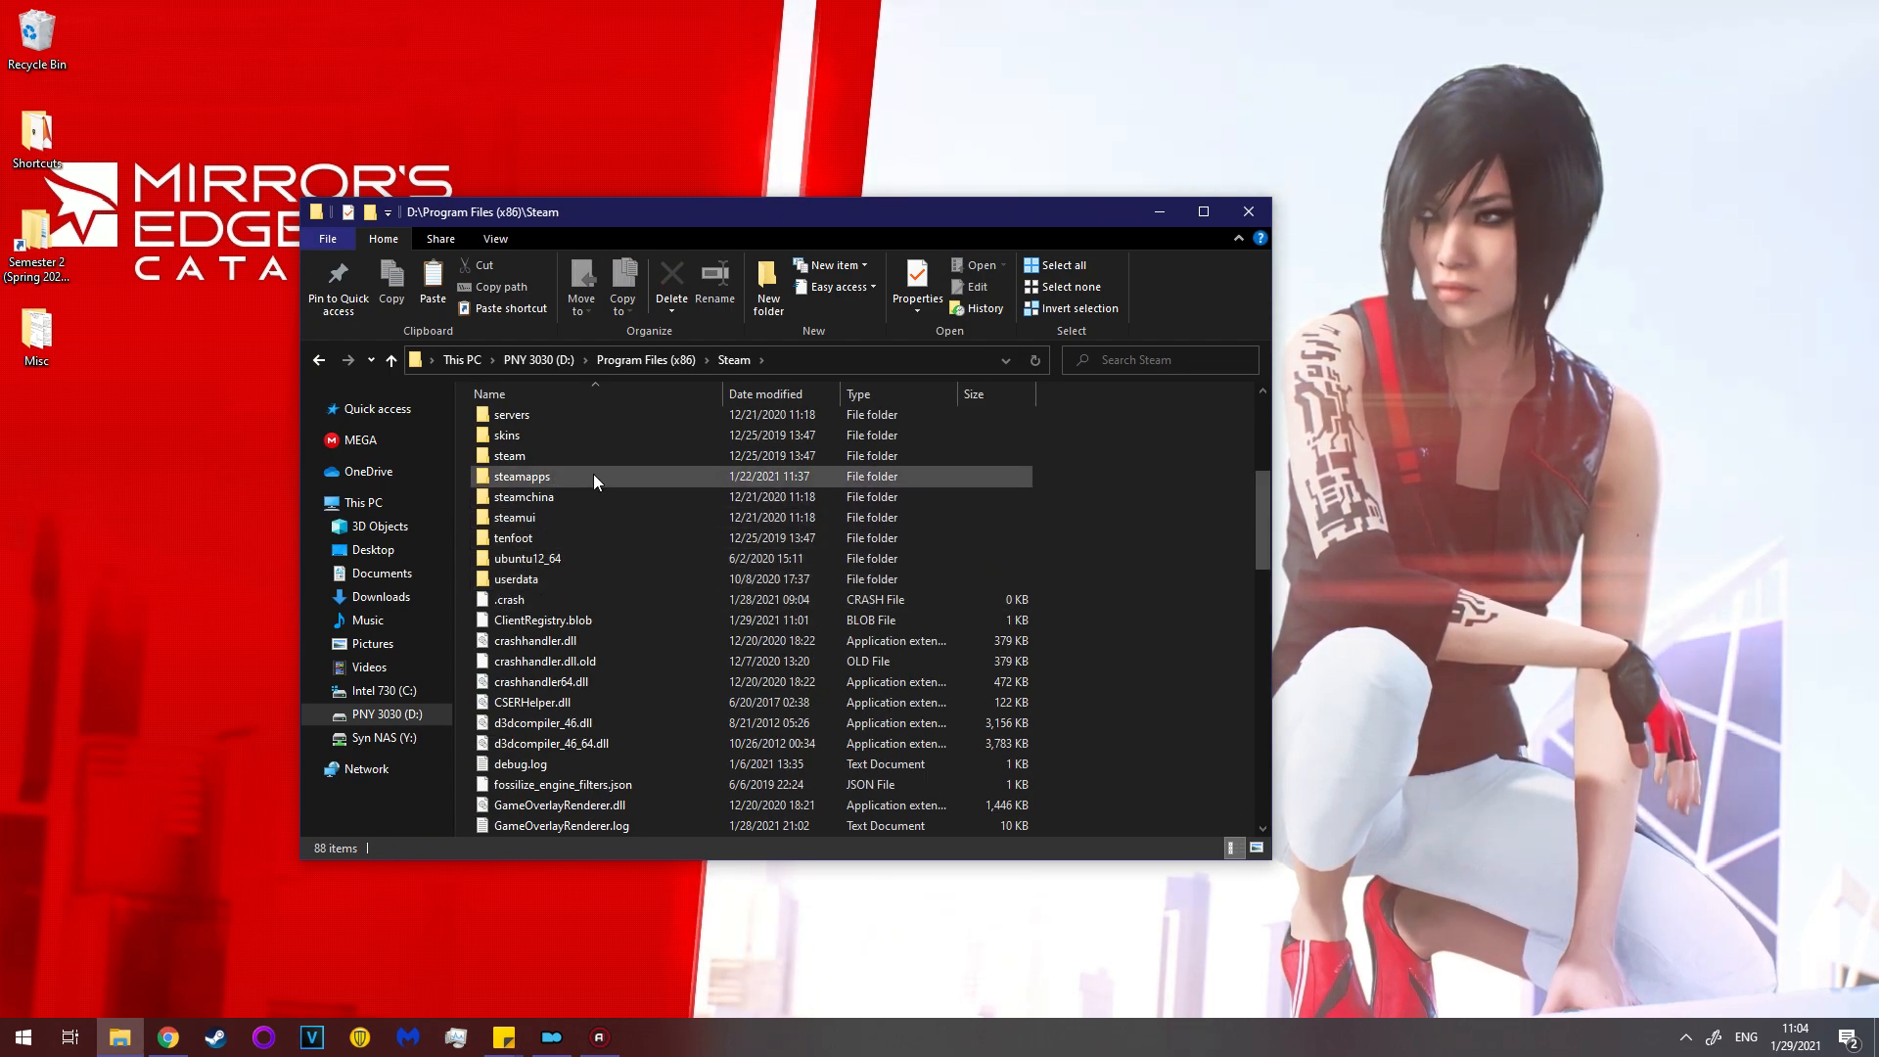
{"action": "double_click", "coordinate": [522, 475]}
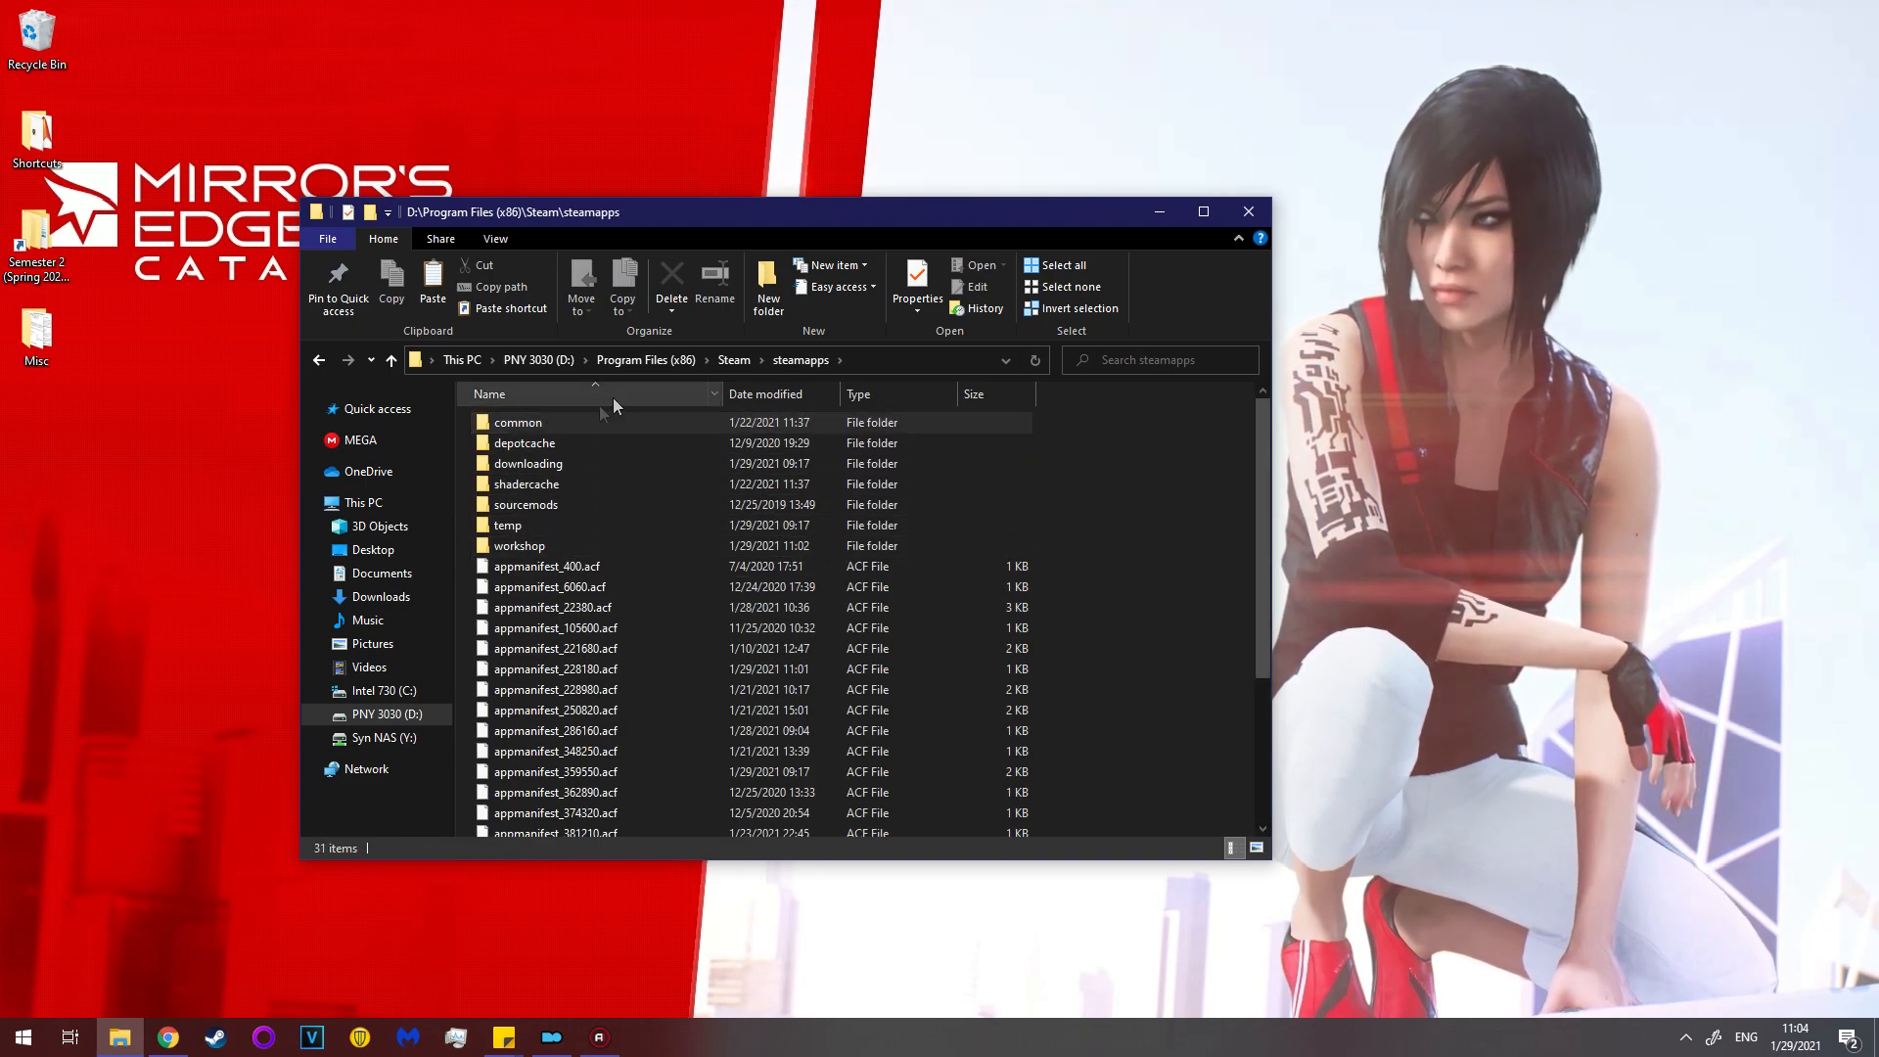
{"action": "double_click", "coordinate": [517, 421]}
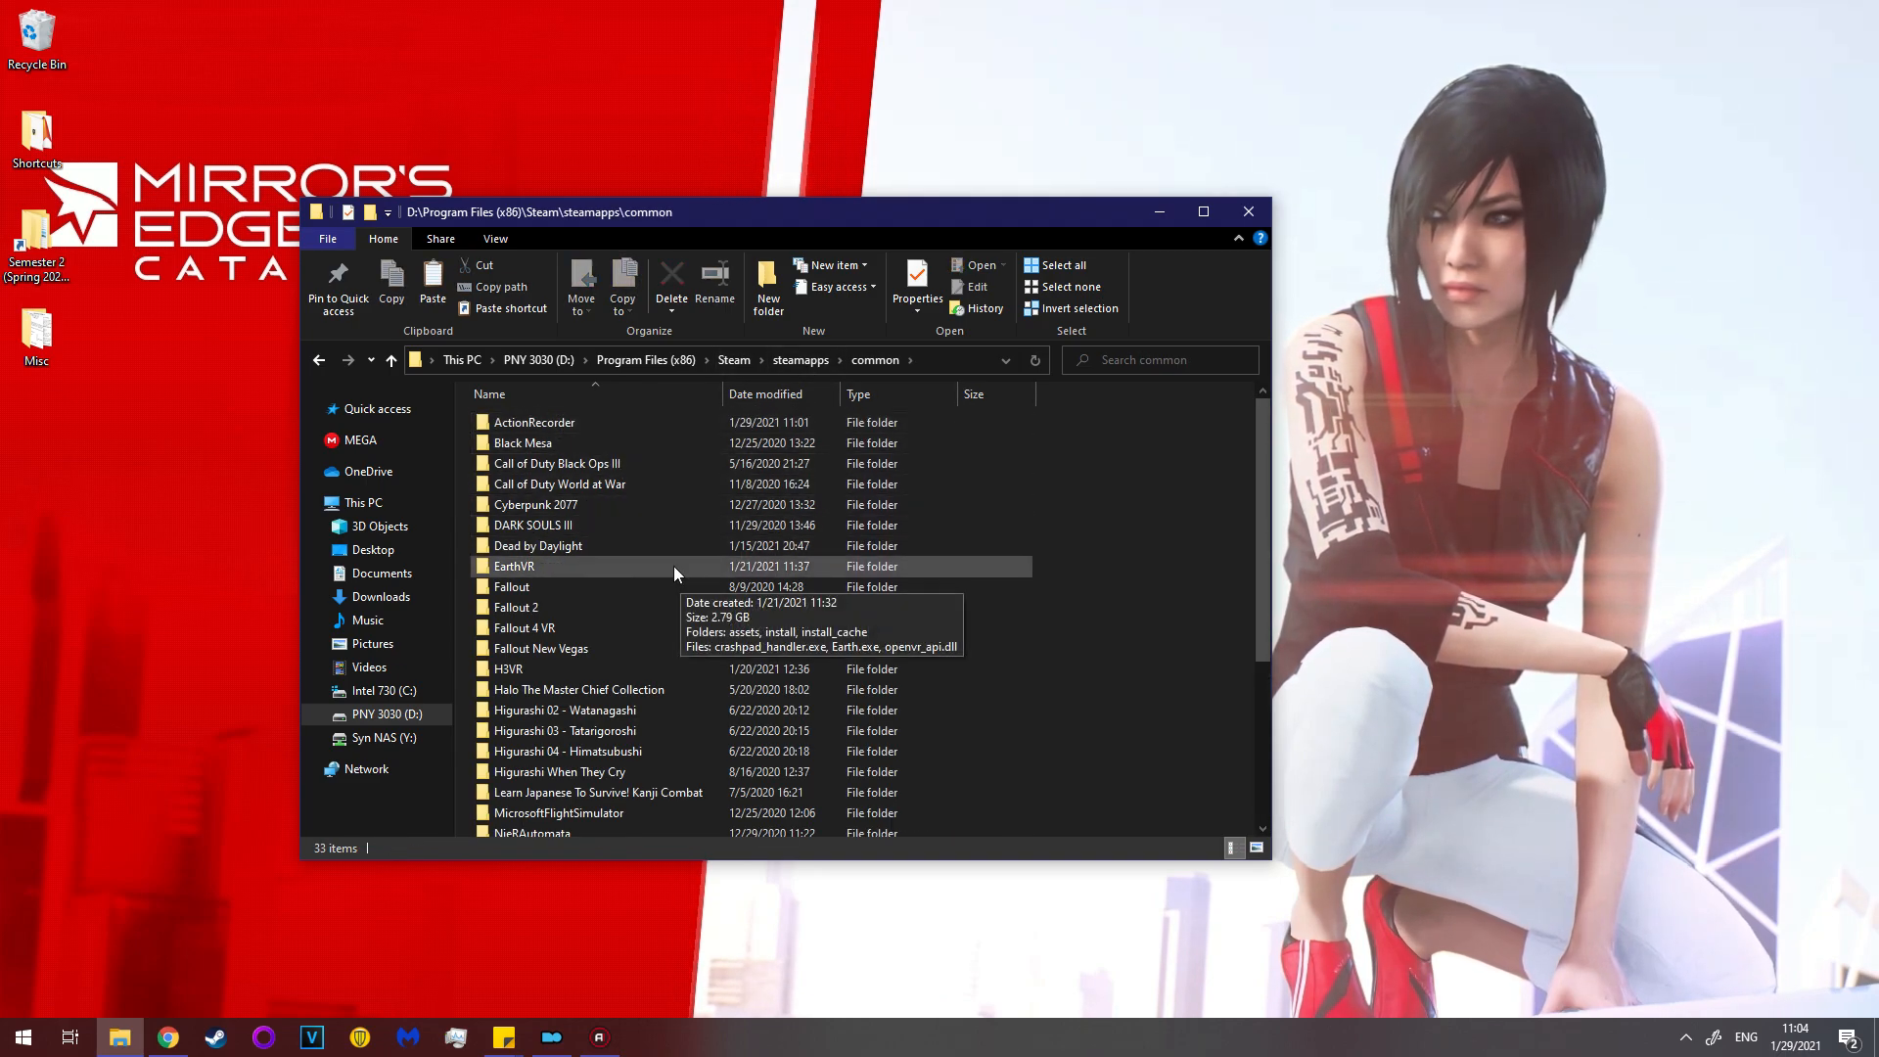
{"action": "mouse_move", "coordinate": [539, 648]}
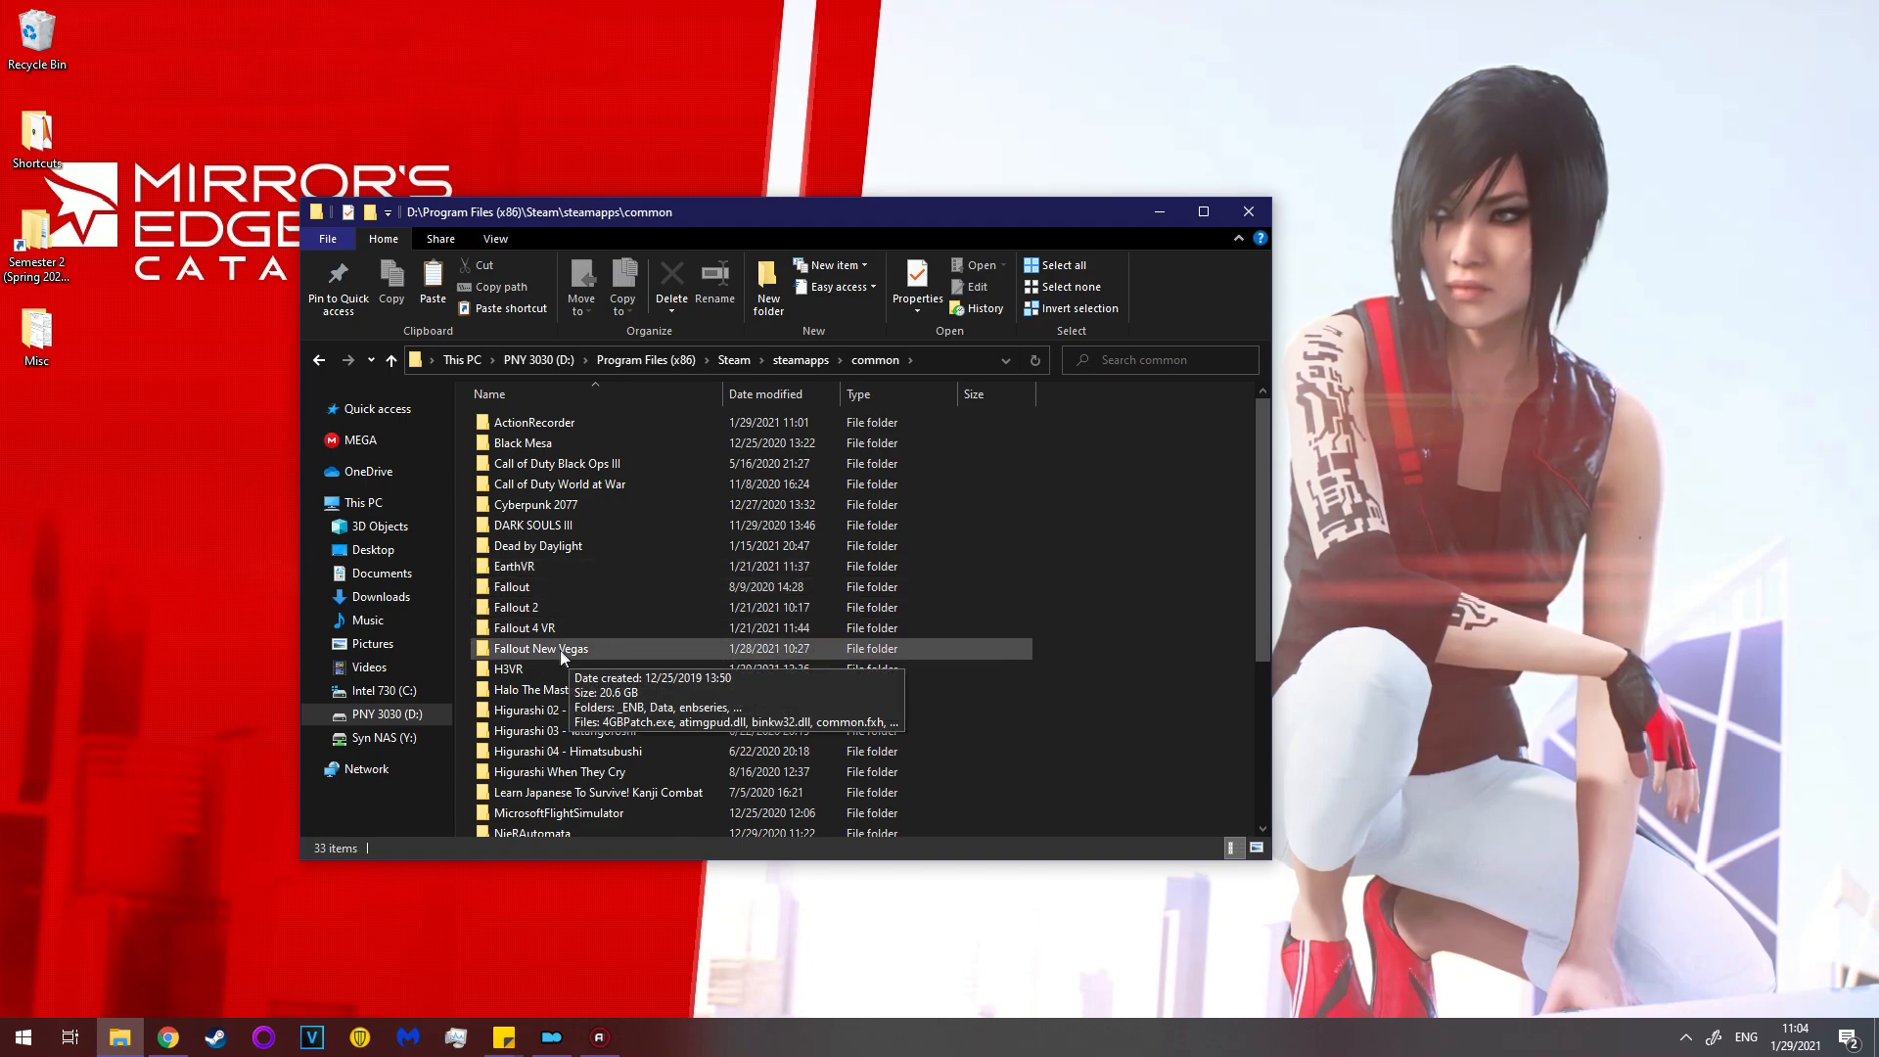
{"action": "double_click", "coordinate": [539, 648]}
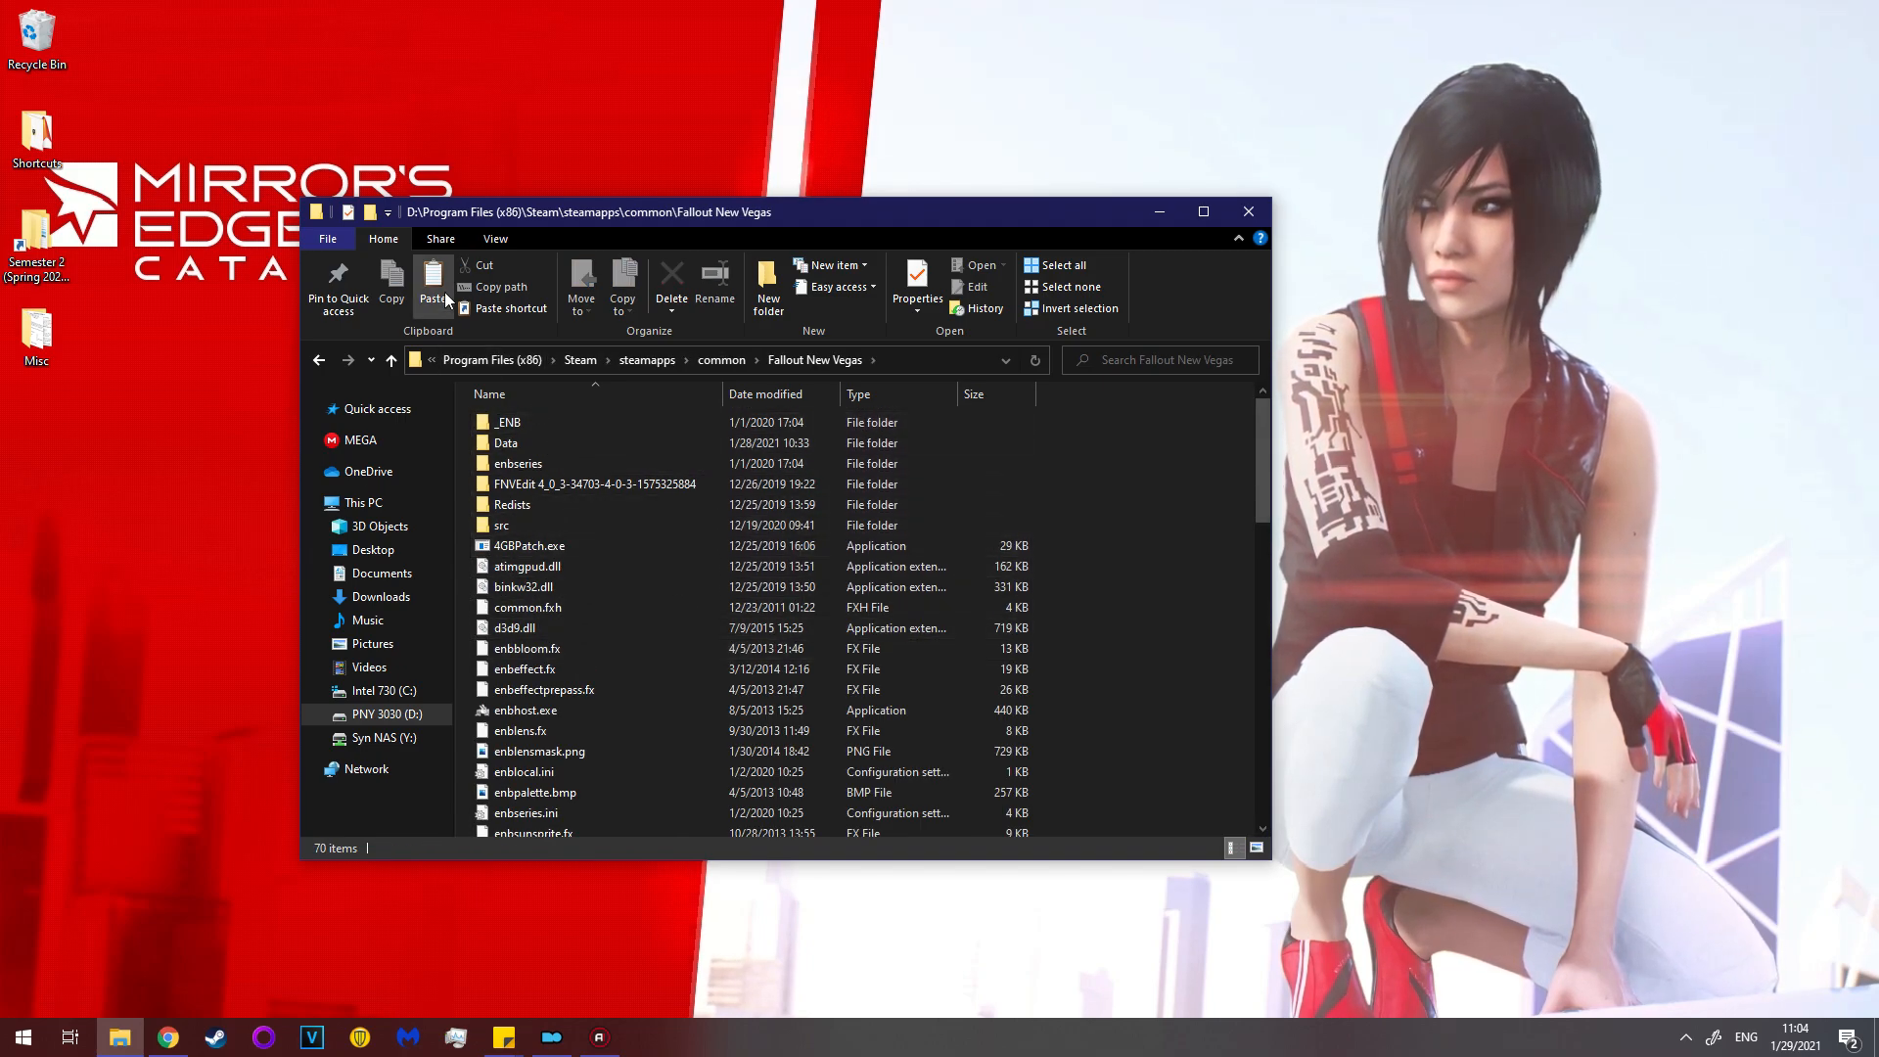
Paste the eight nvse_6_0_3 items, replacing six existing files, then close the window.
{"action": "left_click", "coordinate": [432, 288]}
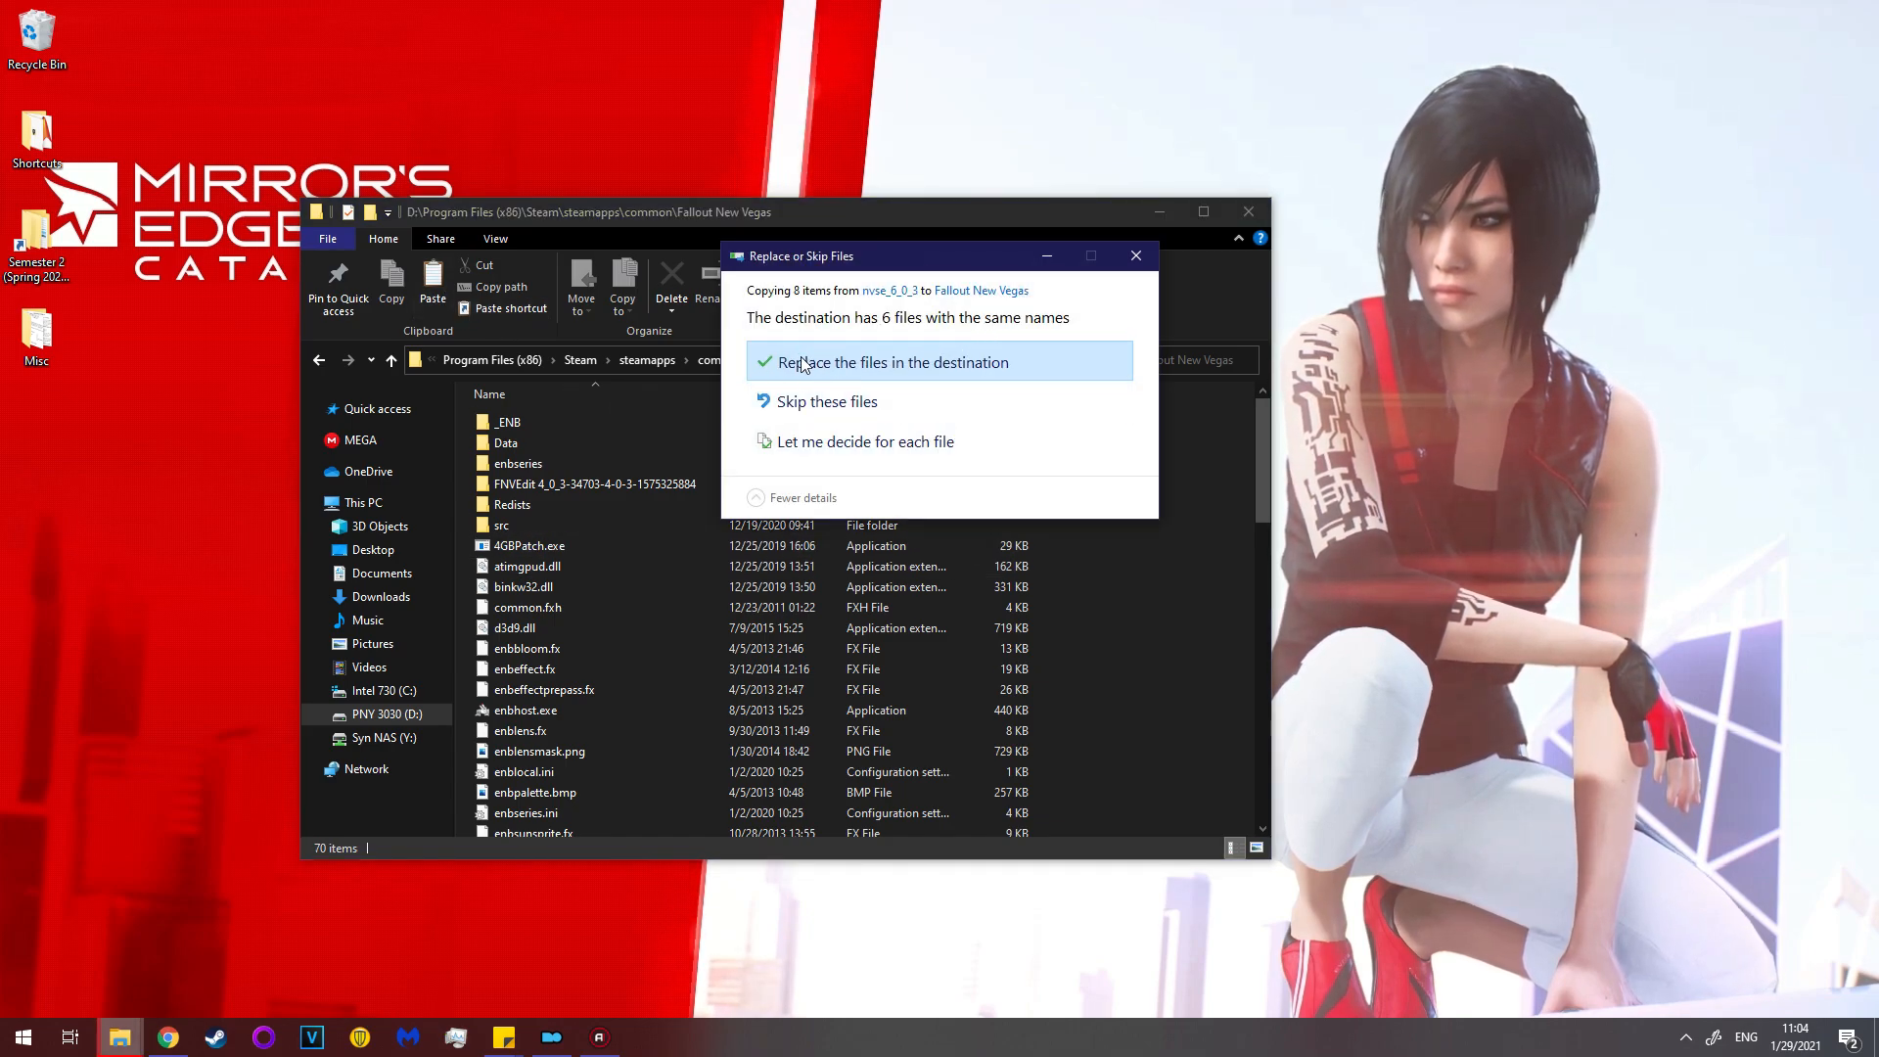
{"action": "left_click", "coordinate": [893, 362]}
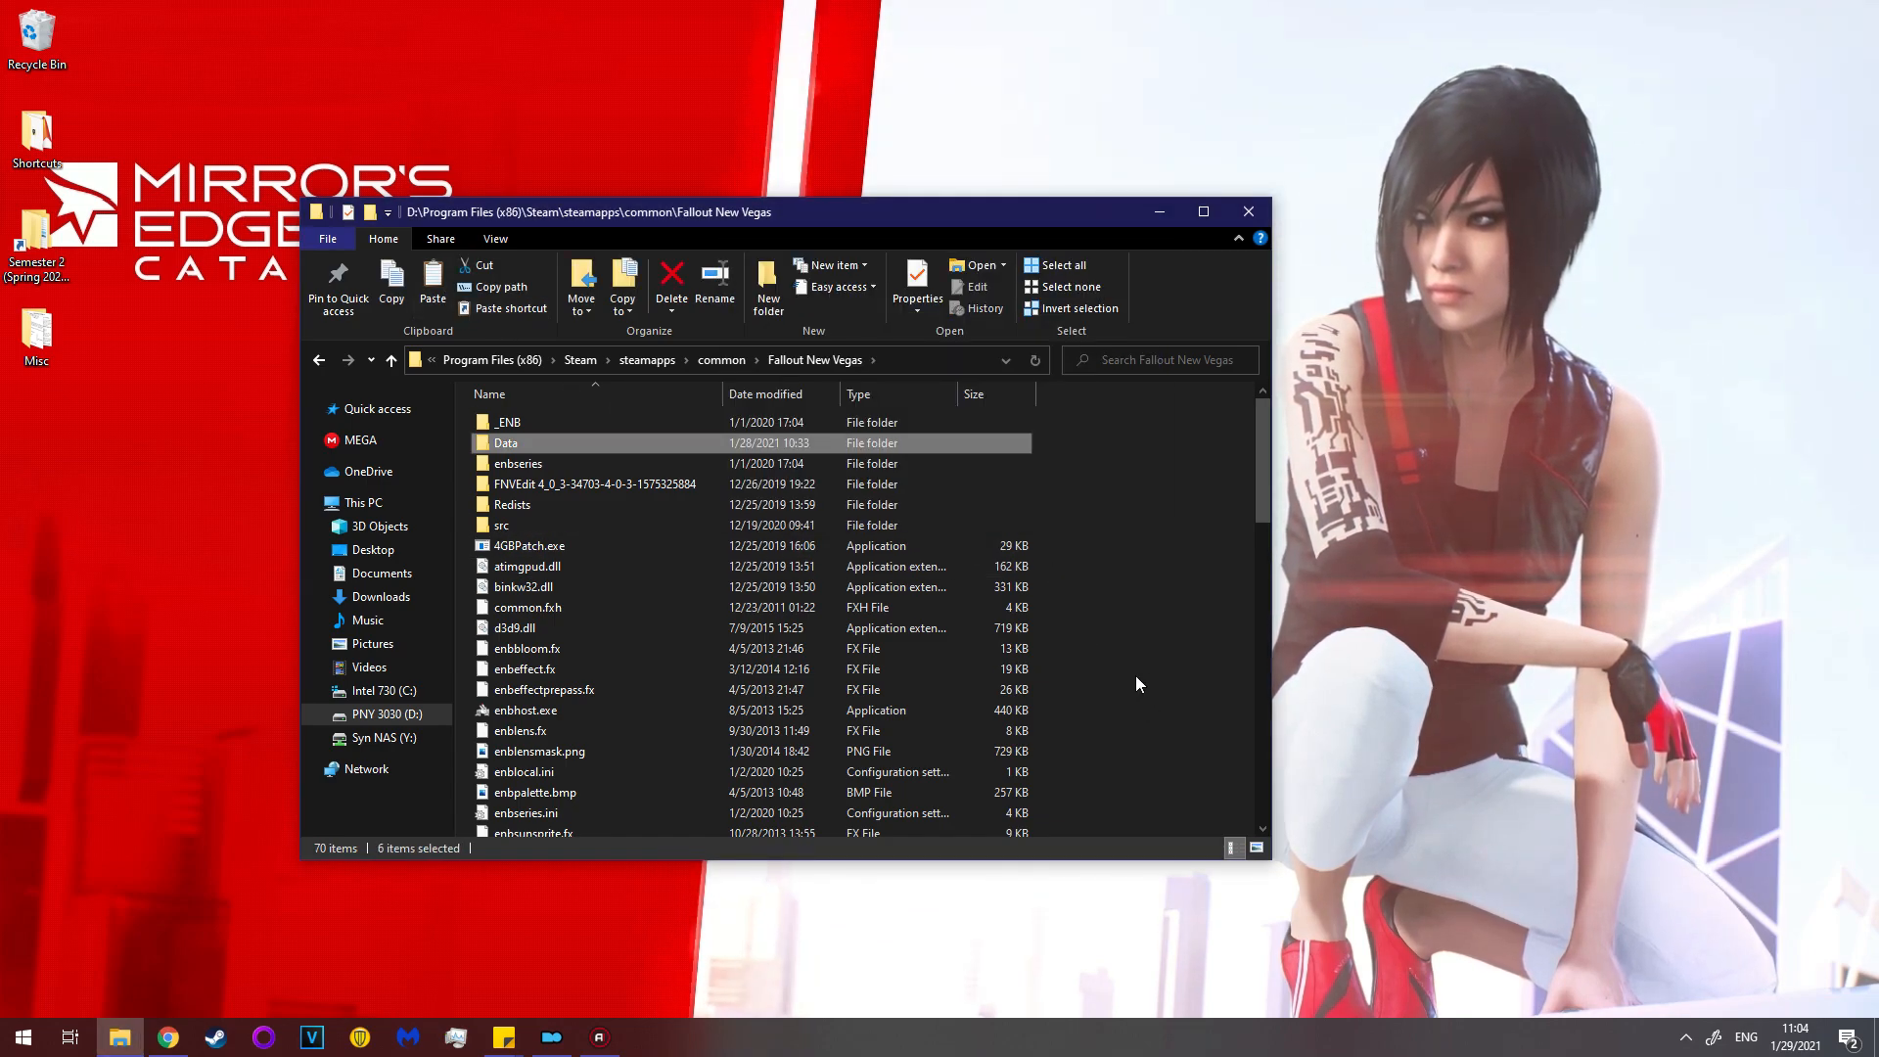
{"action": "left_click", "coordinate": [1163, 659]}
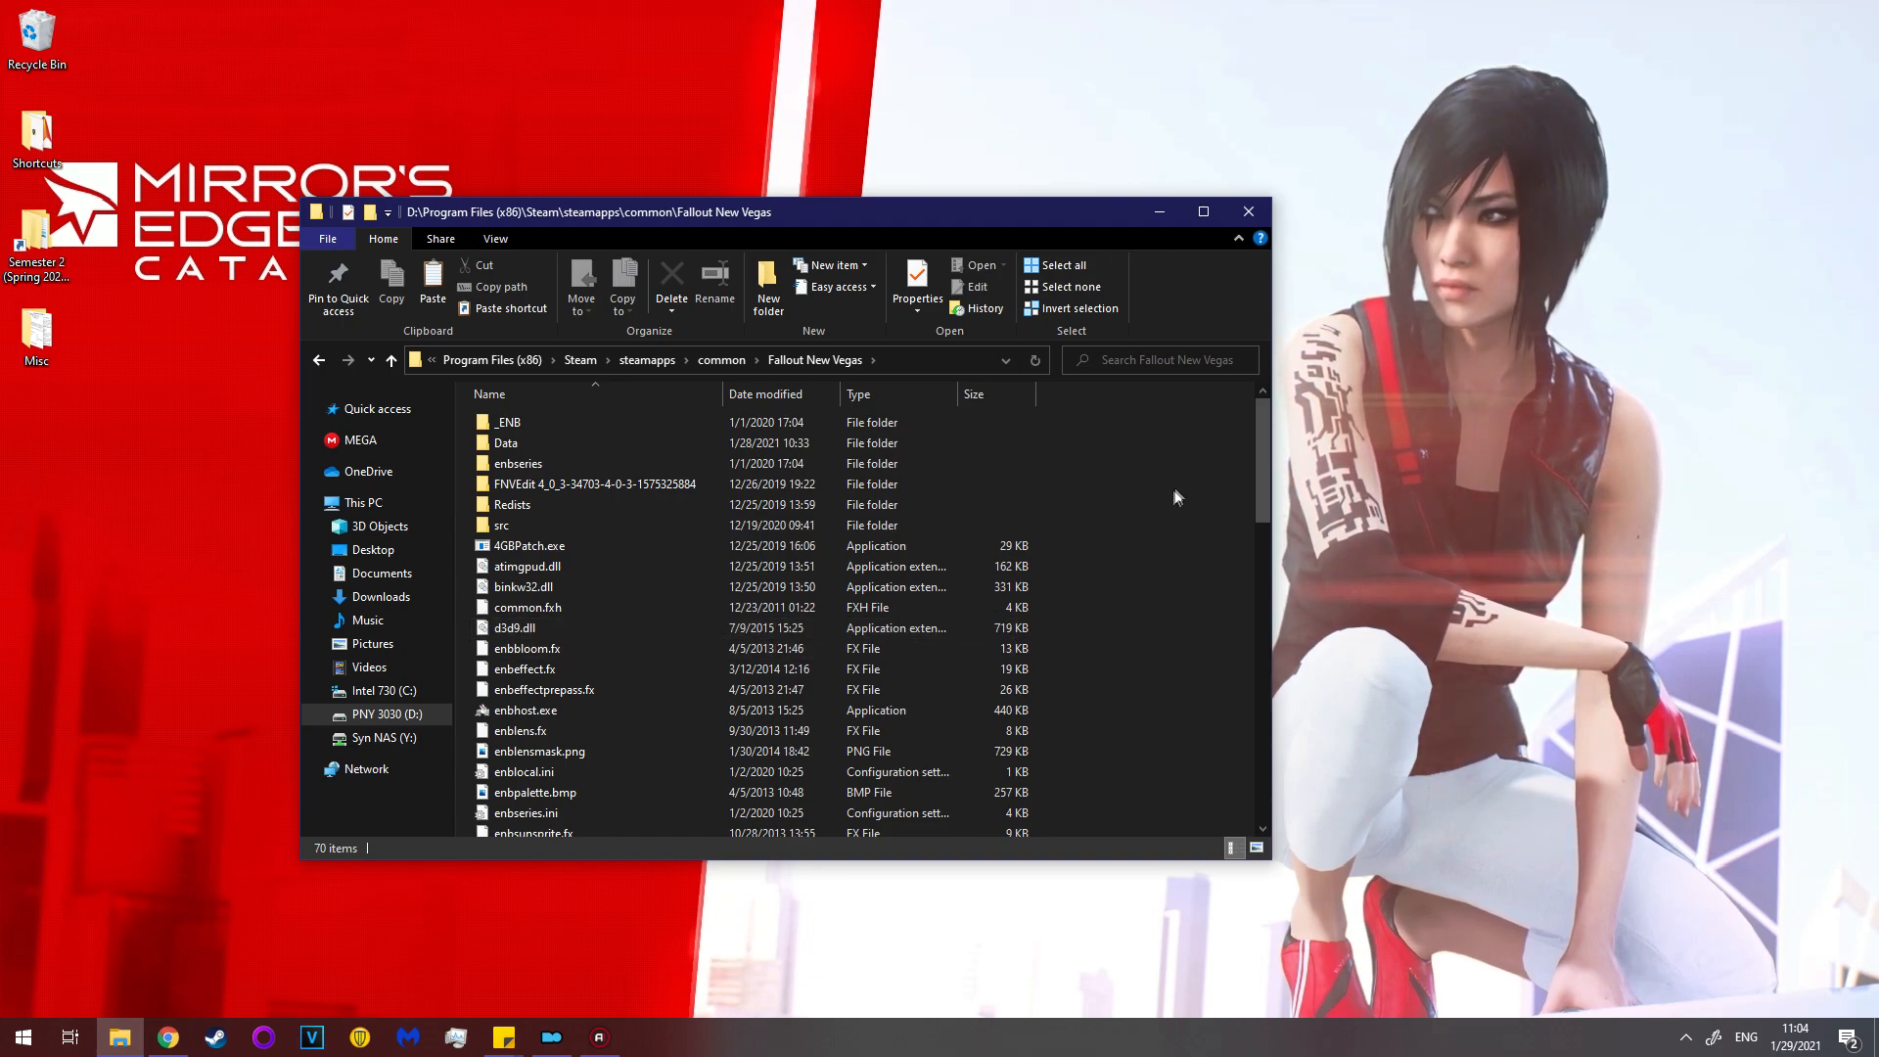
{"action": "left_click", "coordinate": [512, 503]}
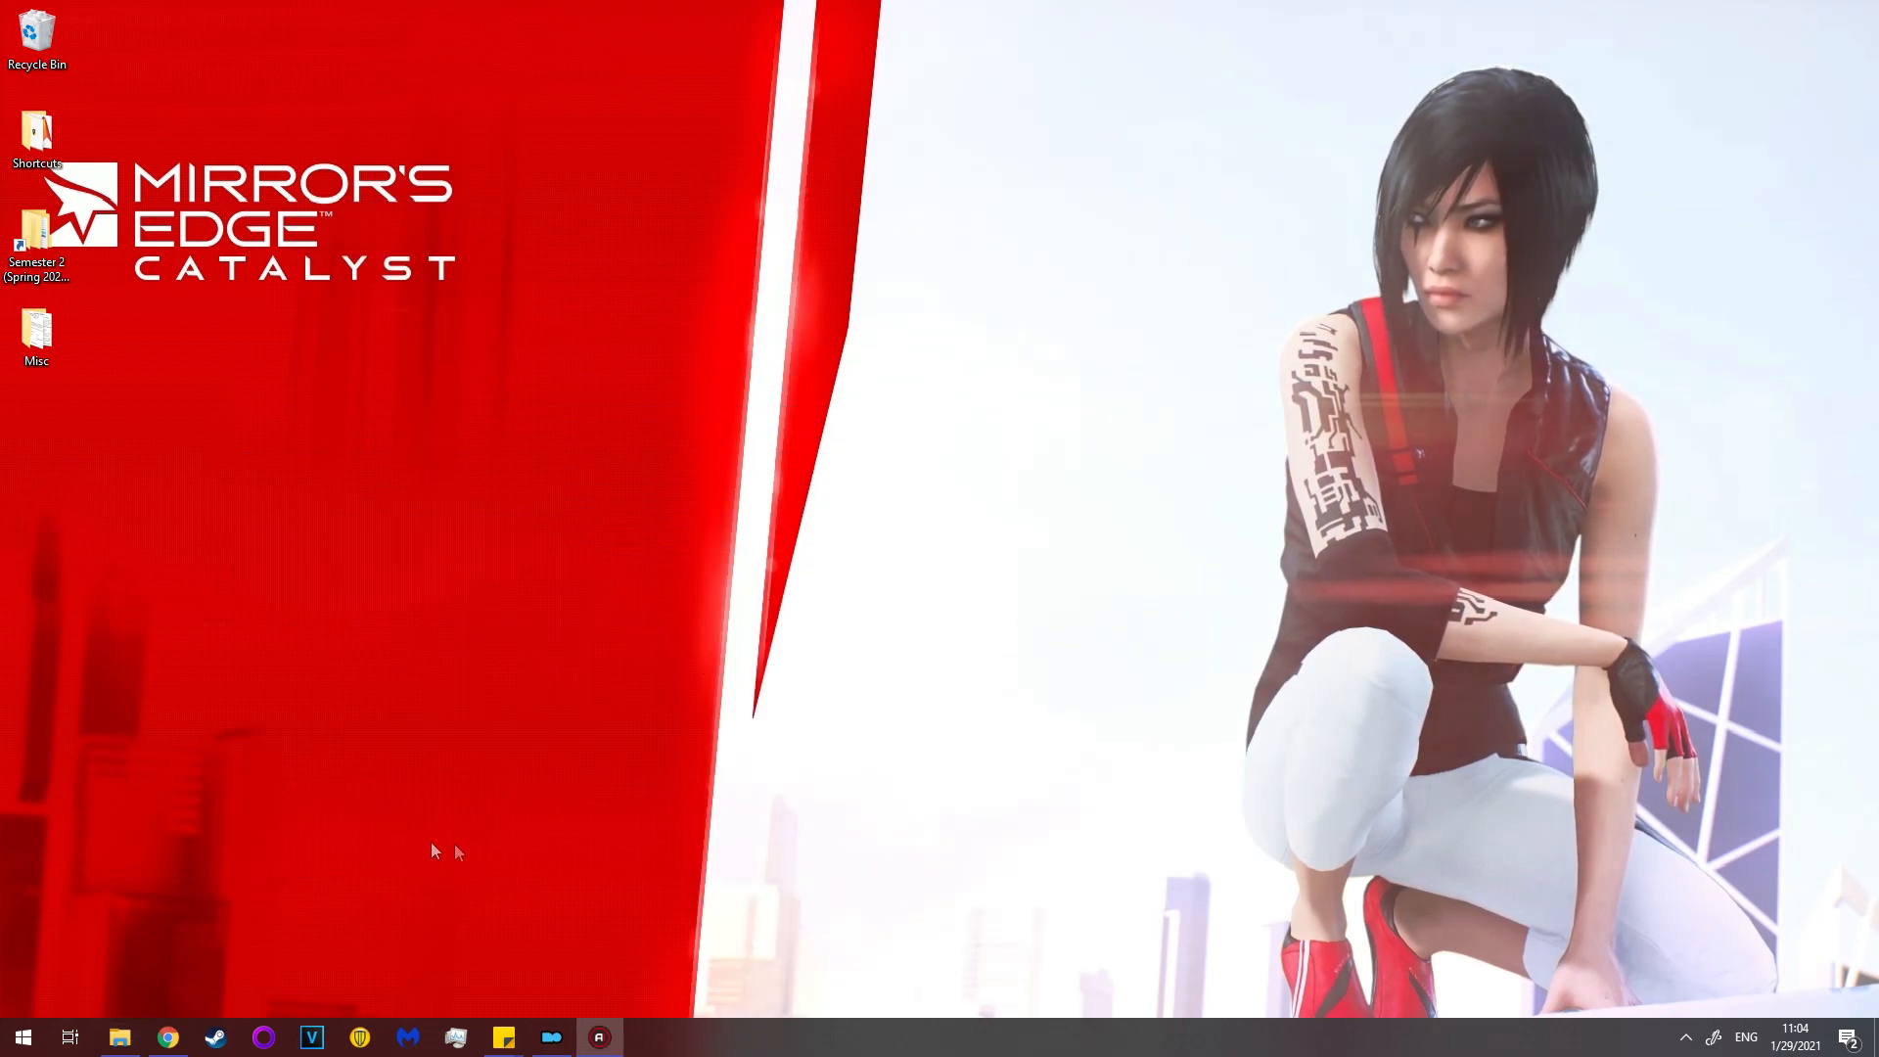
Restore Mod Organizer 2 from the taskbar, showing the TTW Profile.
{"action": "left_click", "coordinate": [551, 1037]}
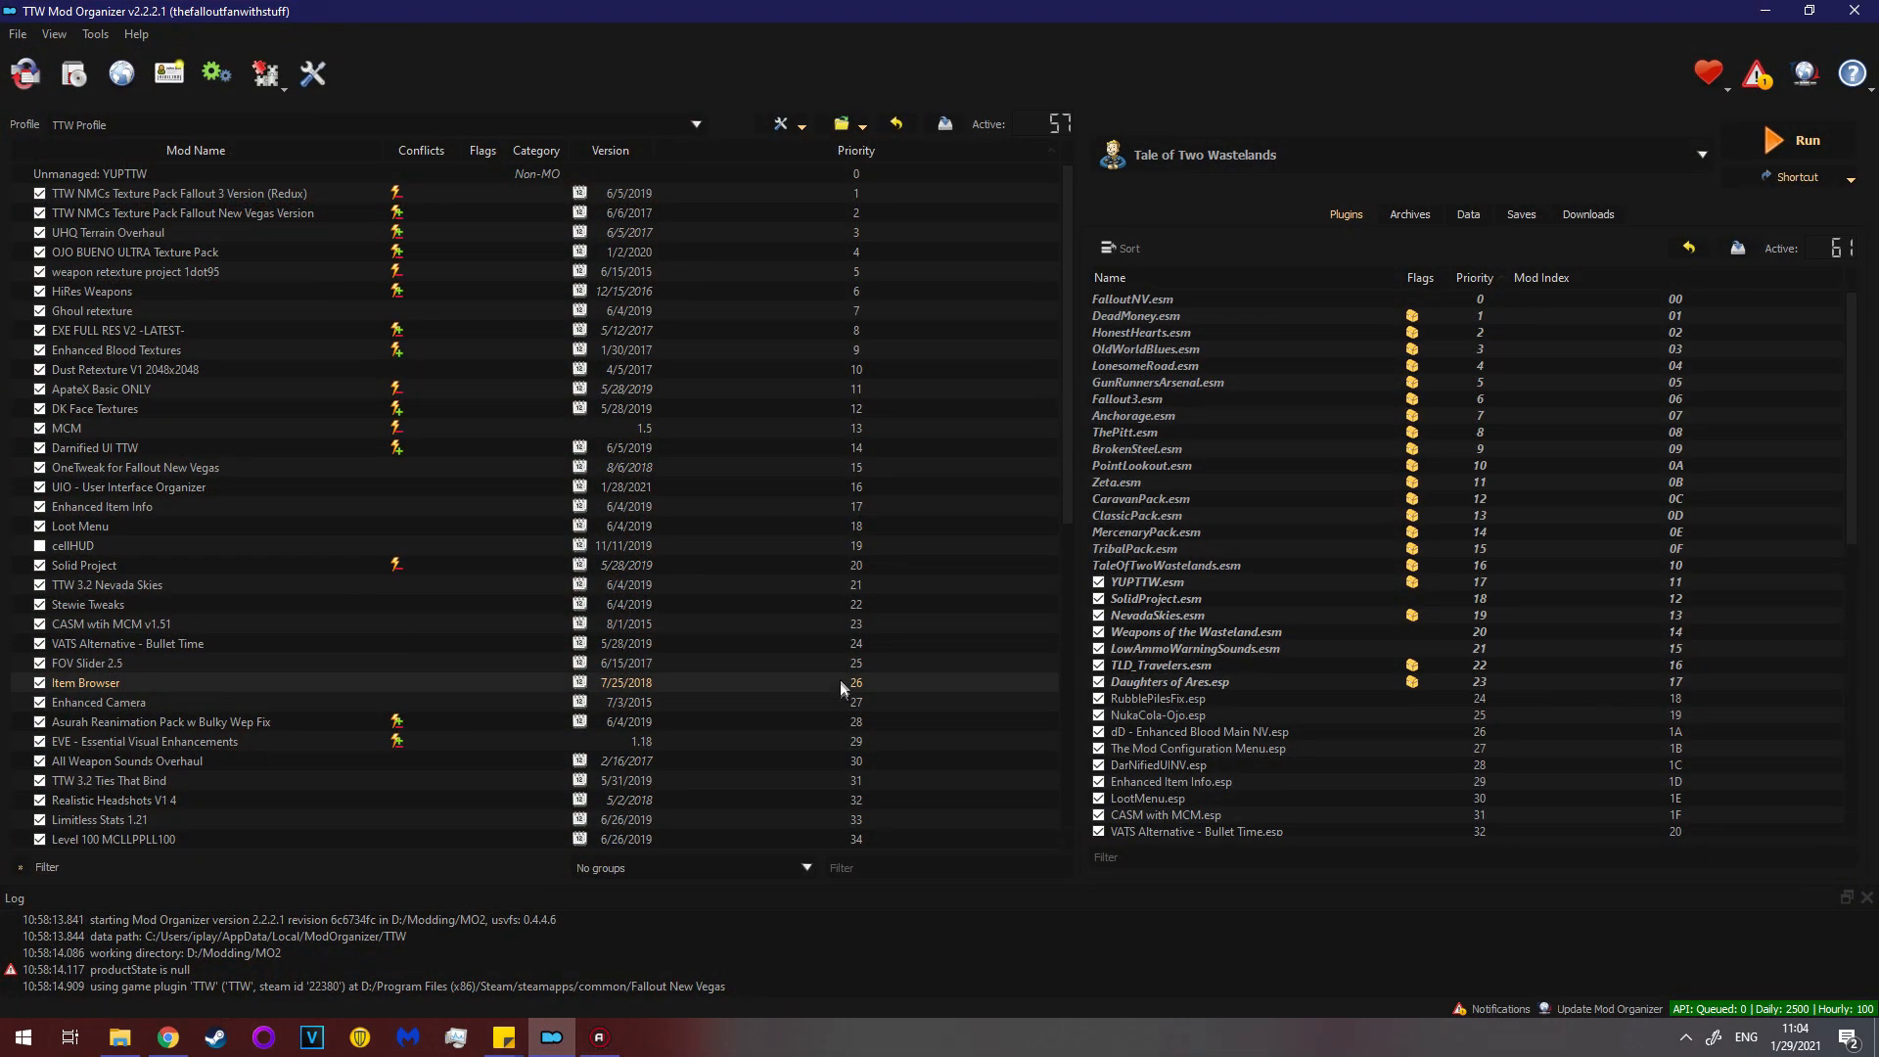
{"action": "mouse_move", "coordinate": [690, 348]}
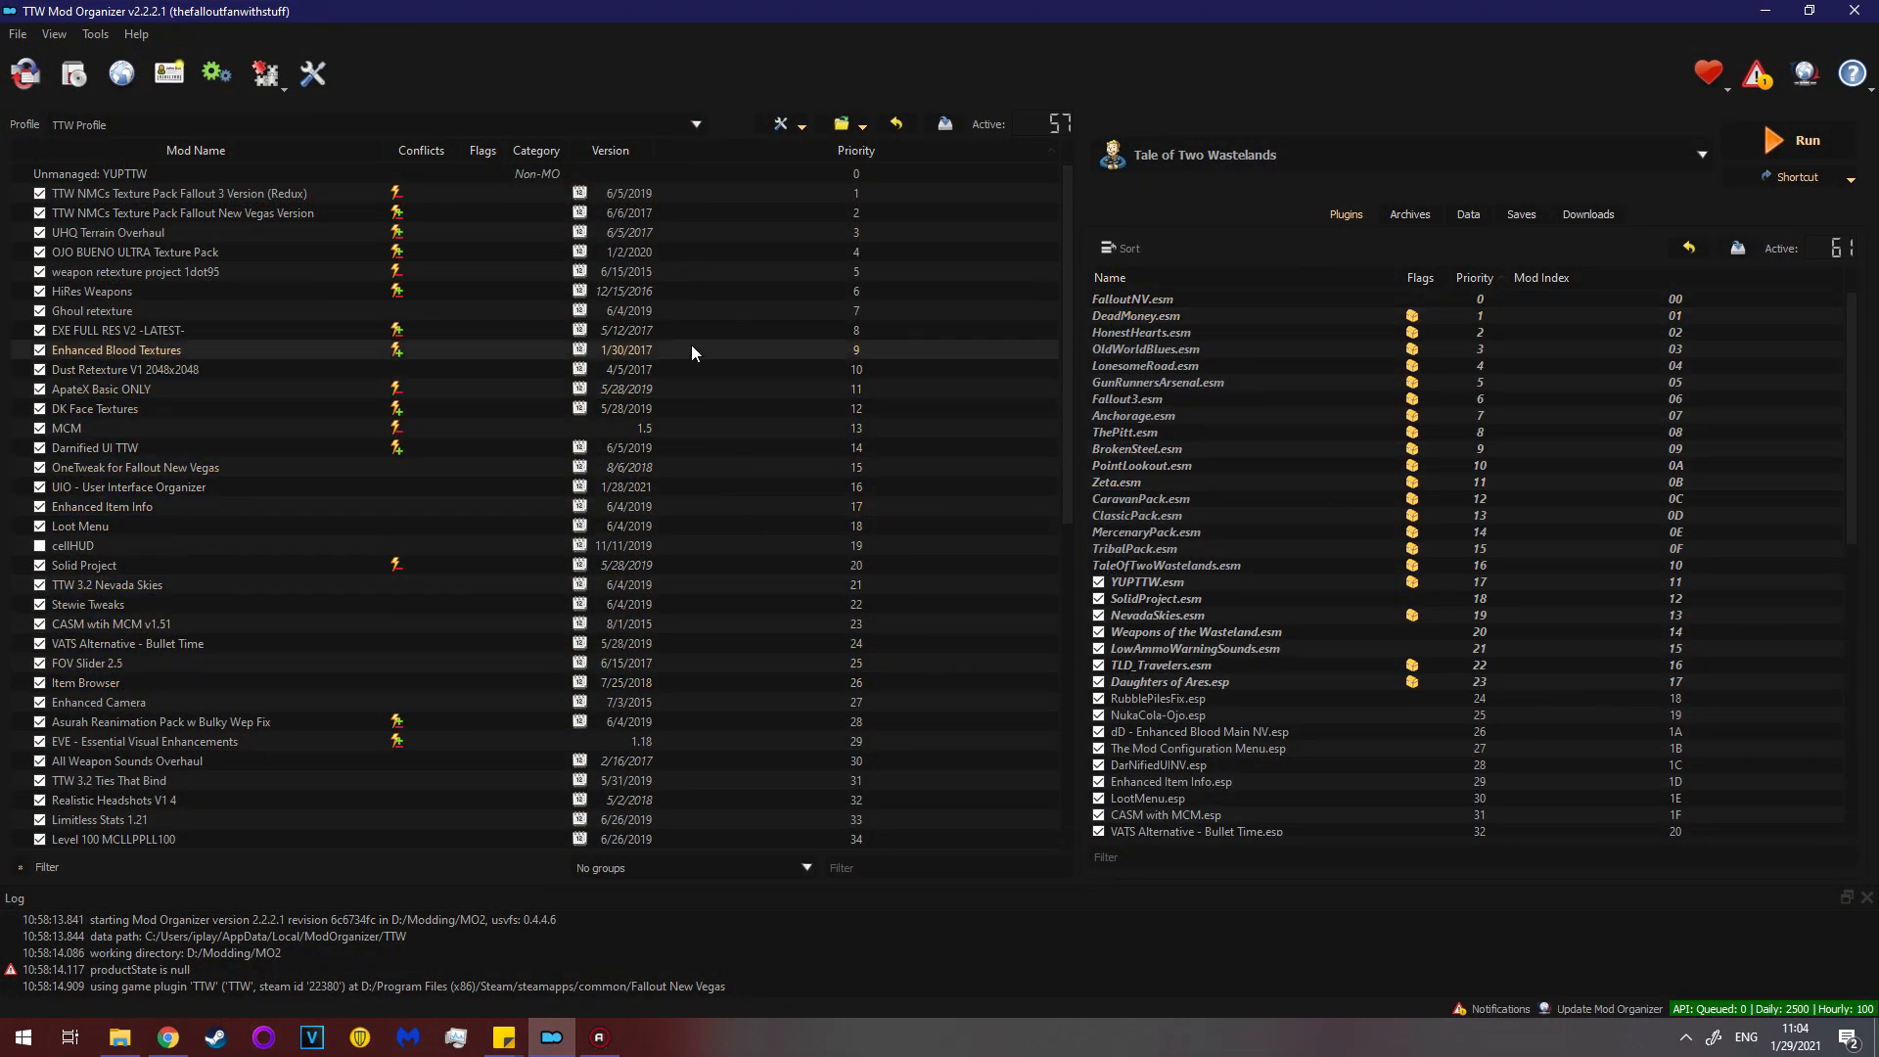
{"action": "left_click", "coordinate": [21, 1036]}
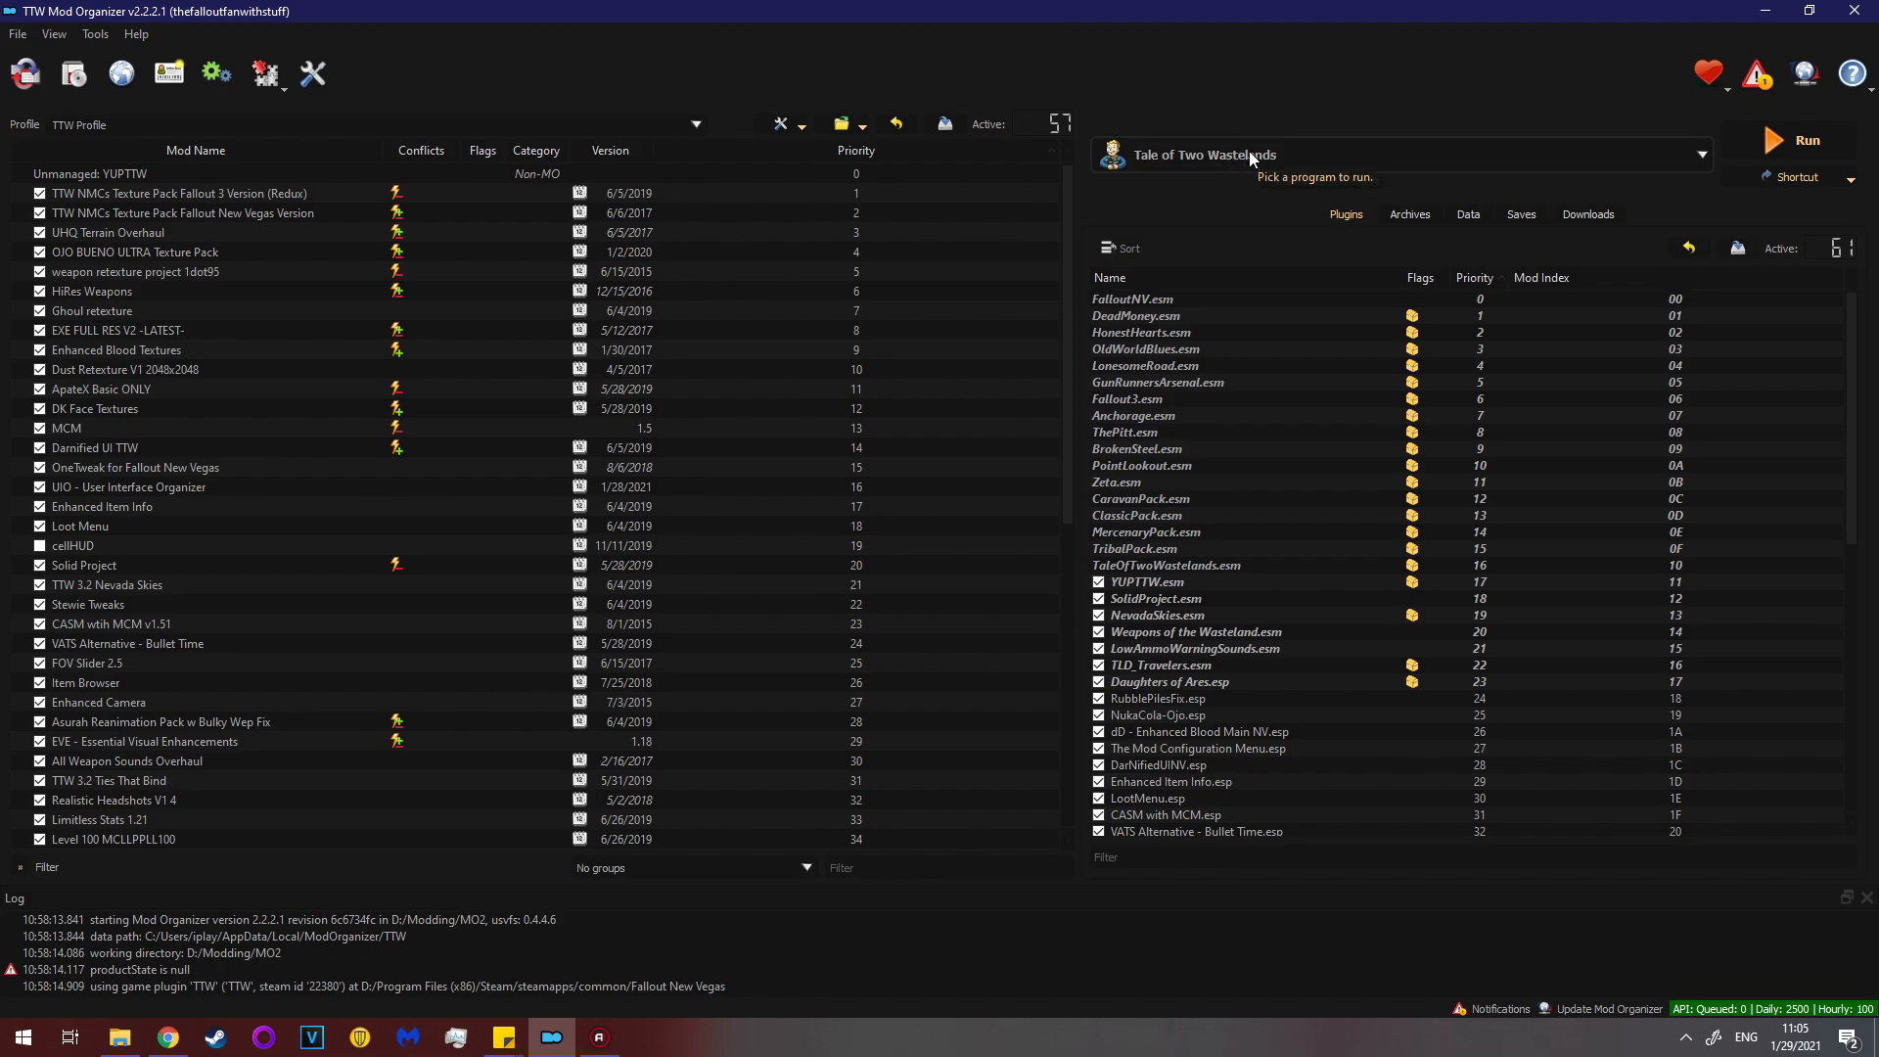
{"action": "mouse_move", "coordinate": [1308, 165]}
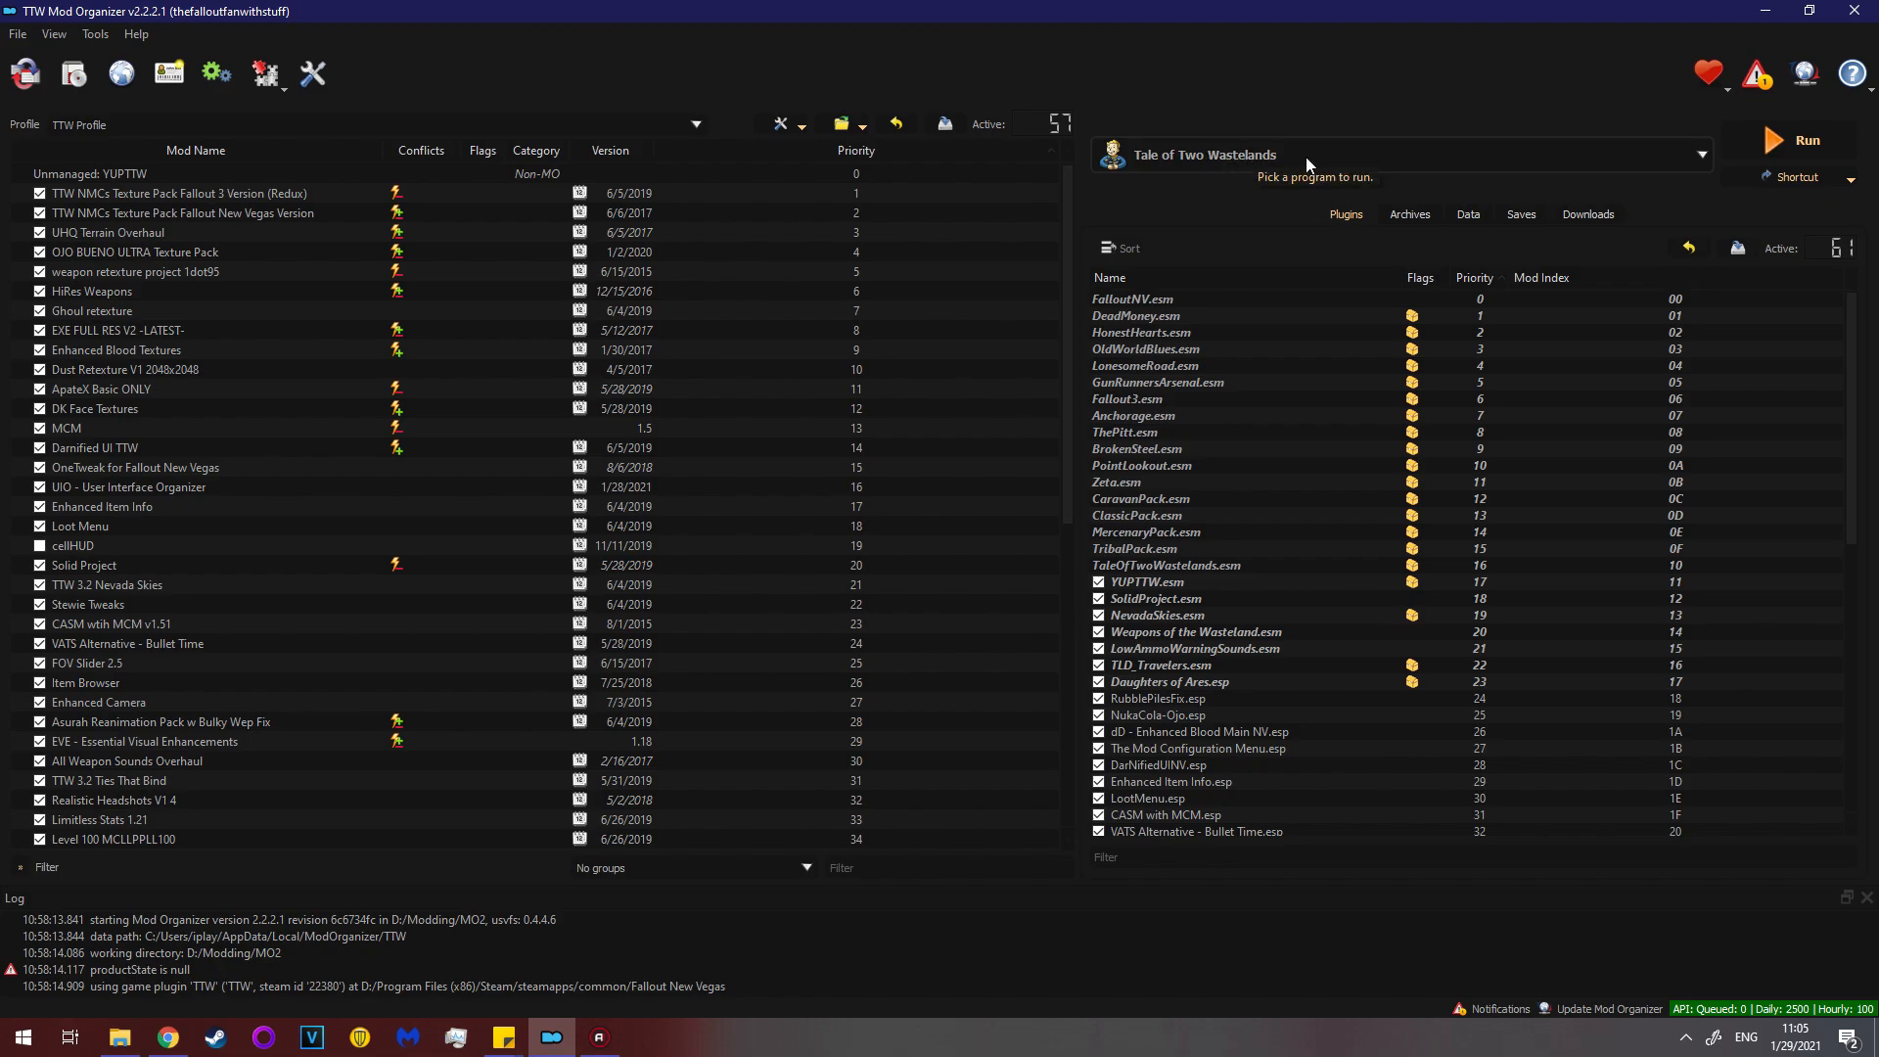
{"action": "left_click", "coordinate": [1698, 154]}
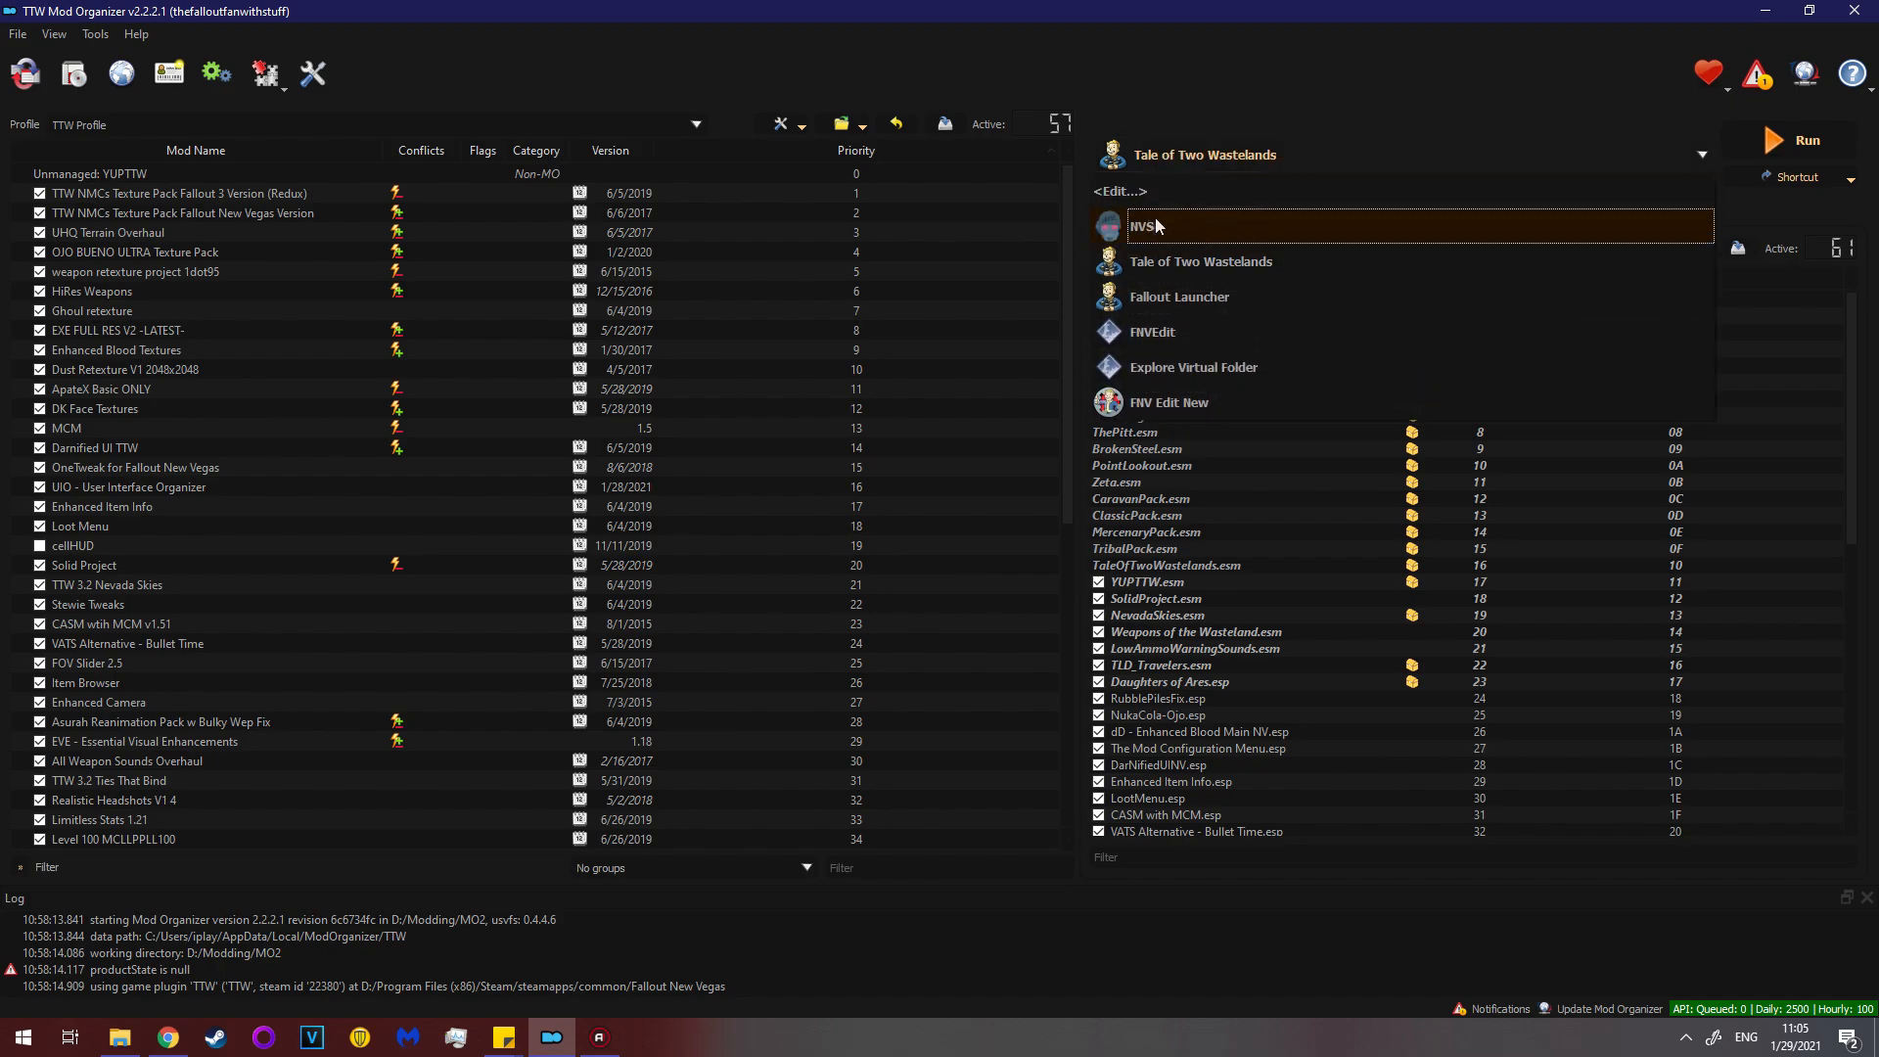
{"action": "mouse_move", "coordinate": [1156, 223]}
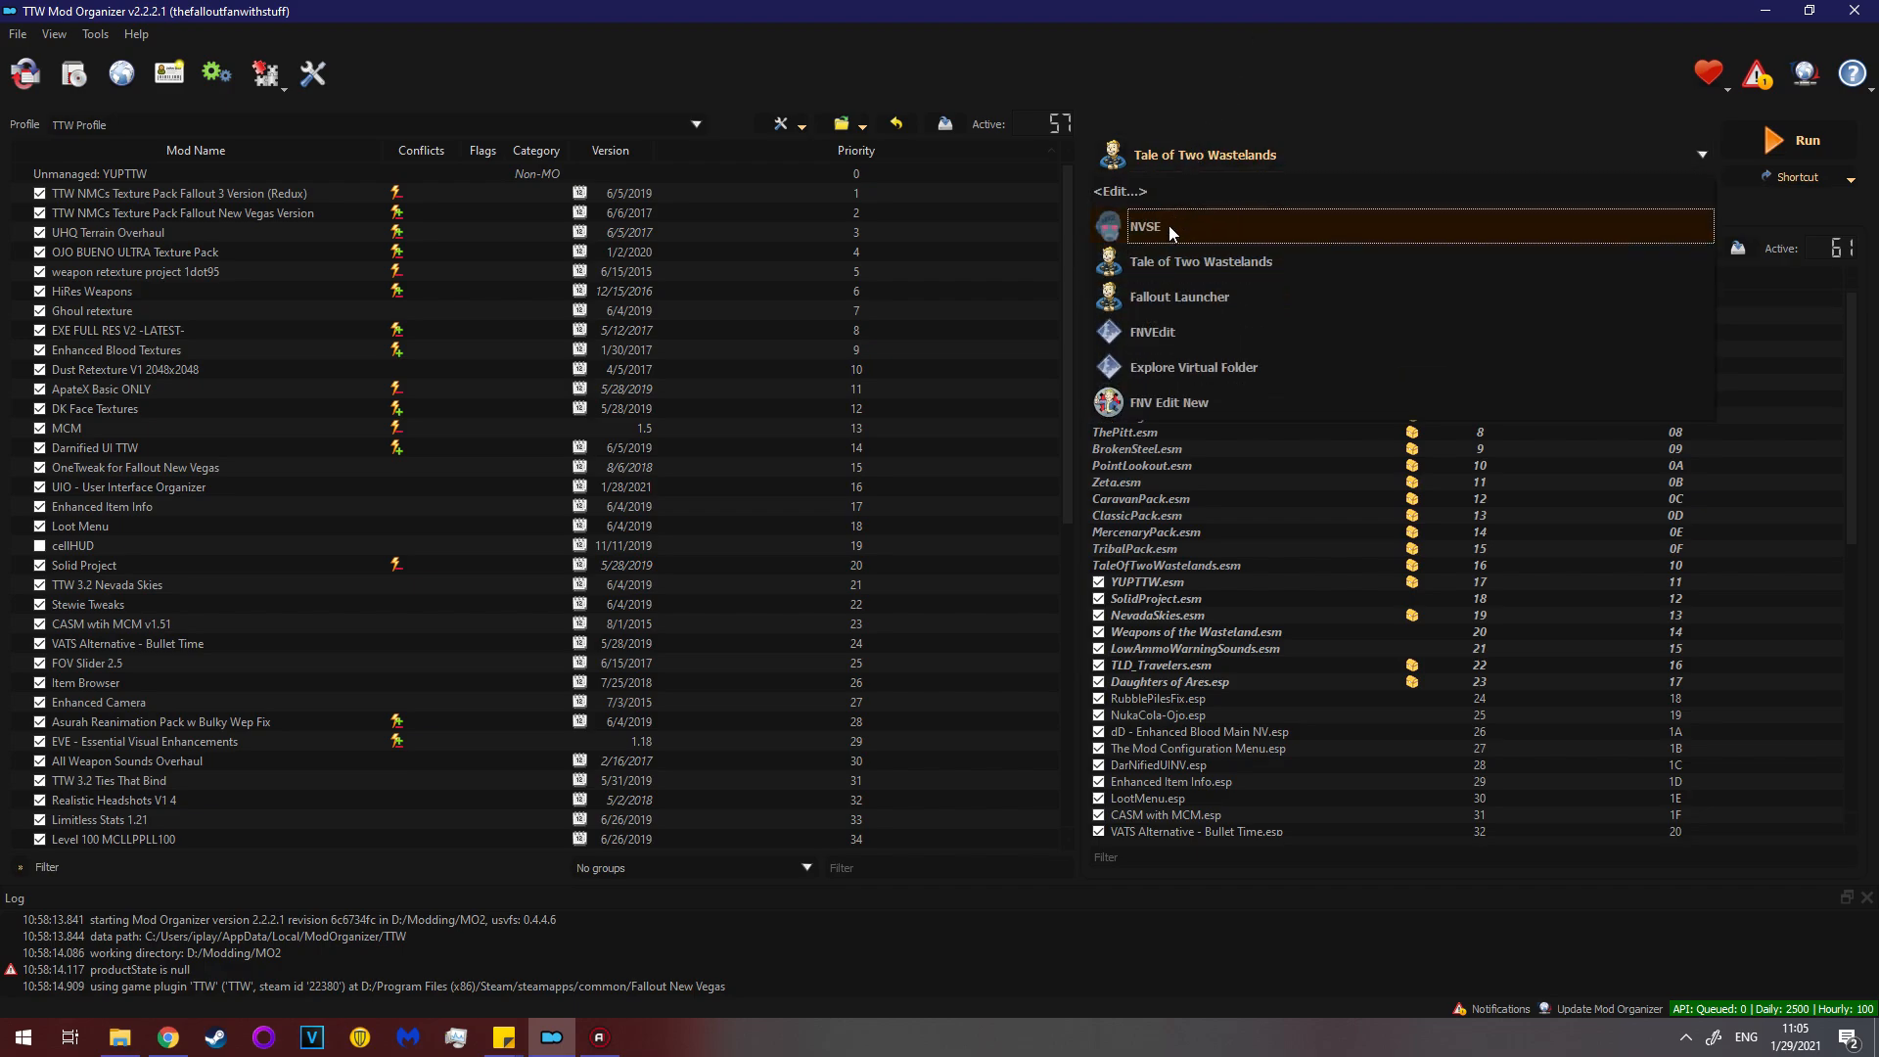
{"action": "left_click", "coordinate": [1144, 225]}
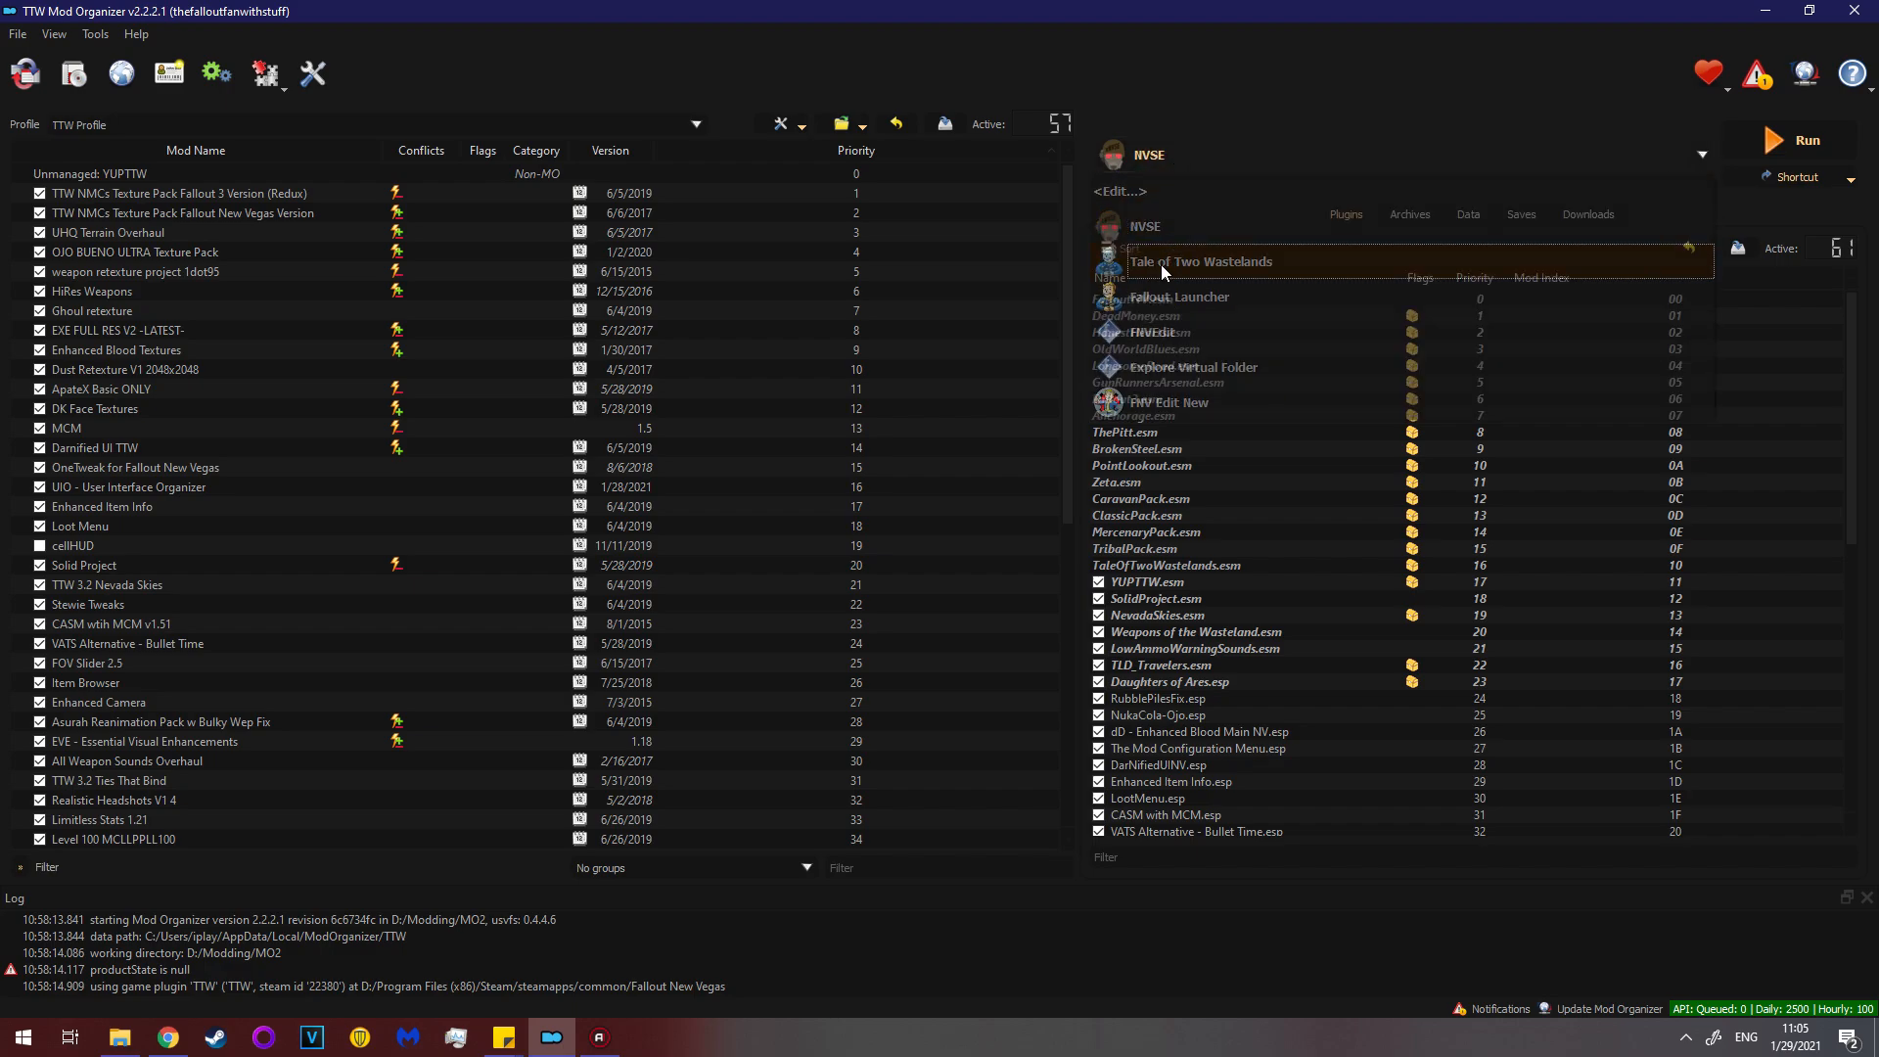
{"action": "left_click", "coordinate": [1198, 261]}
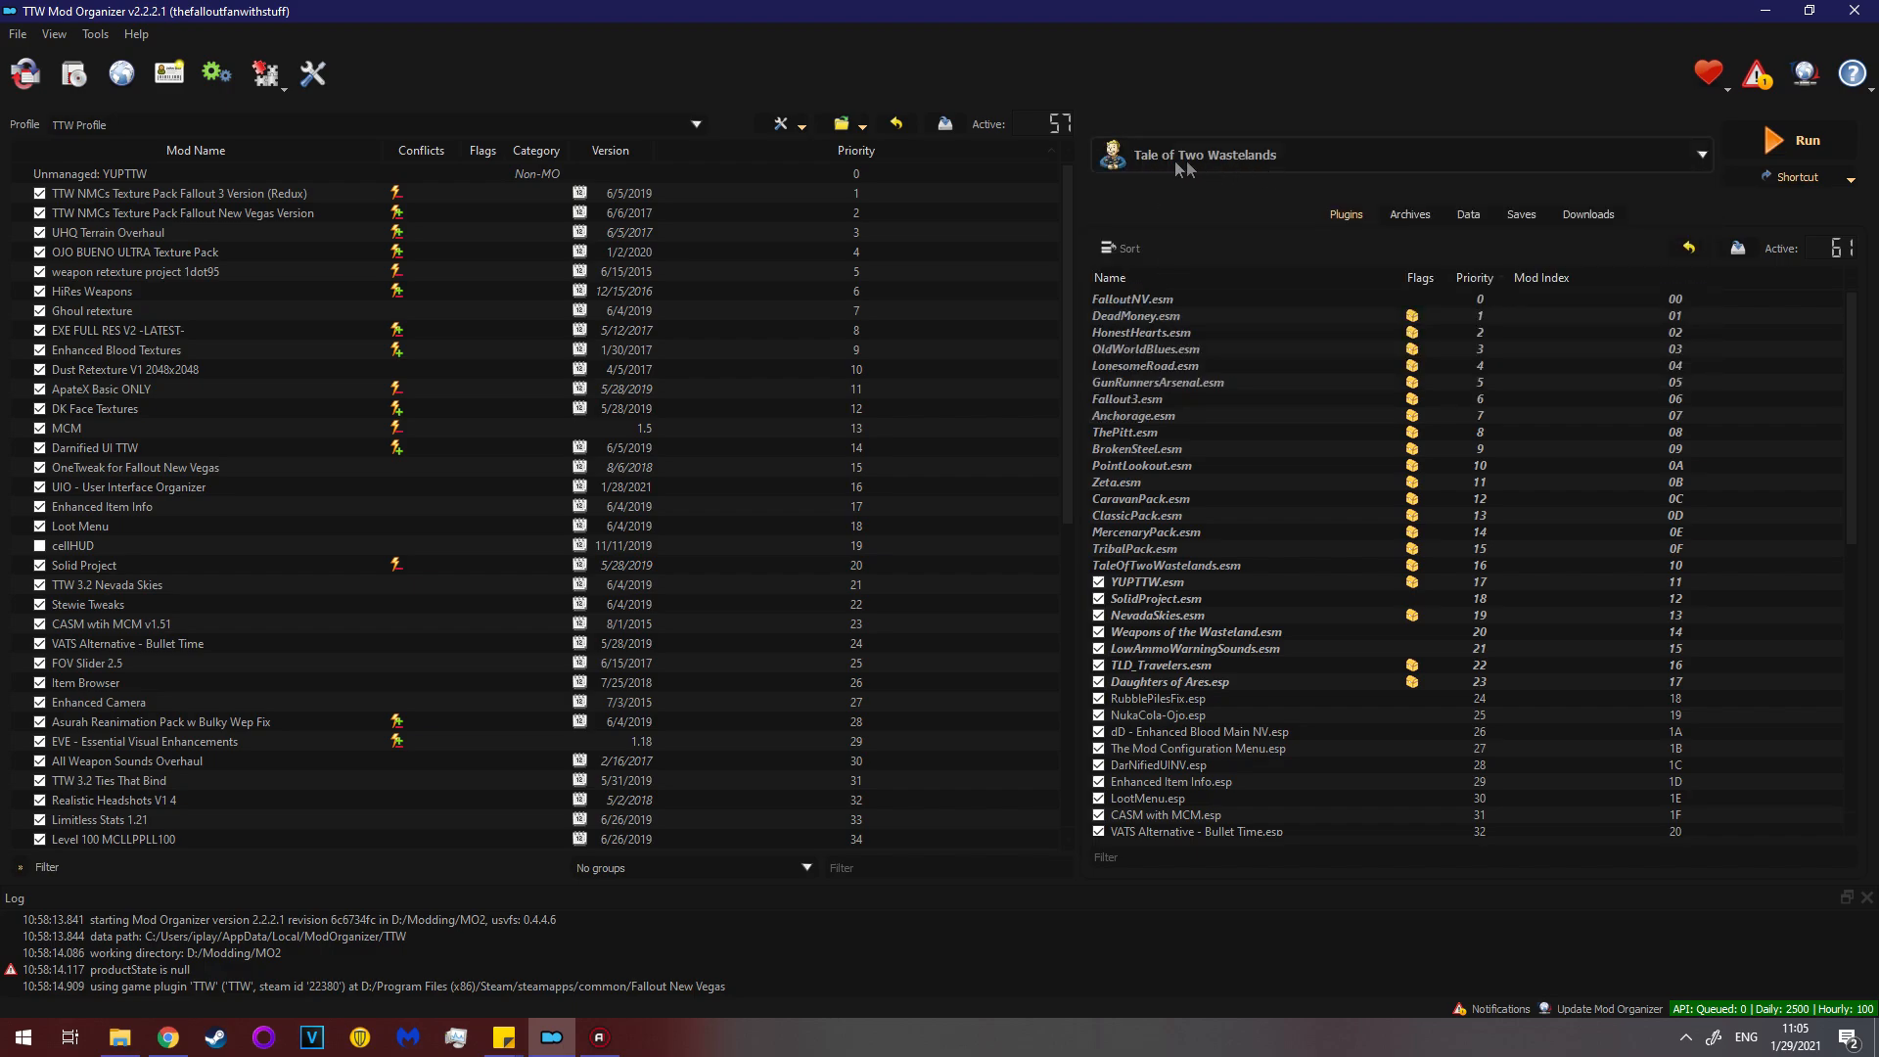
{"action": "mouse_move", "coordinate": [1277, 172]}
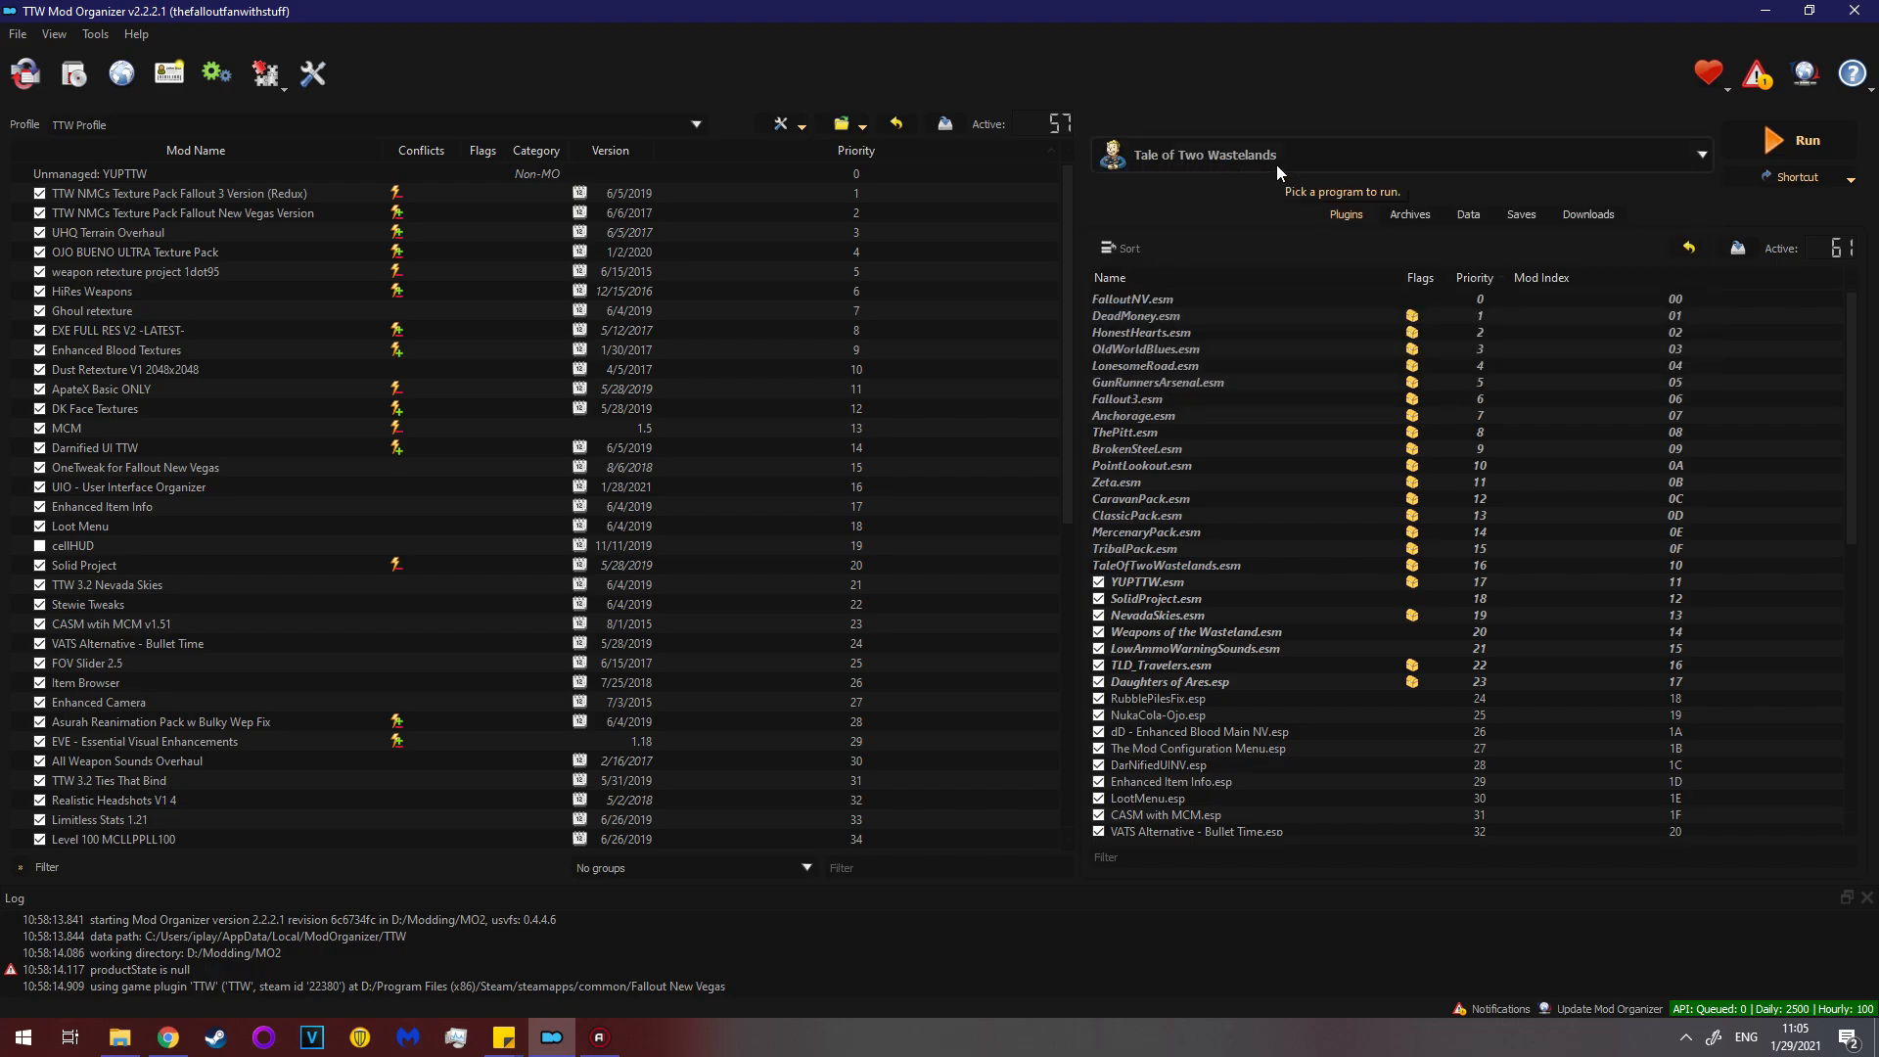
{"action": "mouse_move", "coordinate": [1244, 177]}
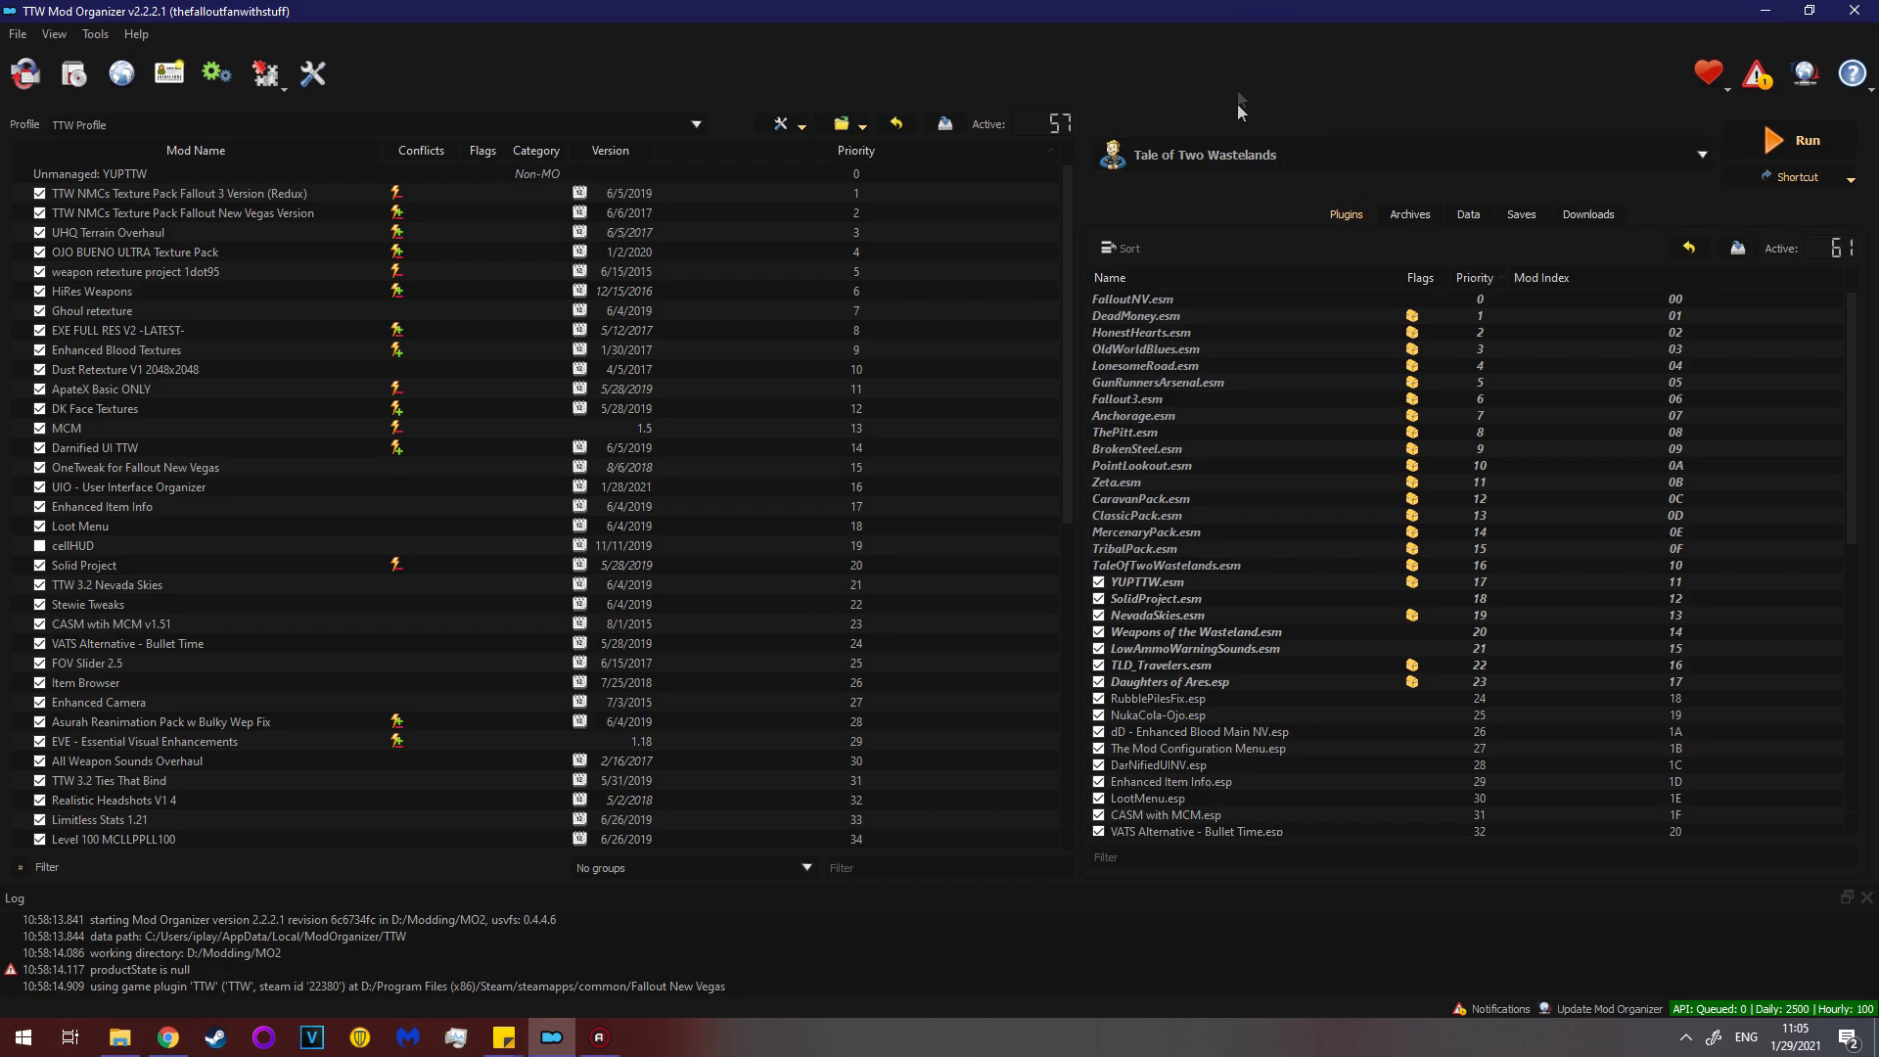
{"action": "mouse_move", "coordinate": [1256, 54]}
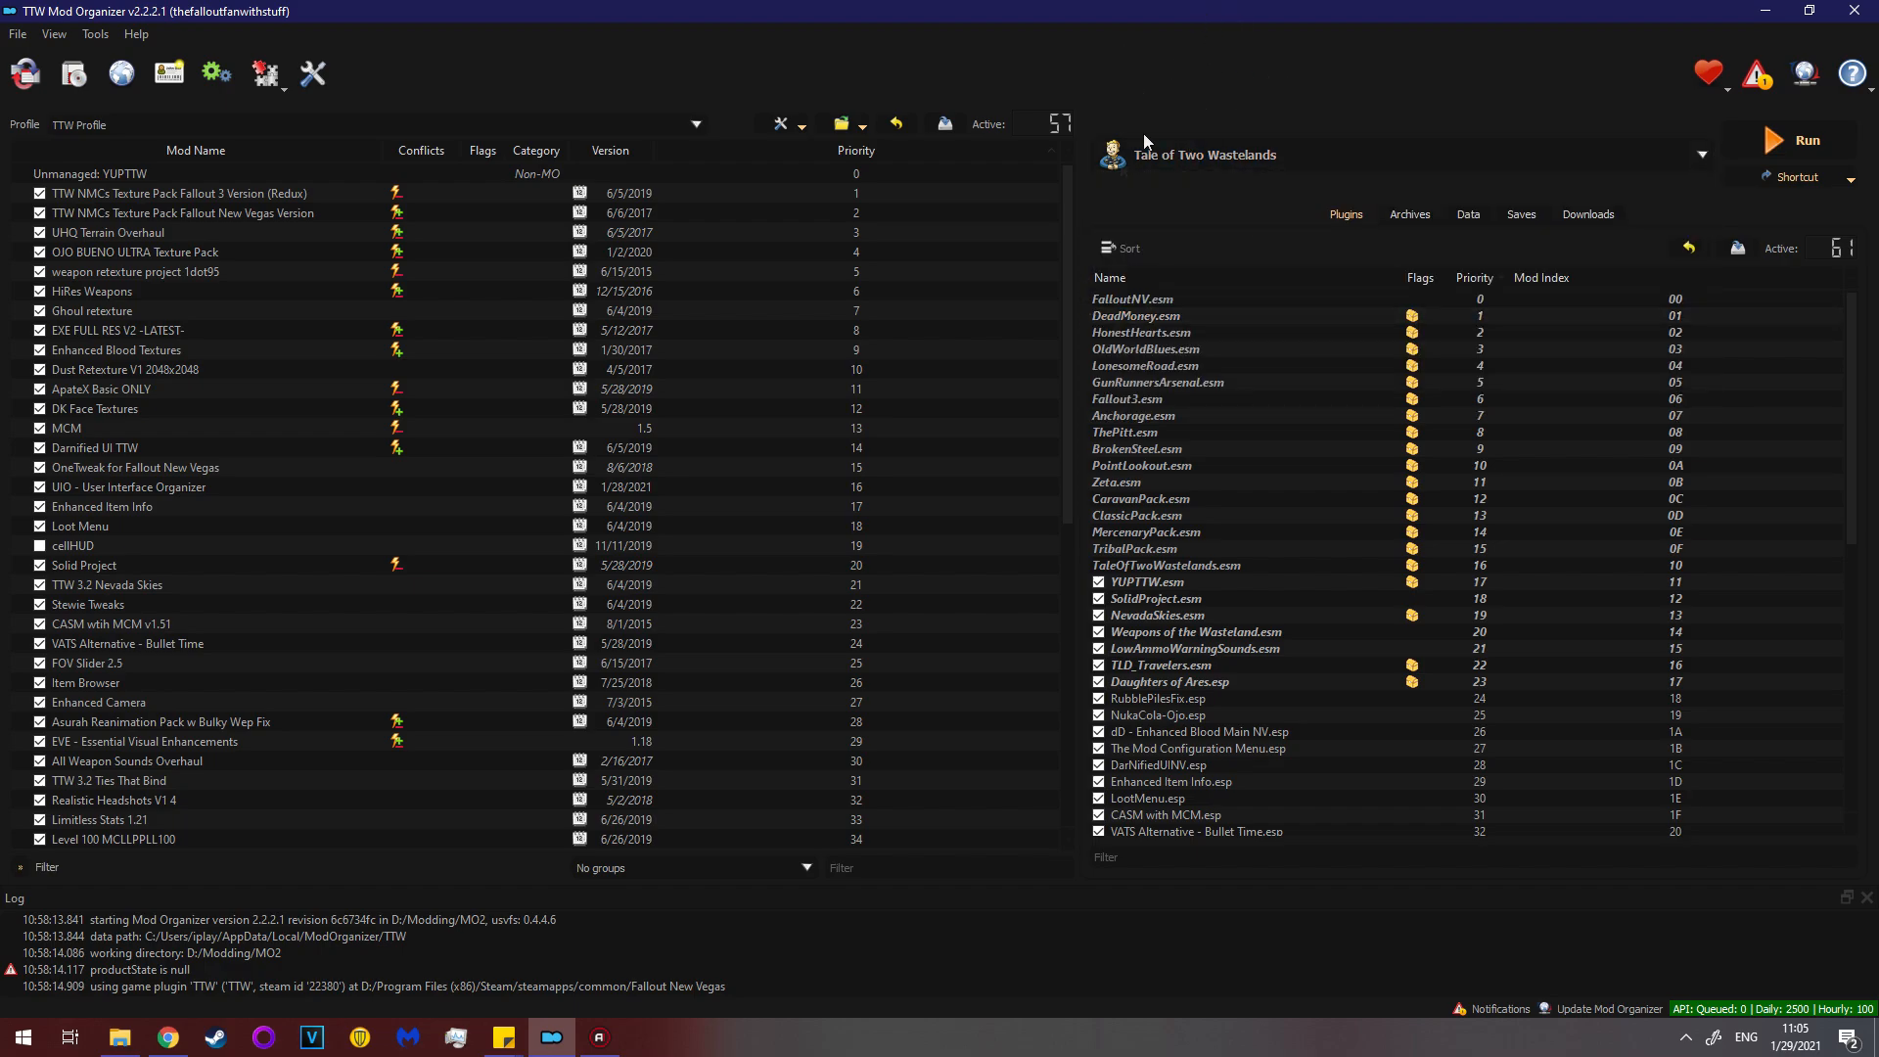
{"action": "mouse_move", "coordinate": [1304, 80]}
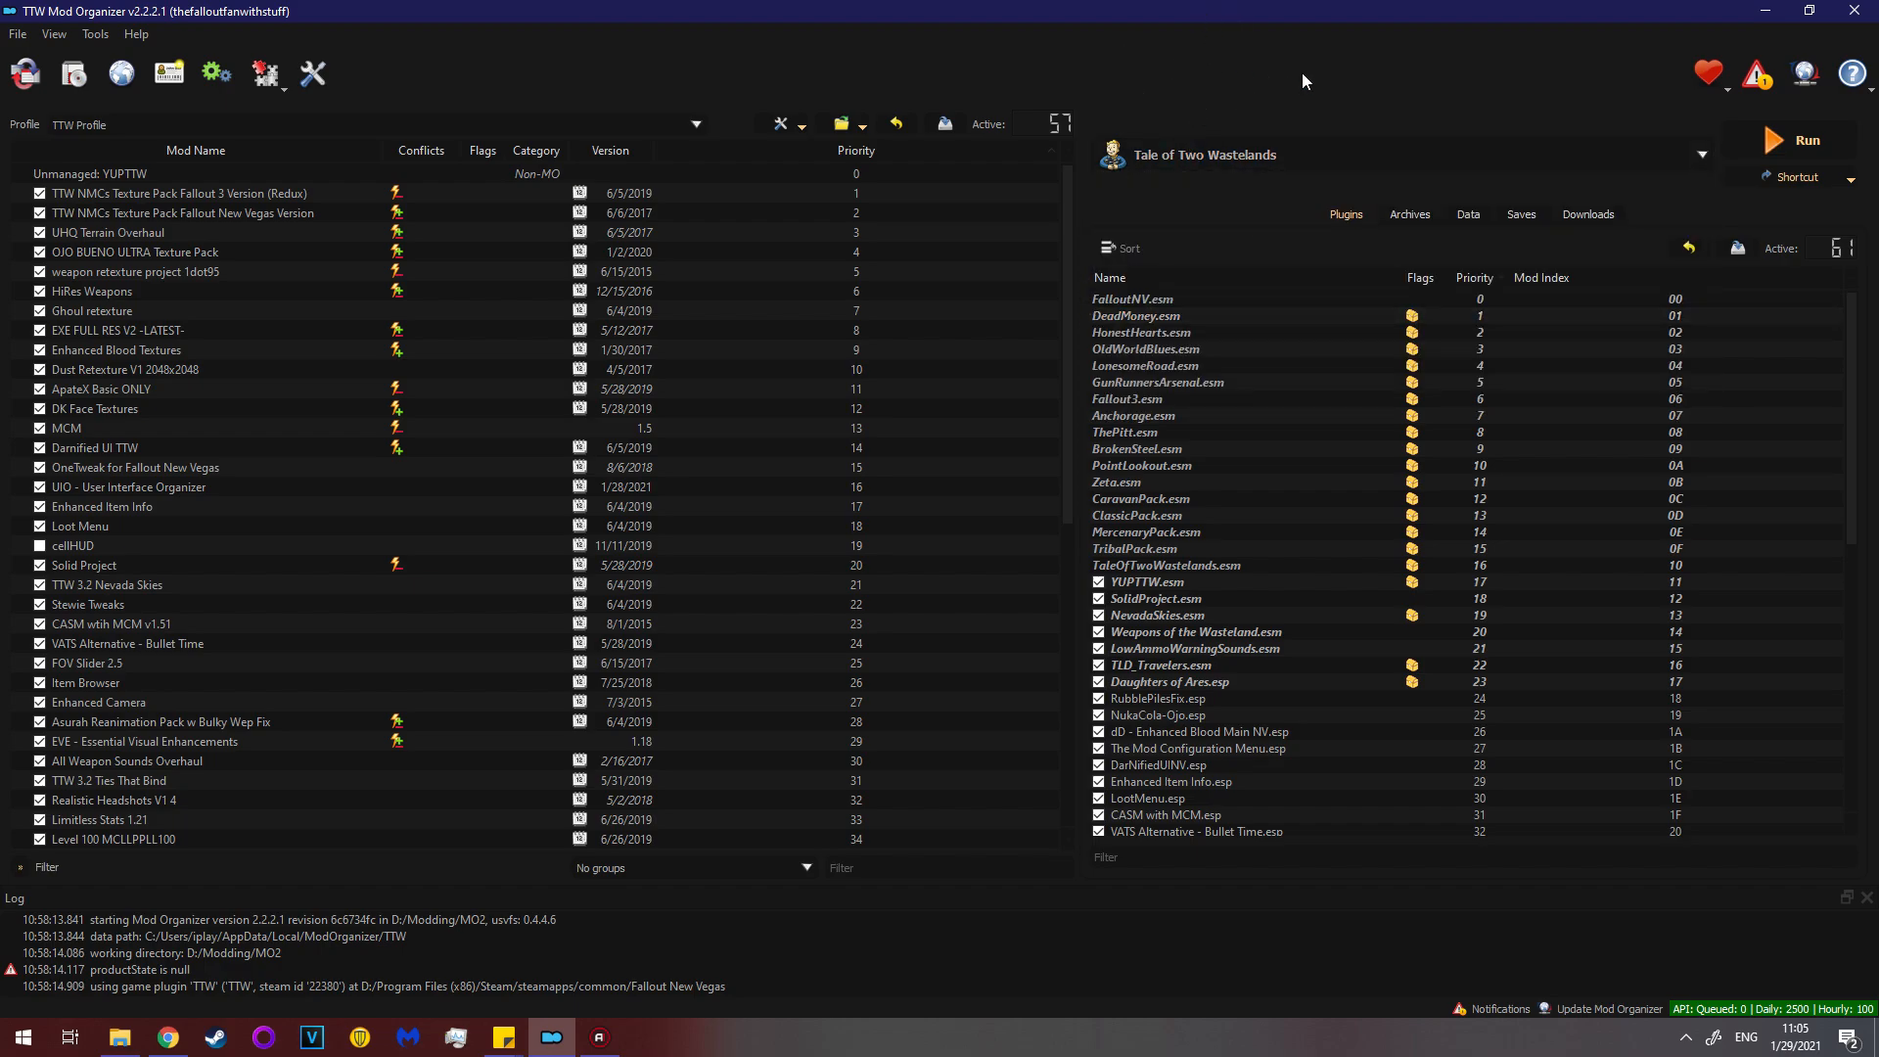
Minimize the Mod Organizer 2 window to reveal the Windows desktop.
{"action": "left_click", "coordinate": [1809, 140]}
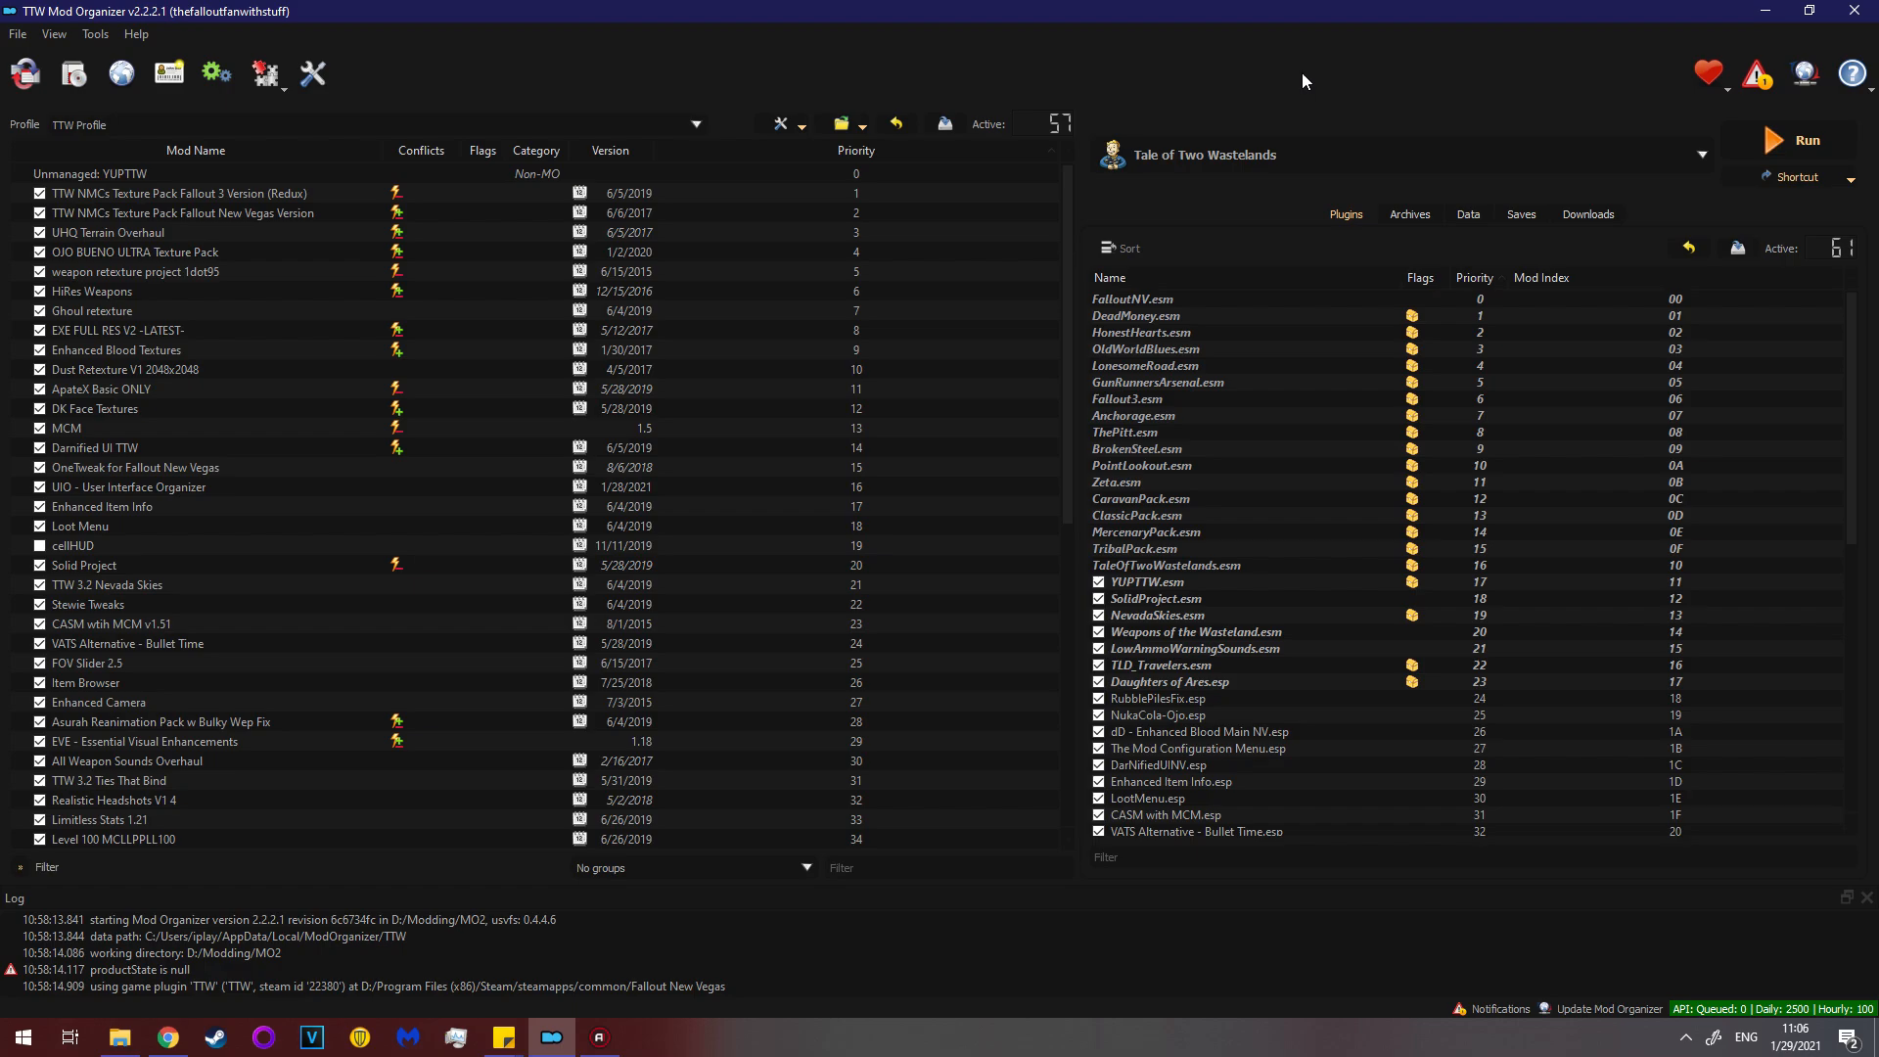
{"action": "mouse_move", "coordinate": [1335, 52]}
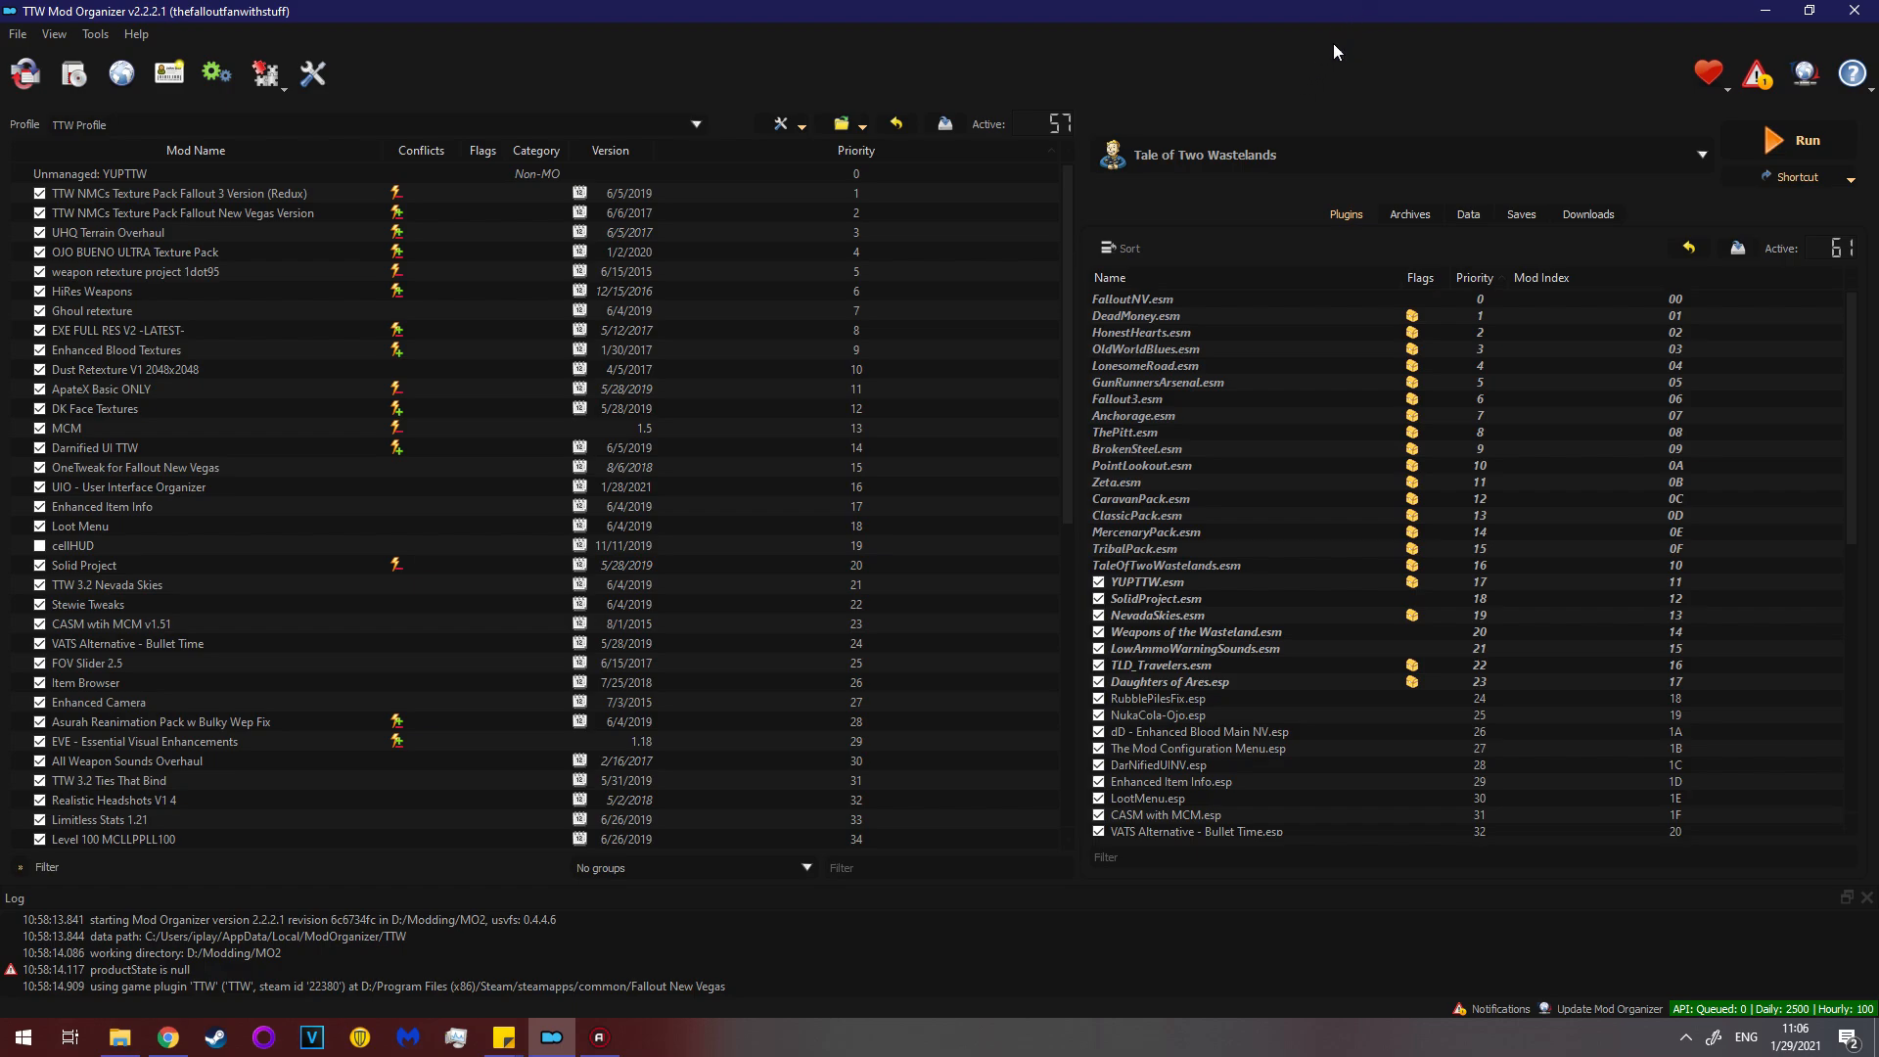
{"action": "mouse_move", "coordinate": [1767, 10]}
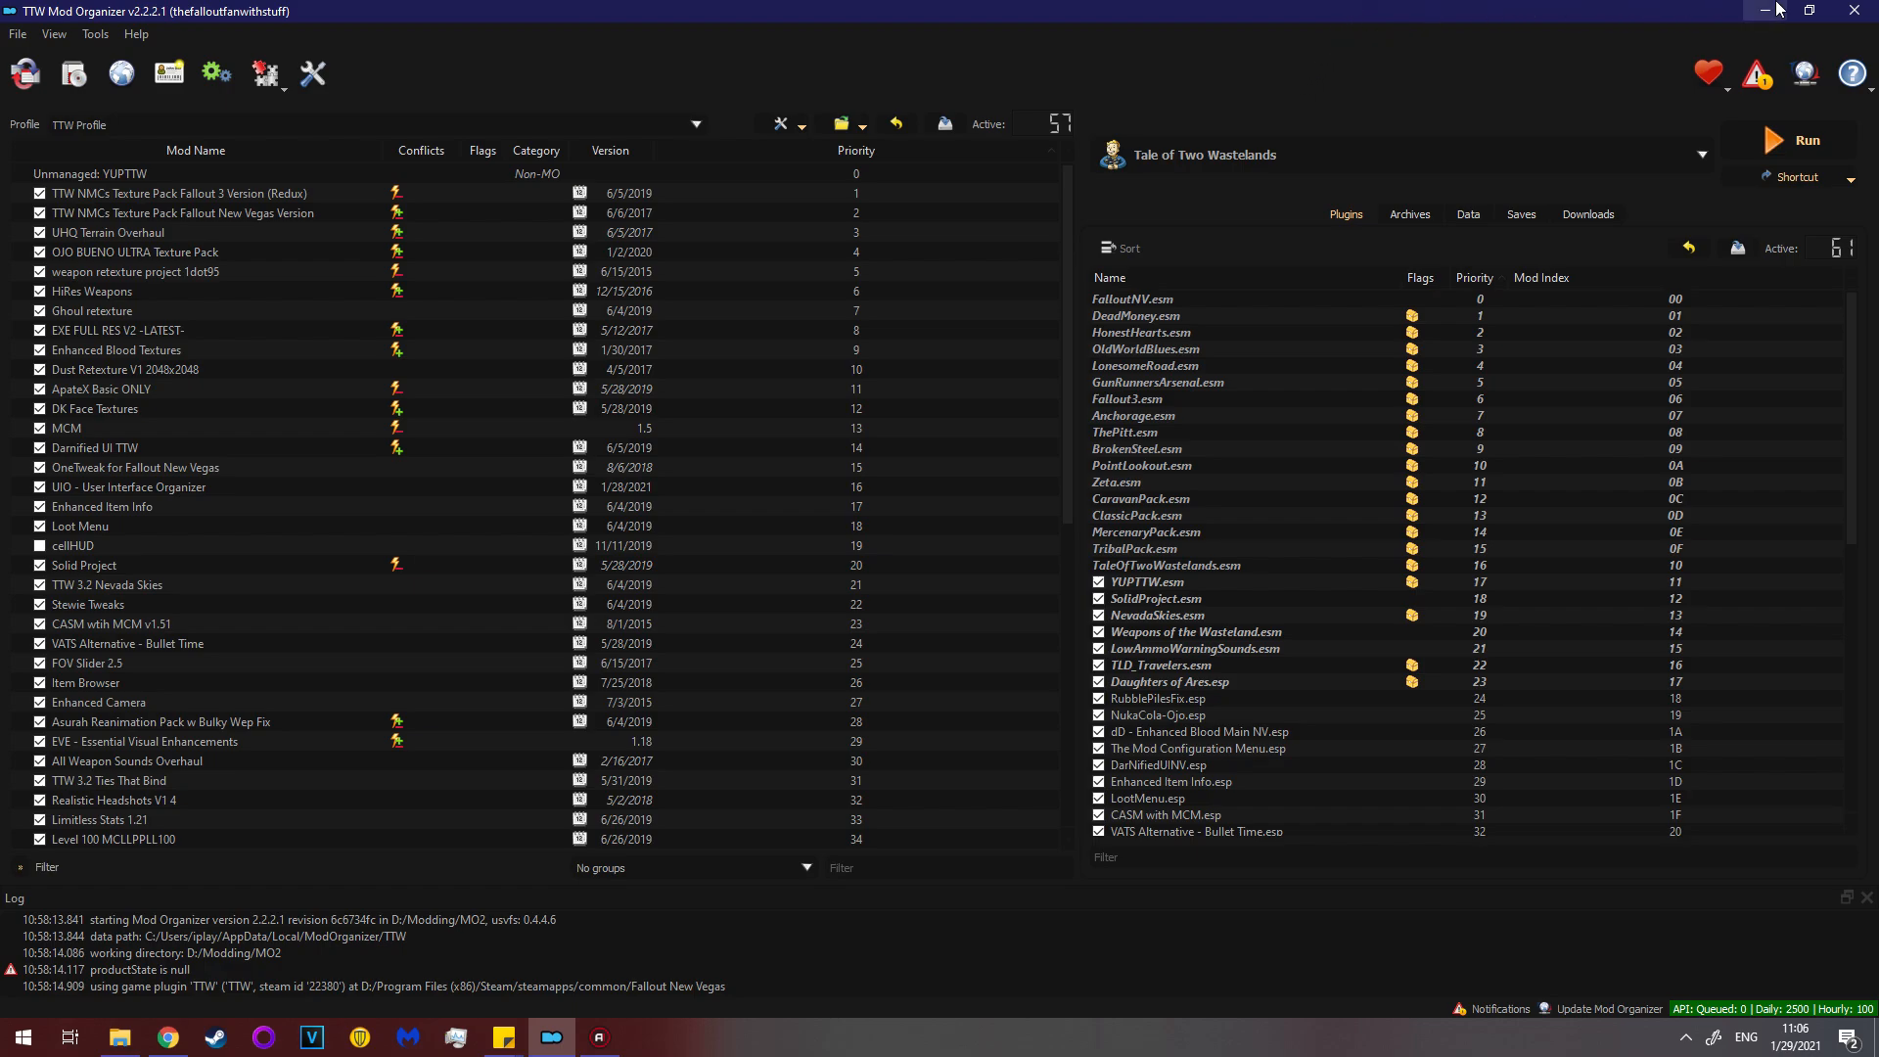
{"action": "mouse_move", "coordinate": [1774, 10]}
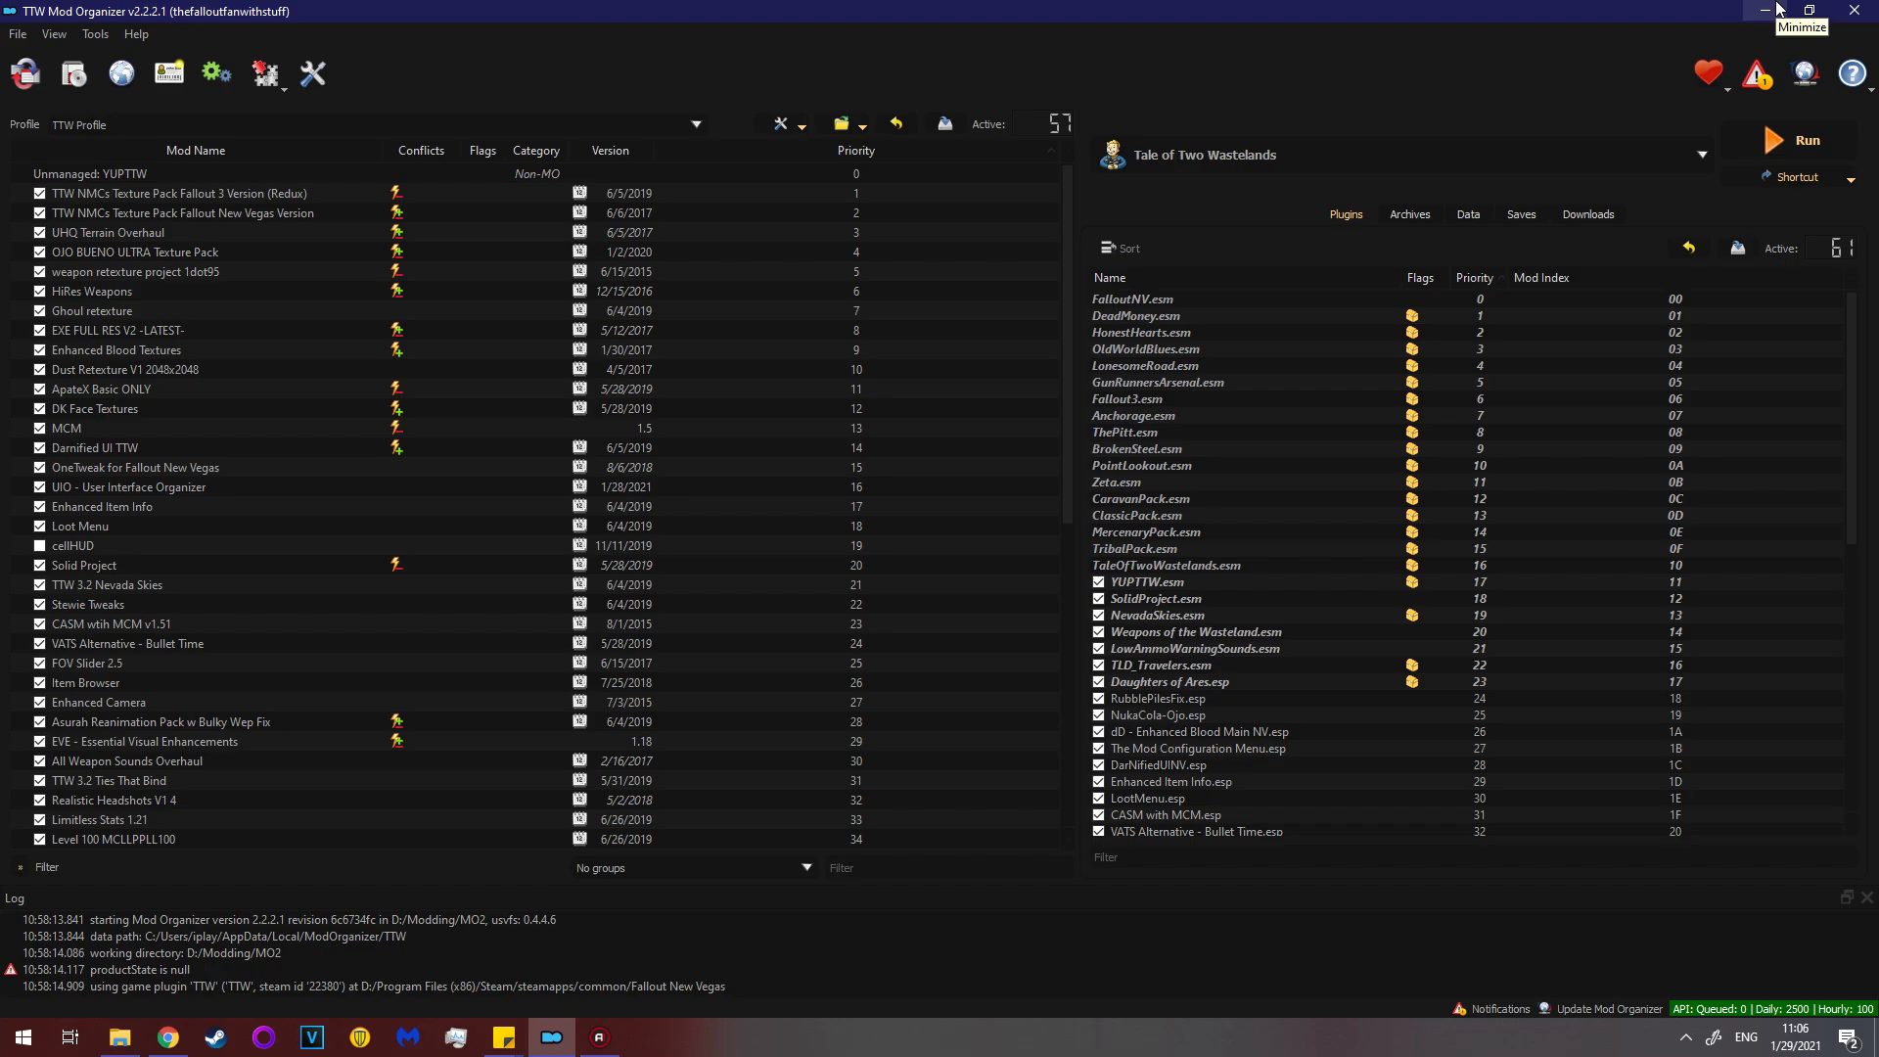
{"action": "left_click", "coordinate": [1762, 10]}
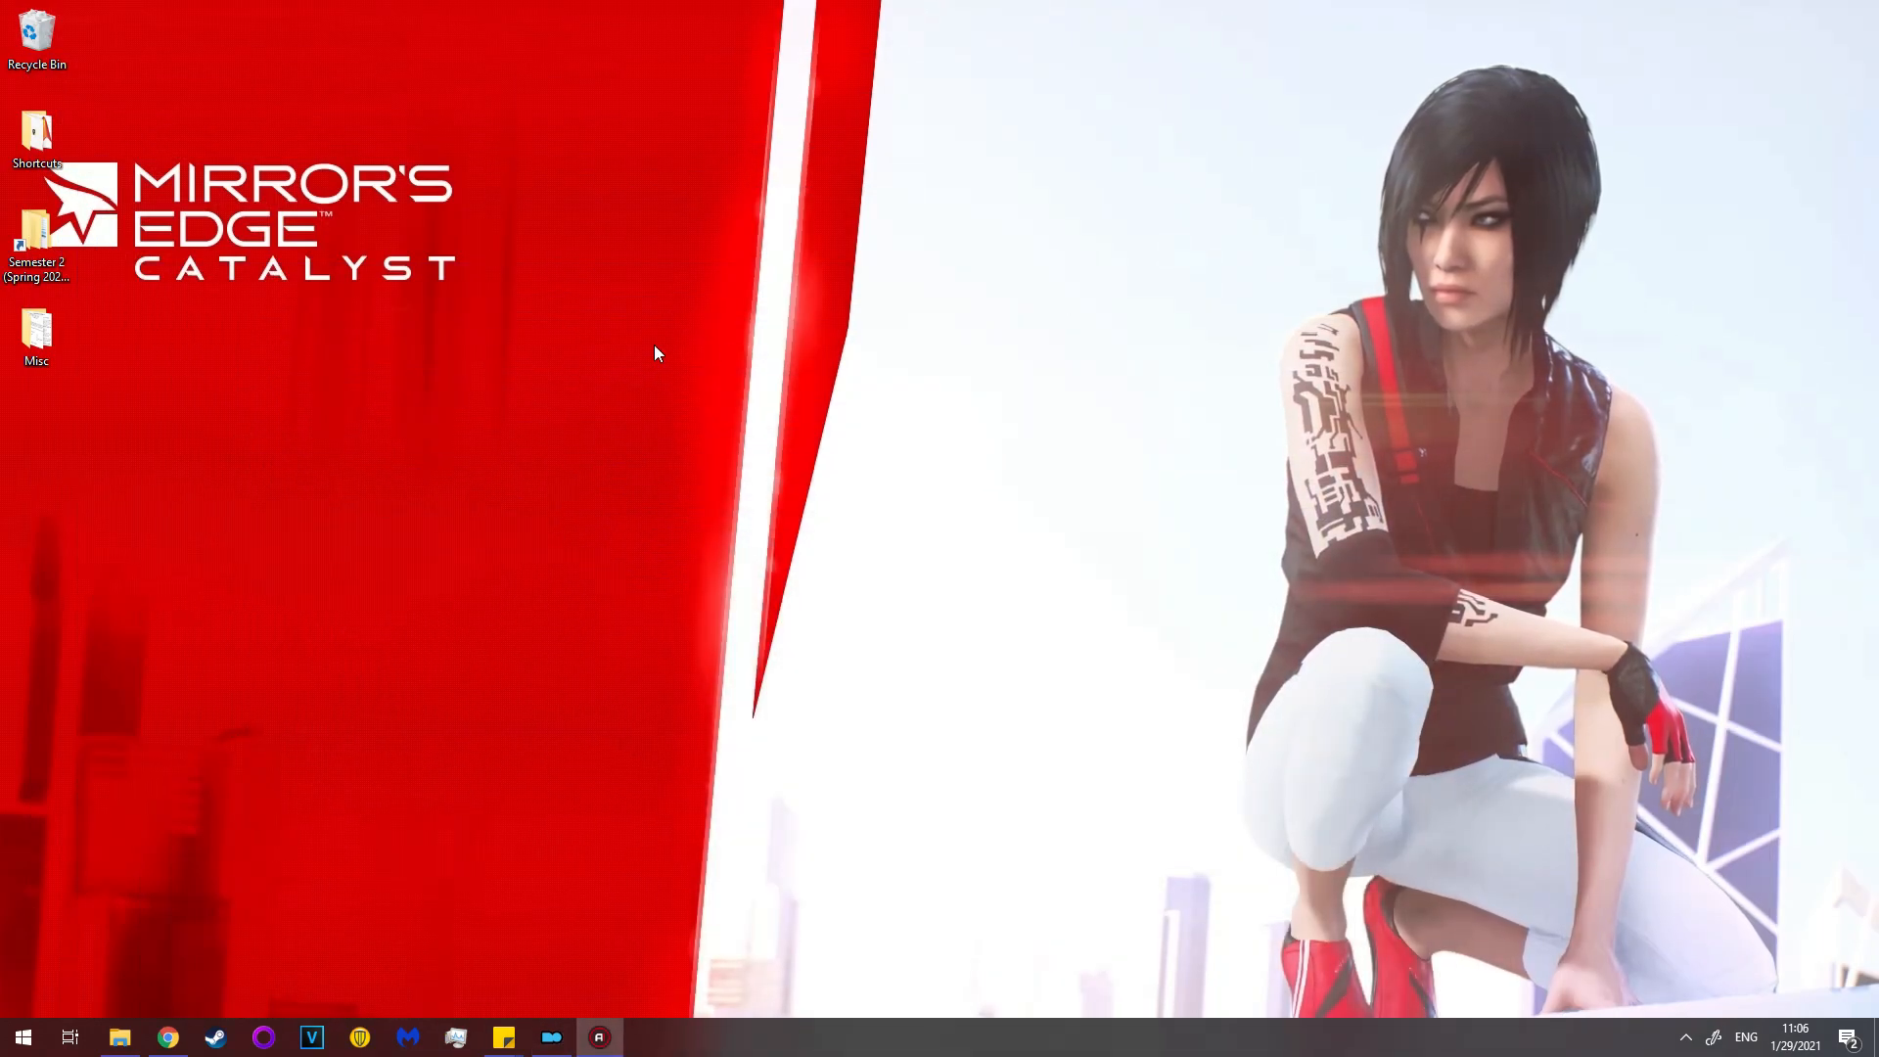